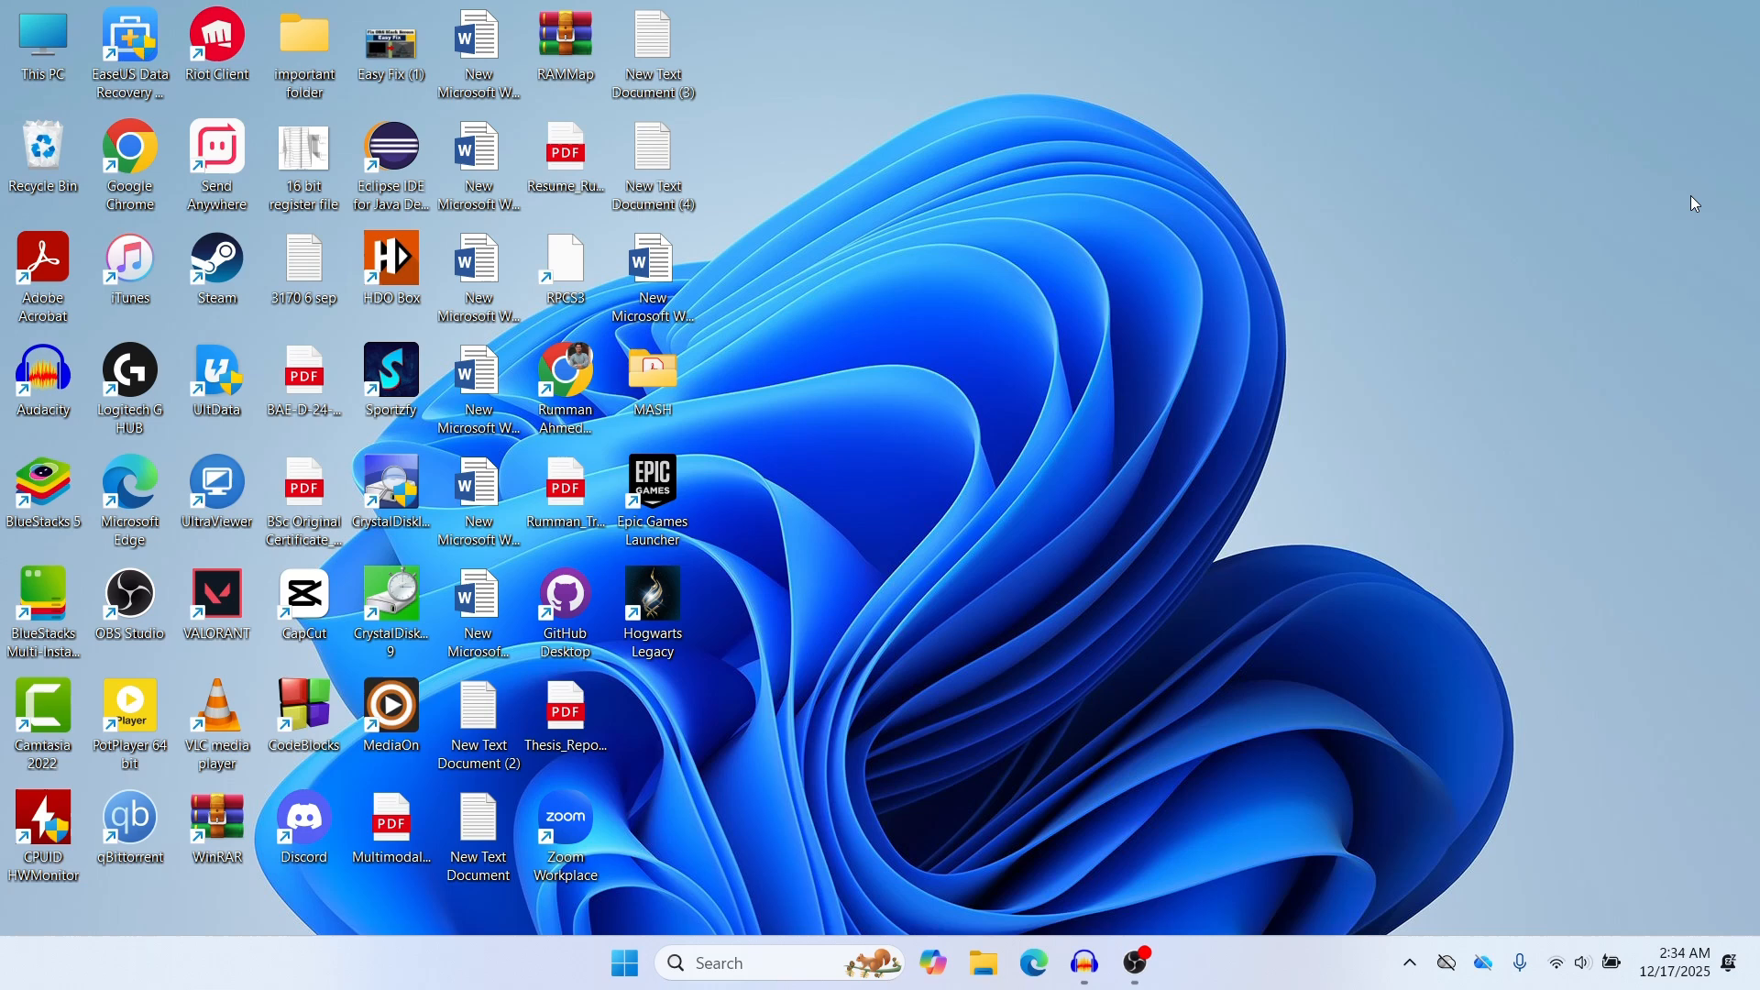
Launch Task Manager with the Ctrl+Shift+Esc shortcut.
key(Ctrl+Shift+Esc)
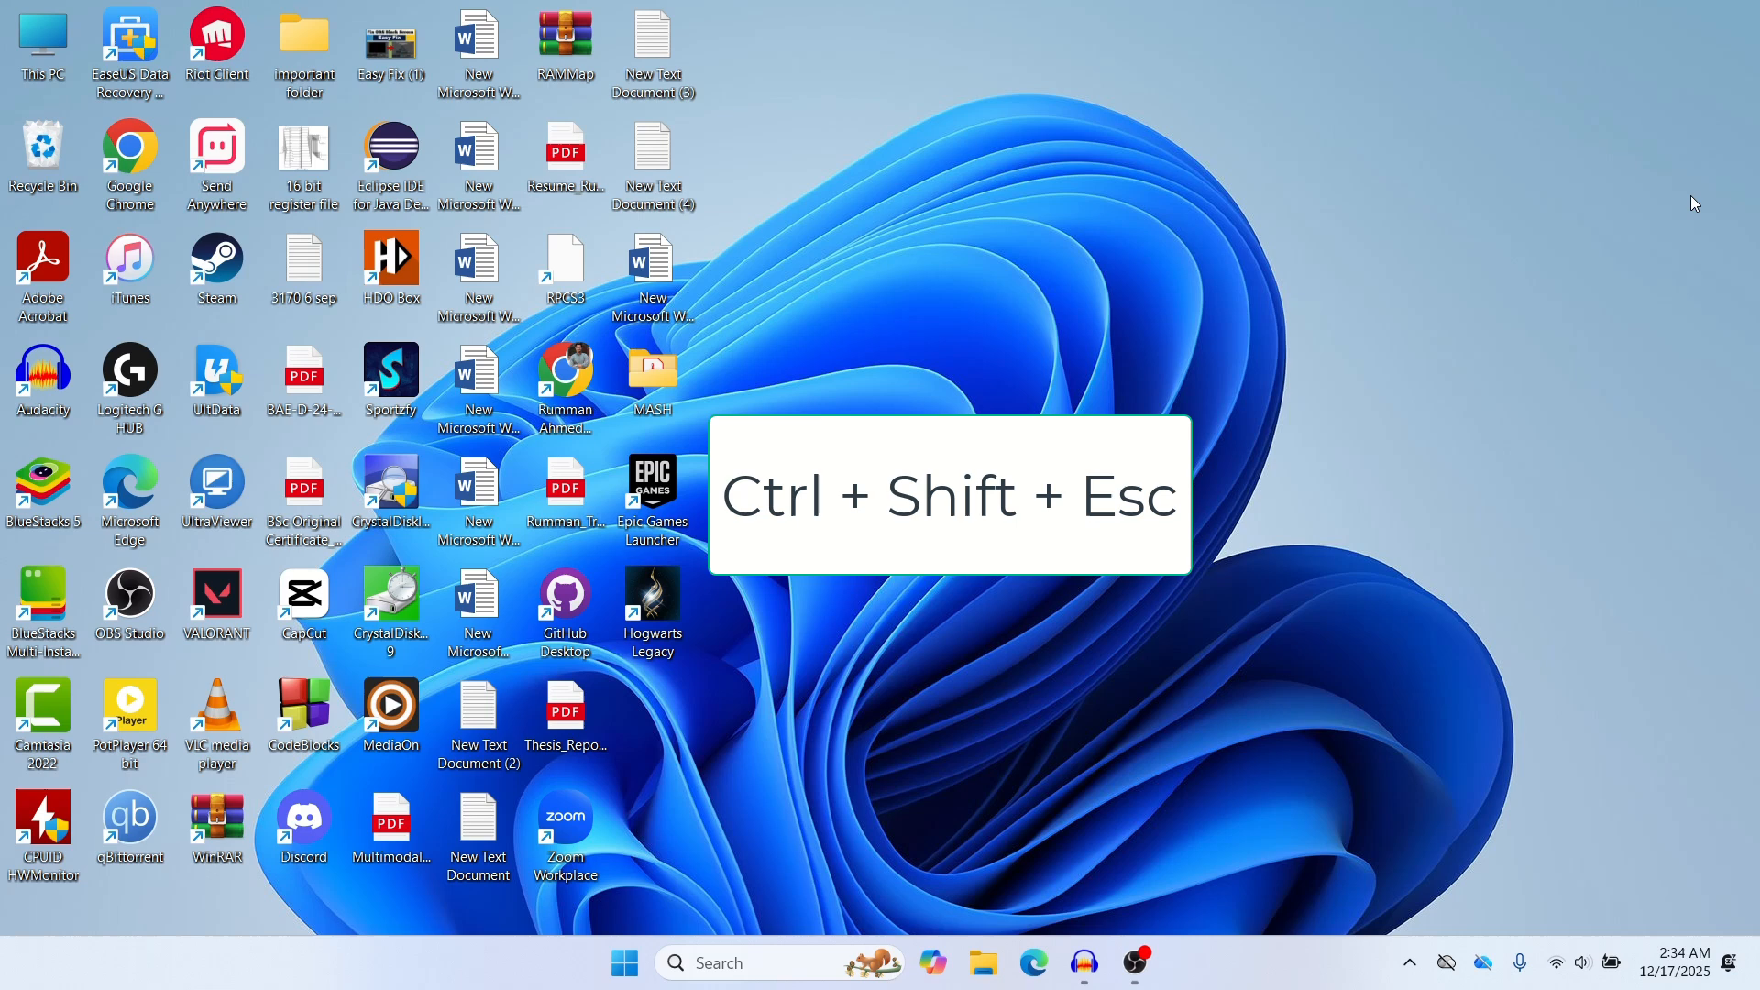
key(Ctrl+Shift+Esc)
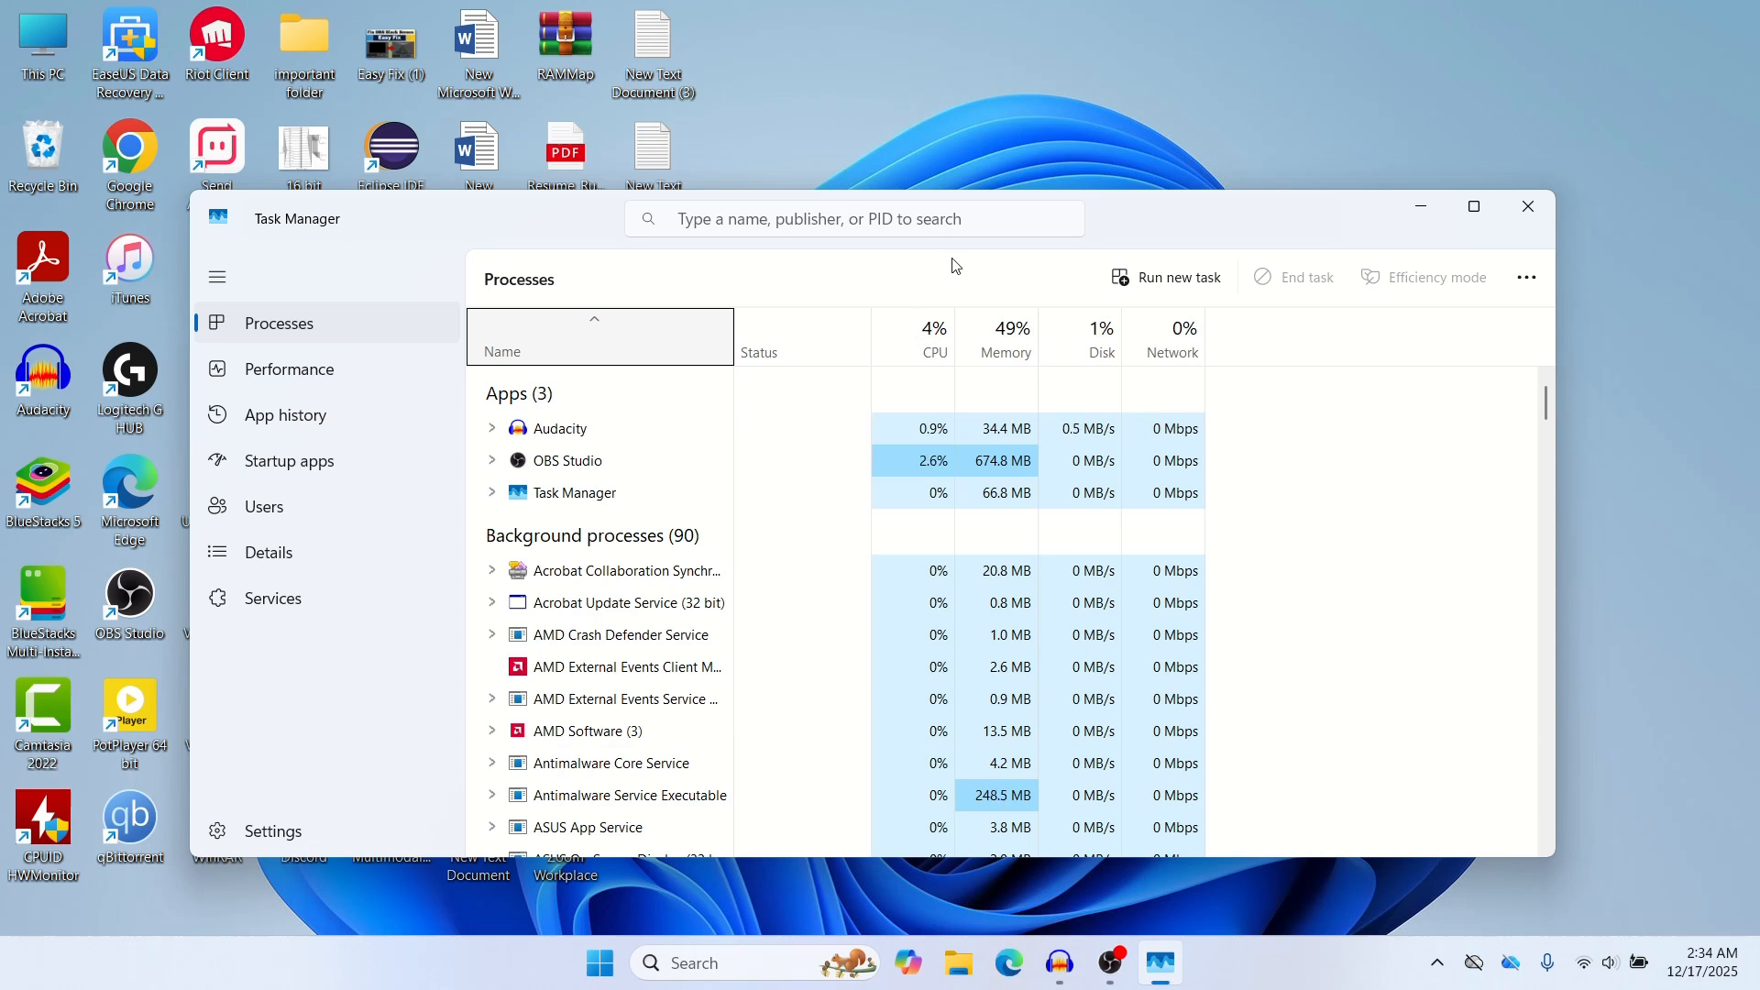
mouse_move(909, 265)
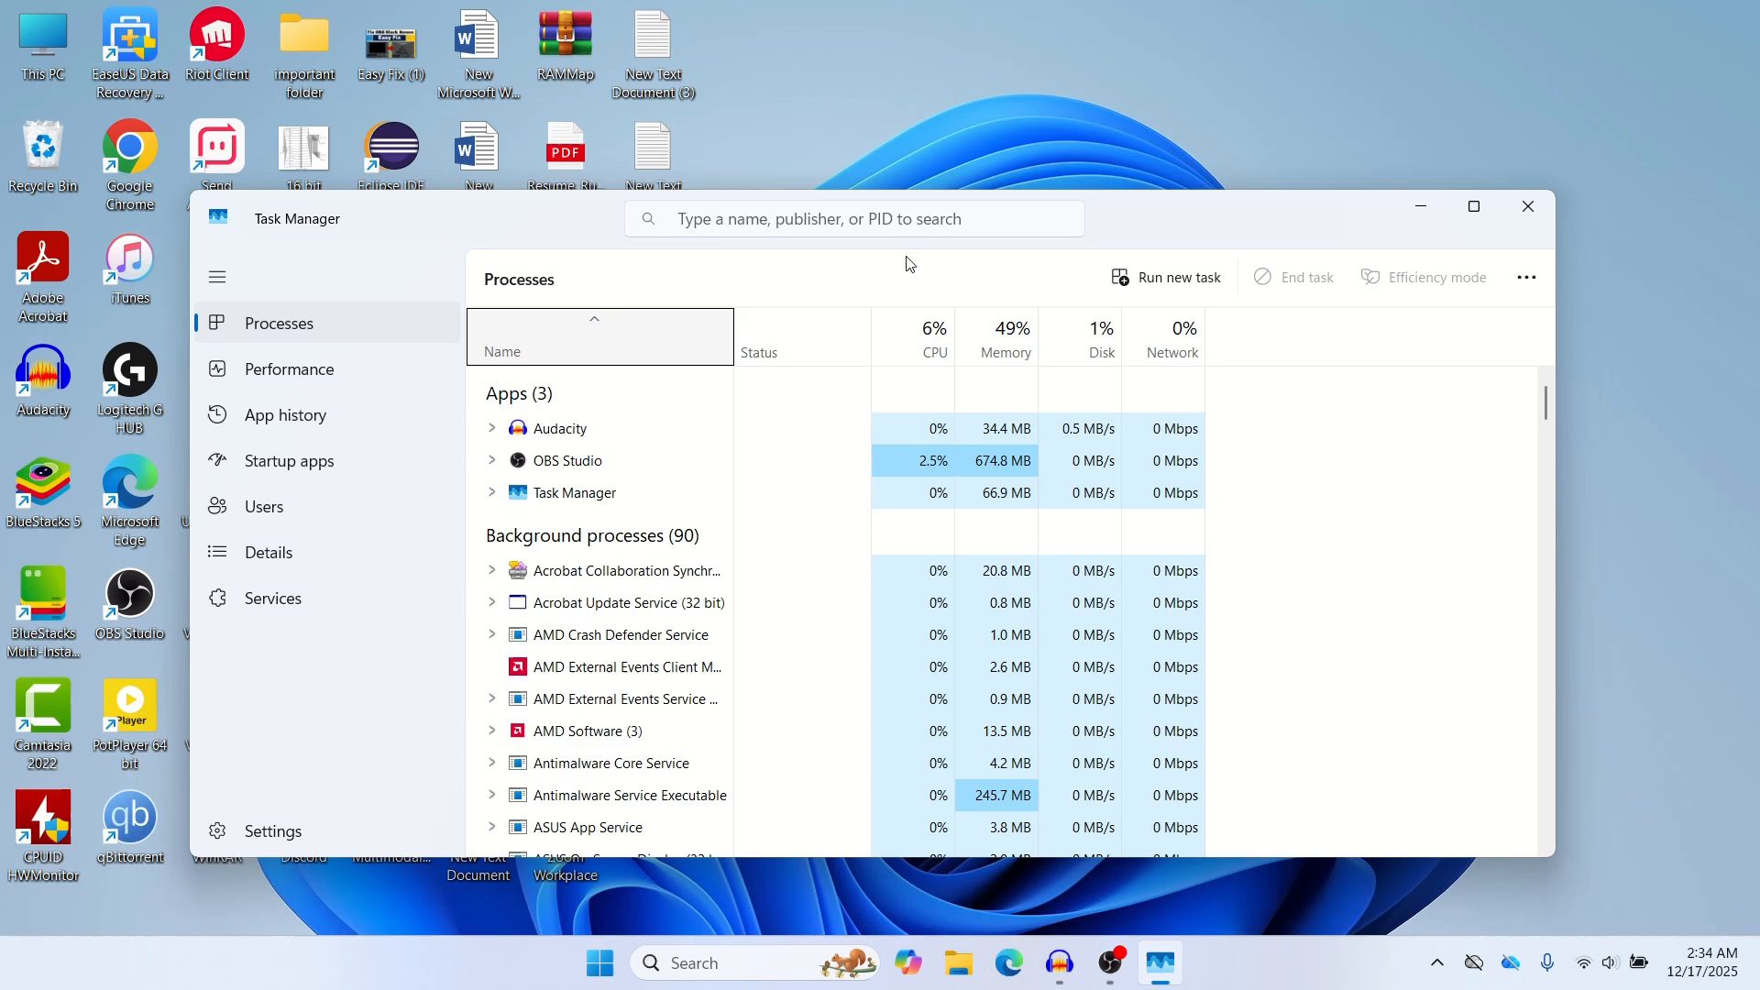
Switch to the Details list and select the SearchHost.exe process.
click(268, 553)
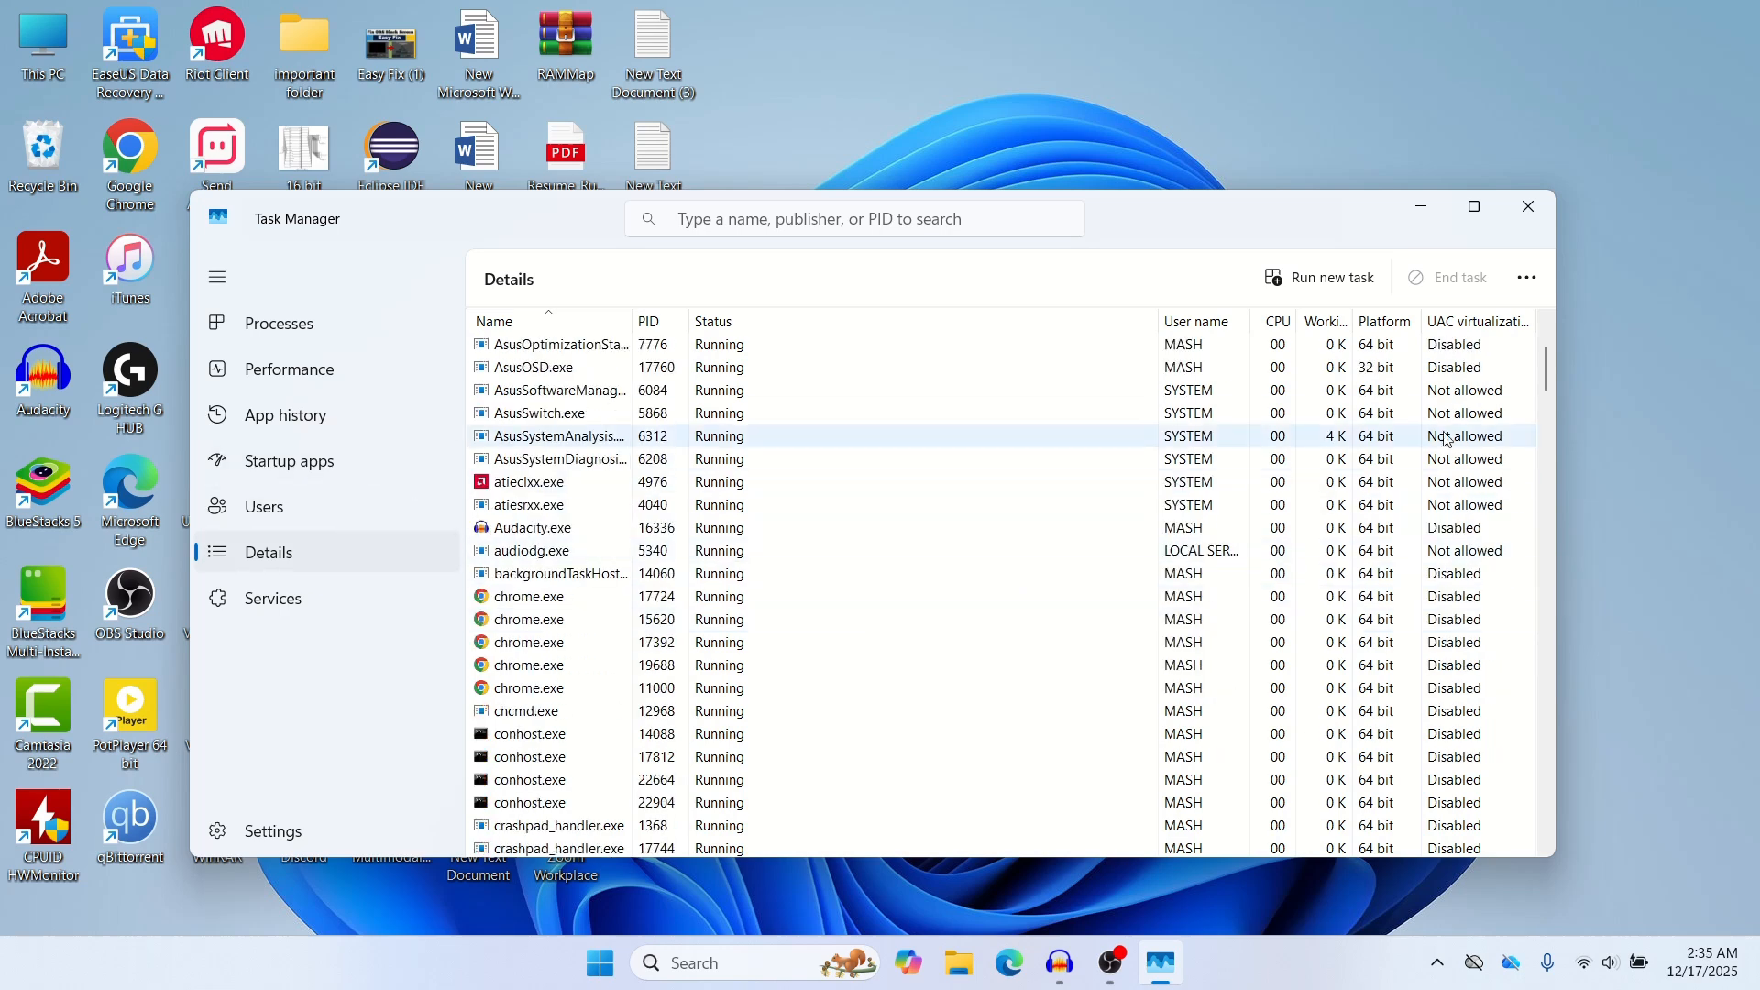
scroll(down, 3)
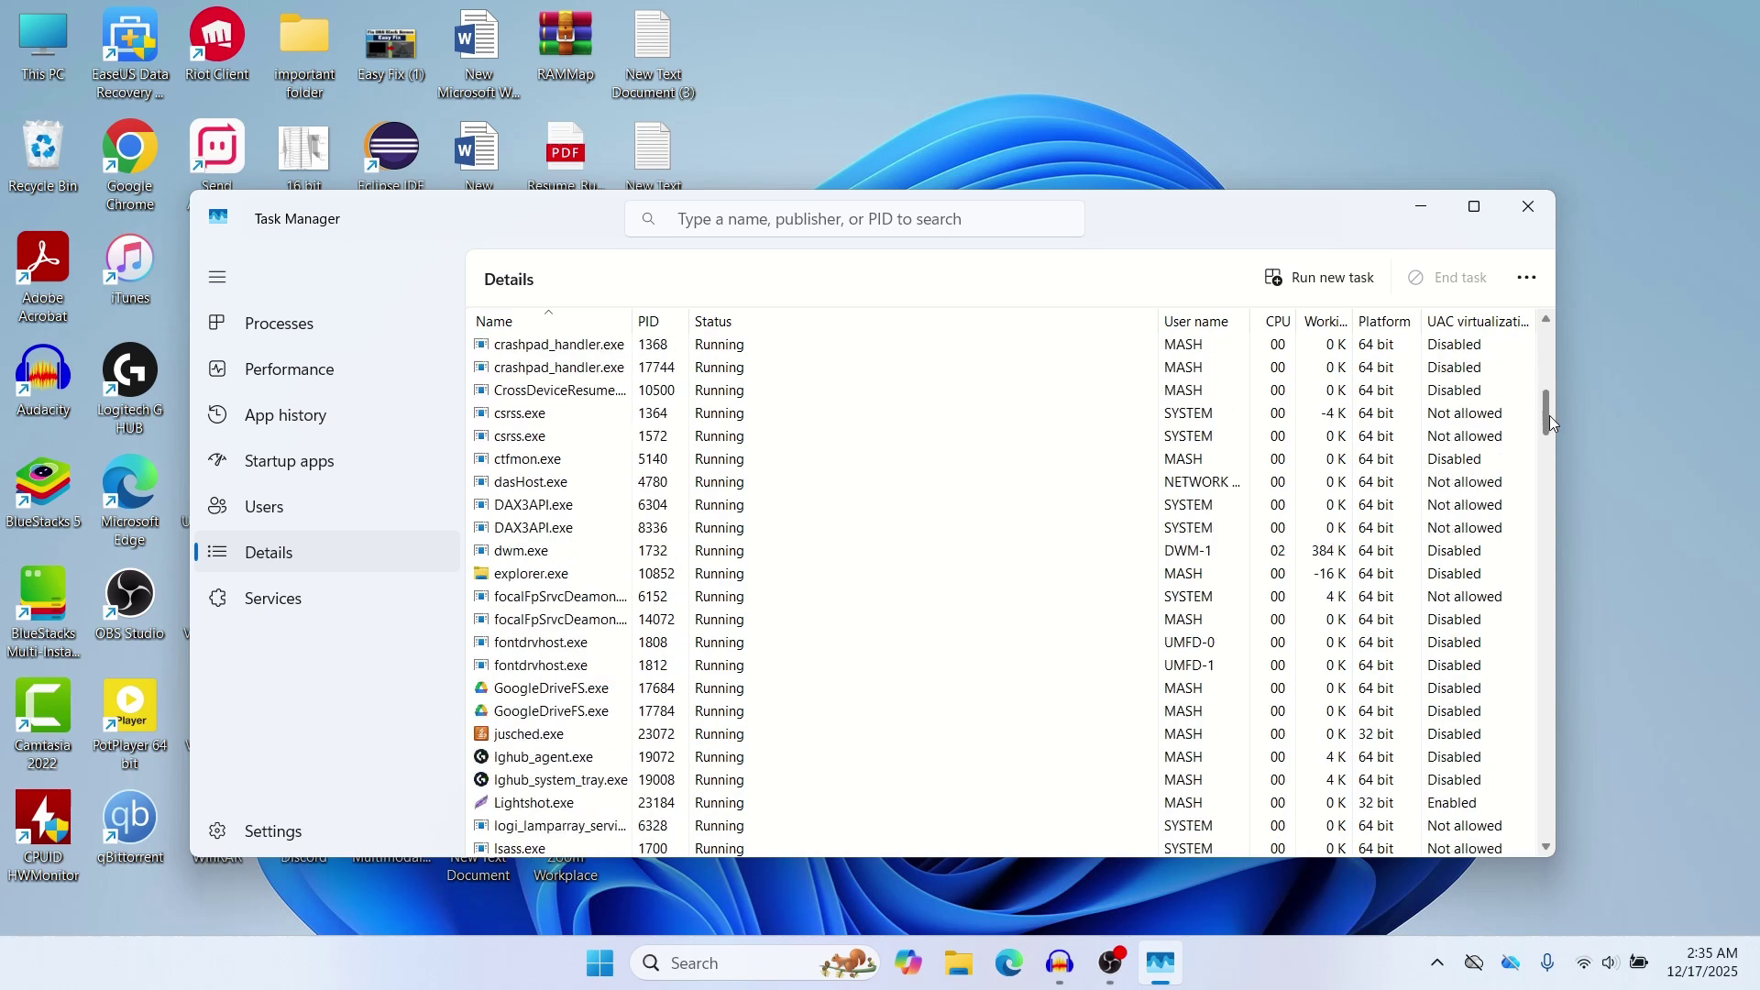
scroll(down, 3)
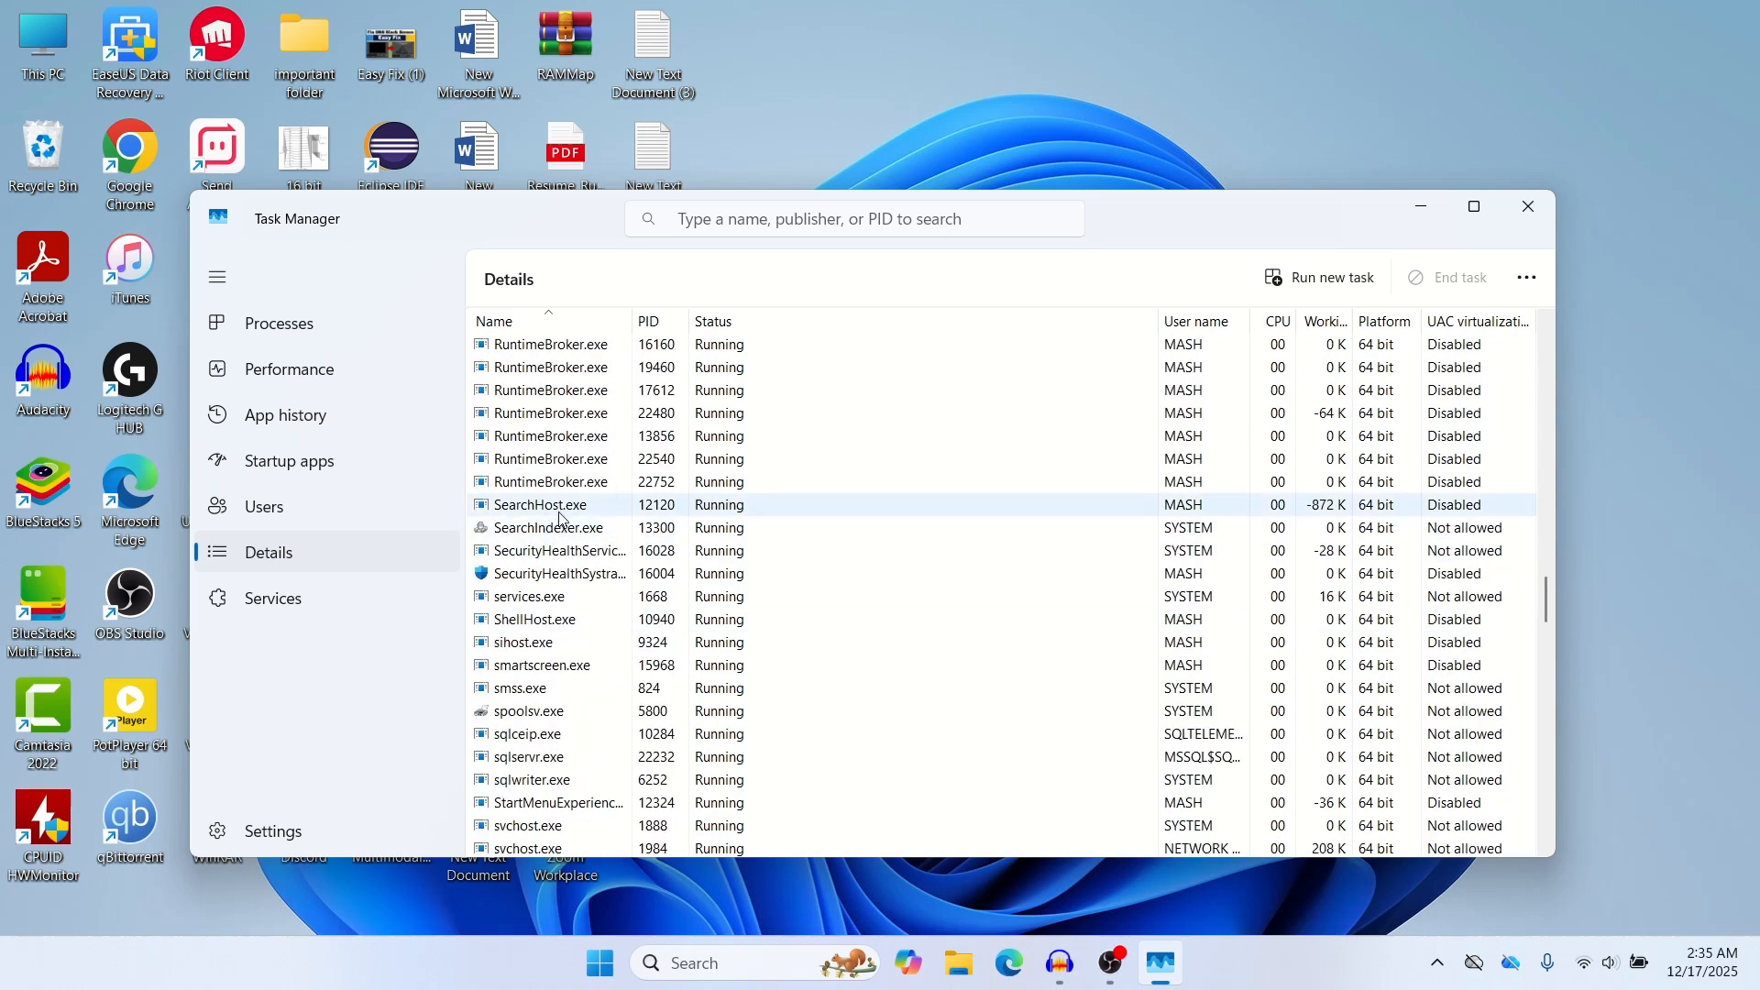
click(540, 504)
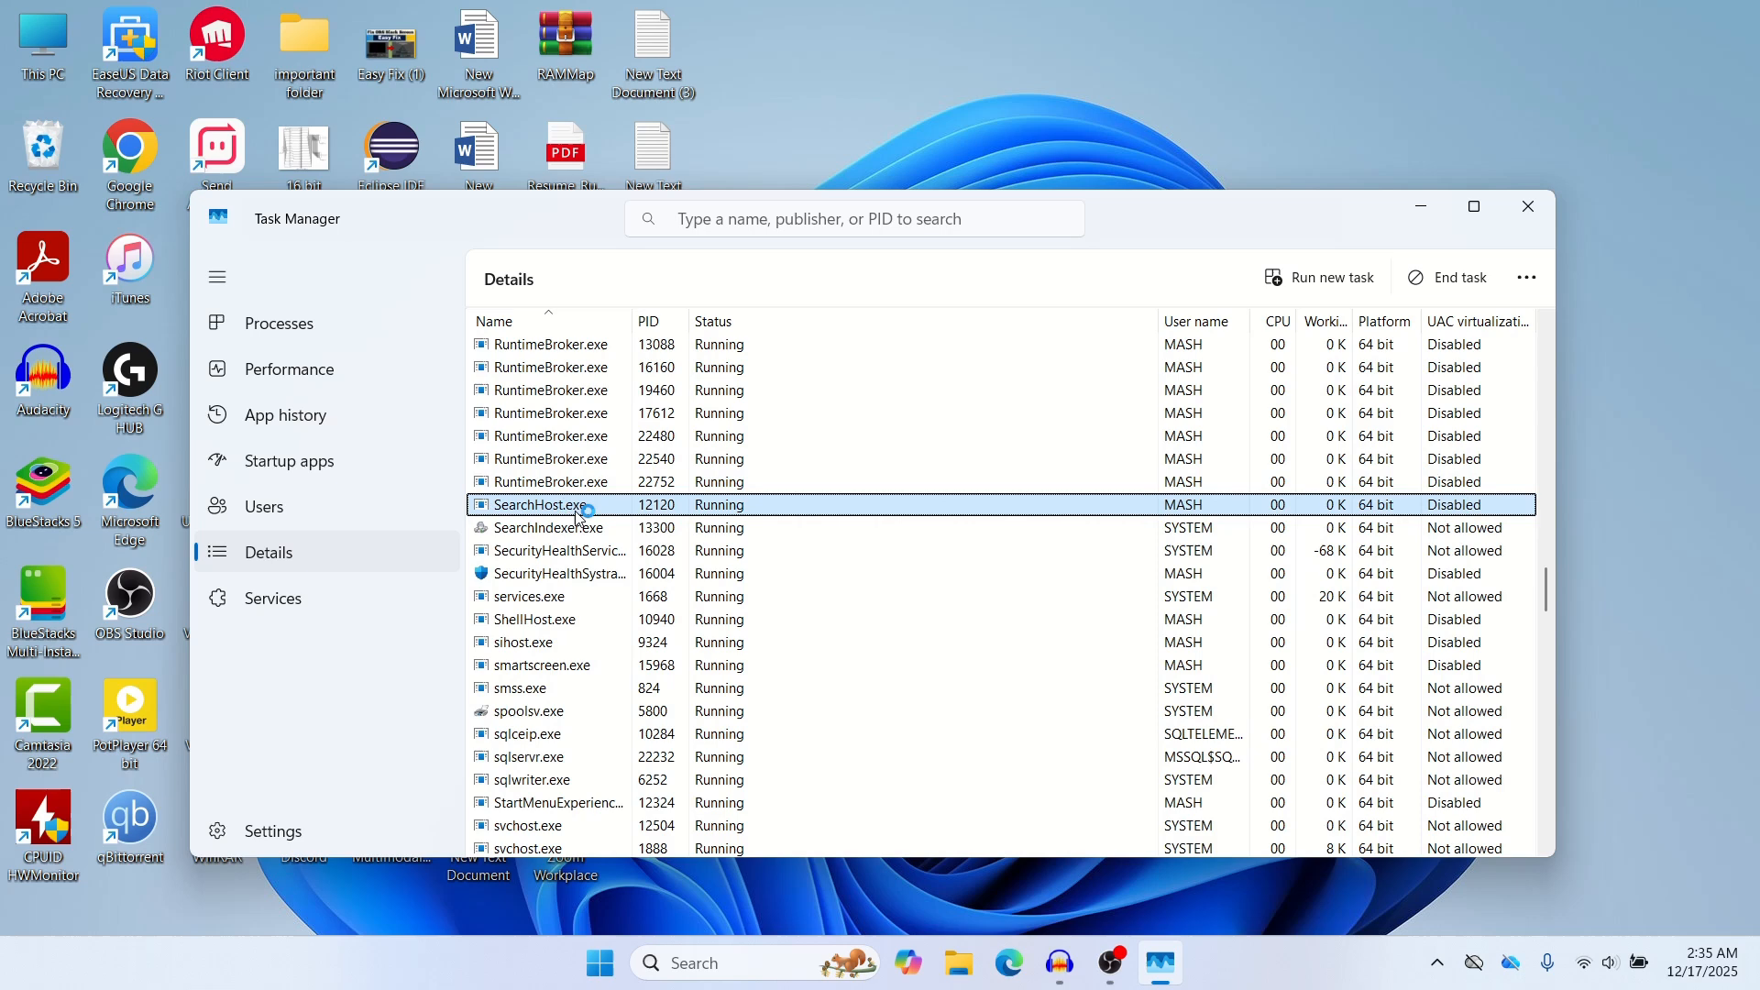
End the SearchHost.exe task, confirm End process, and minimize Task Manager.
right_click(537, 505)
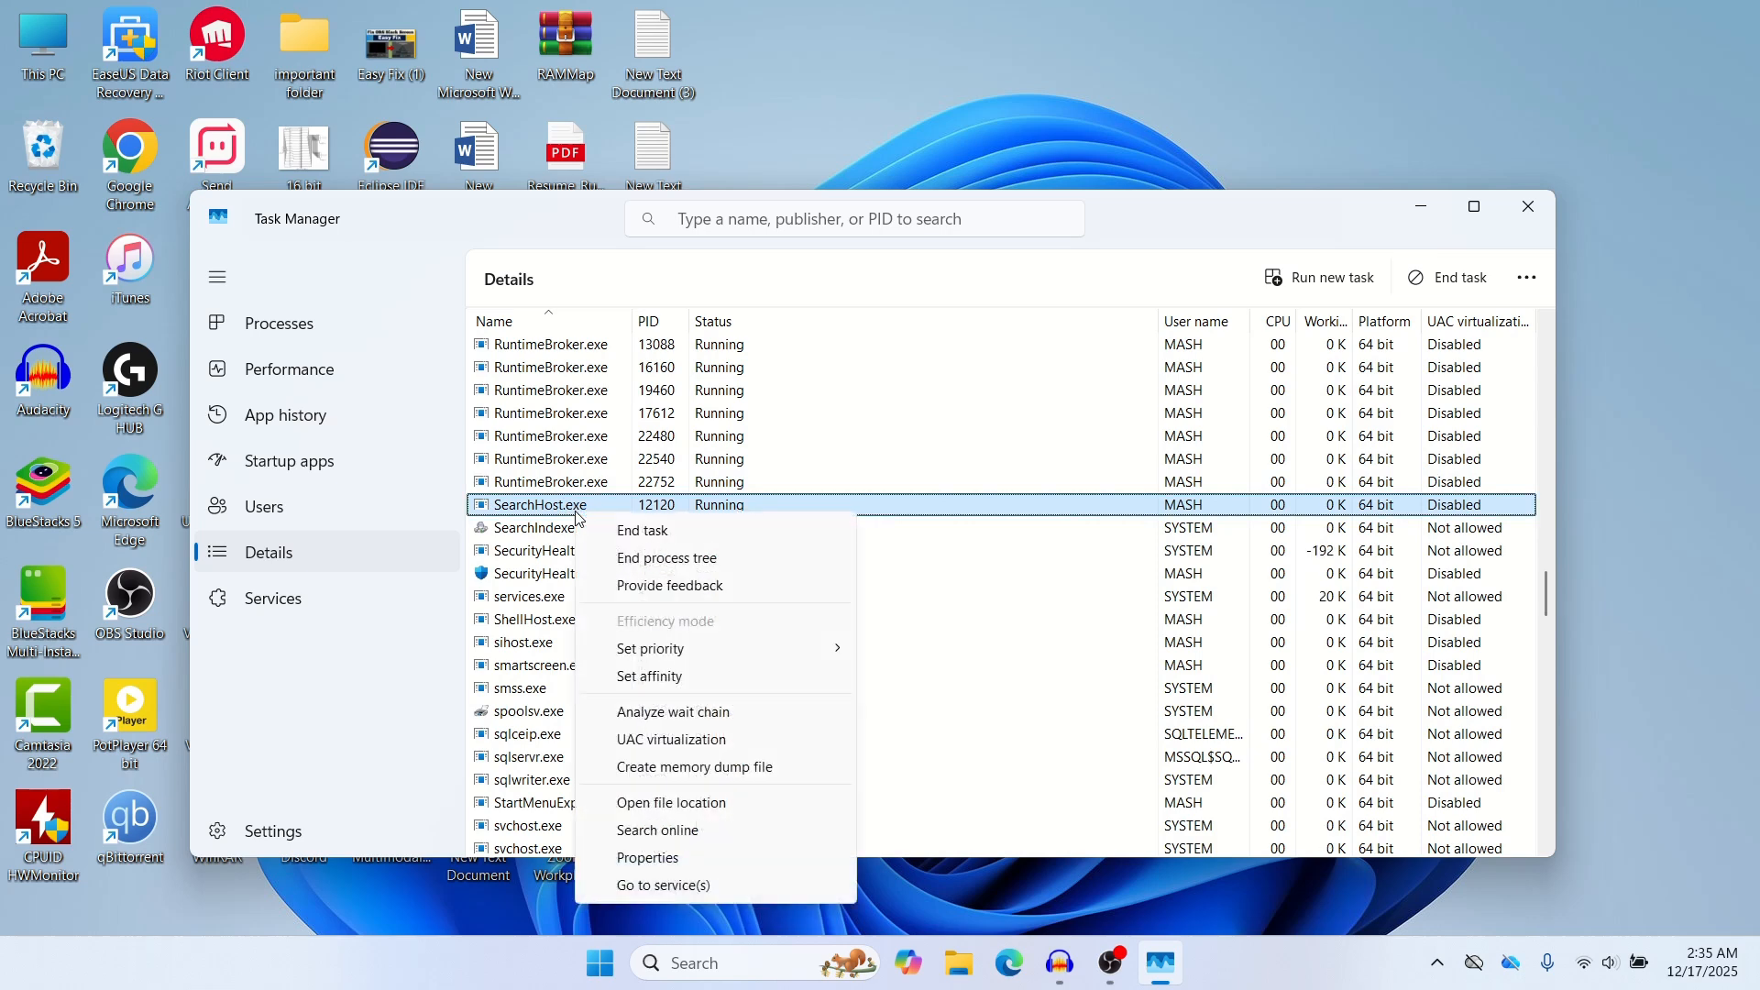
mouse_move(642, 536)
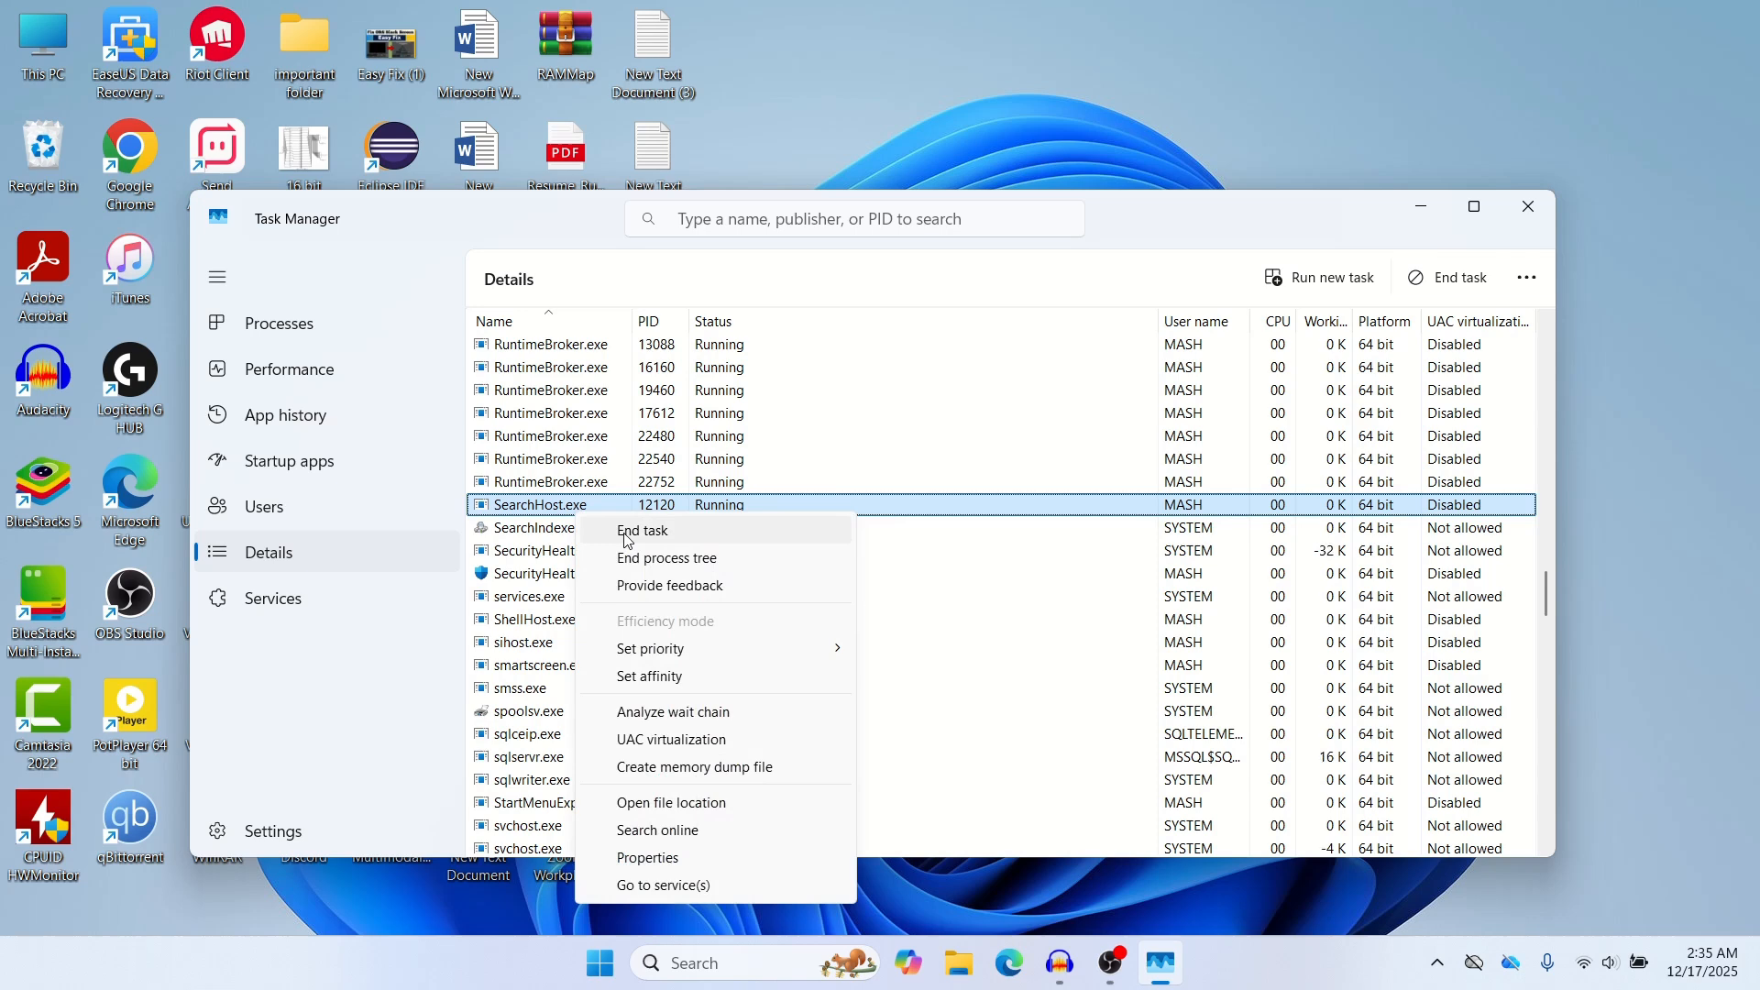
click(643, 531)
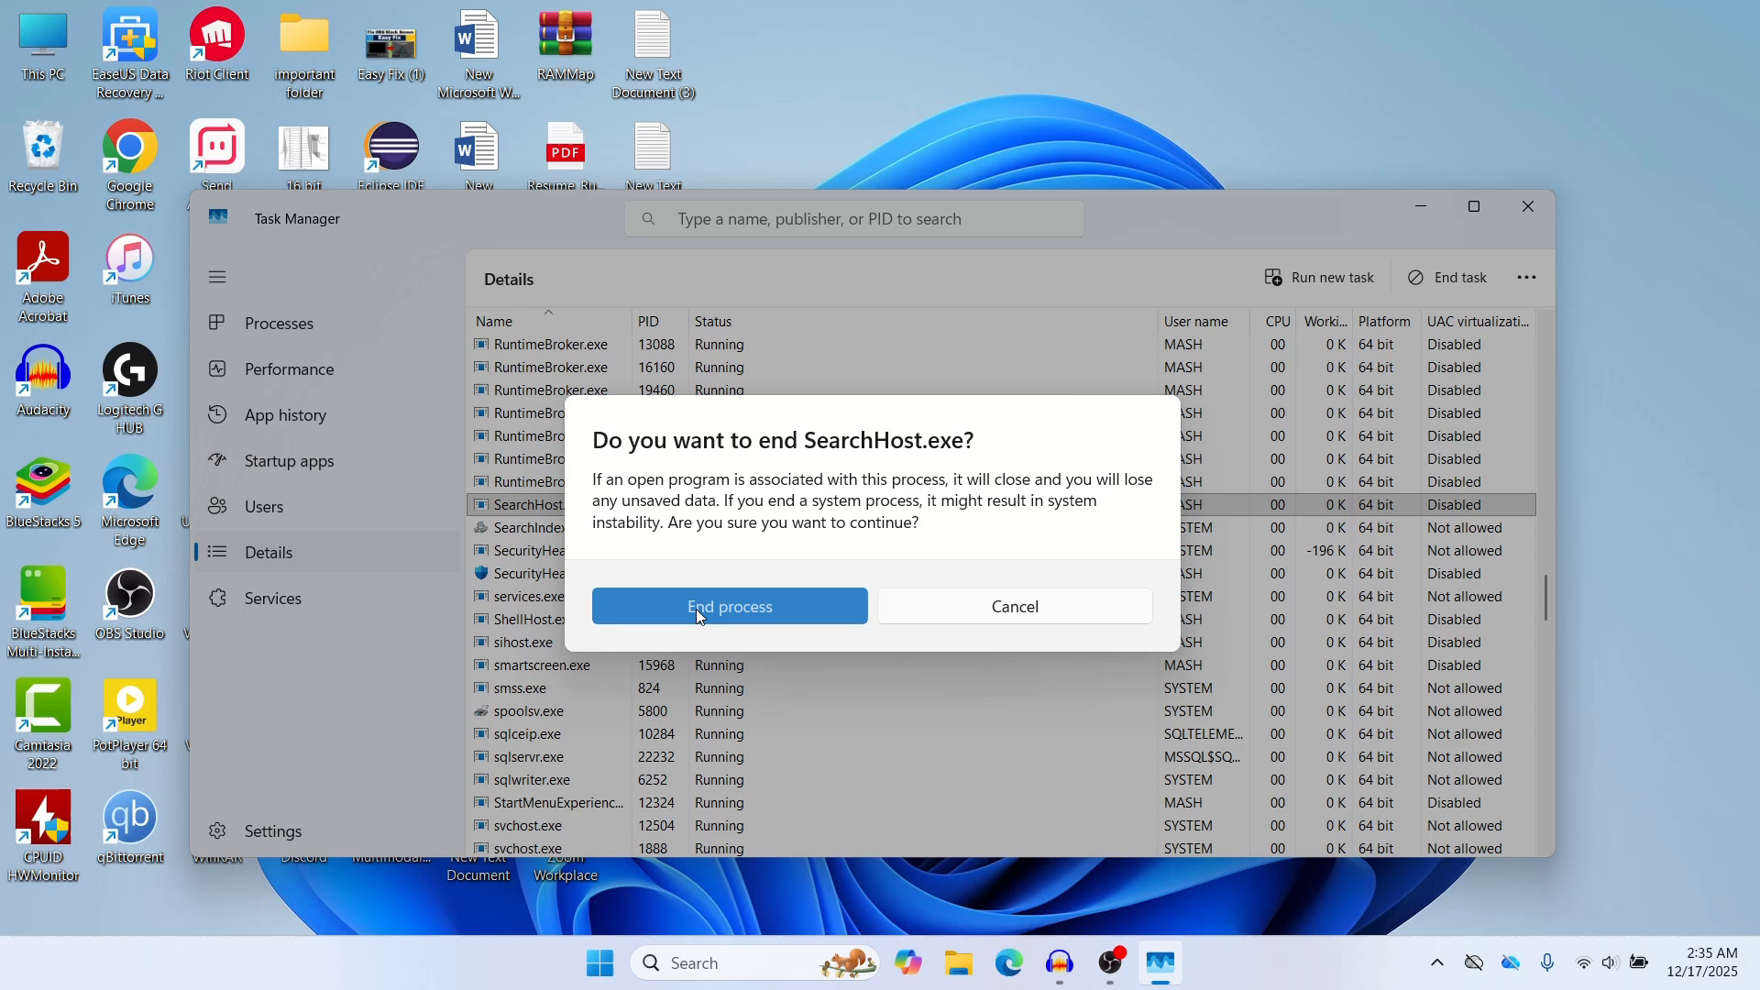
click(730, 606)
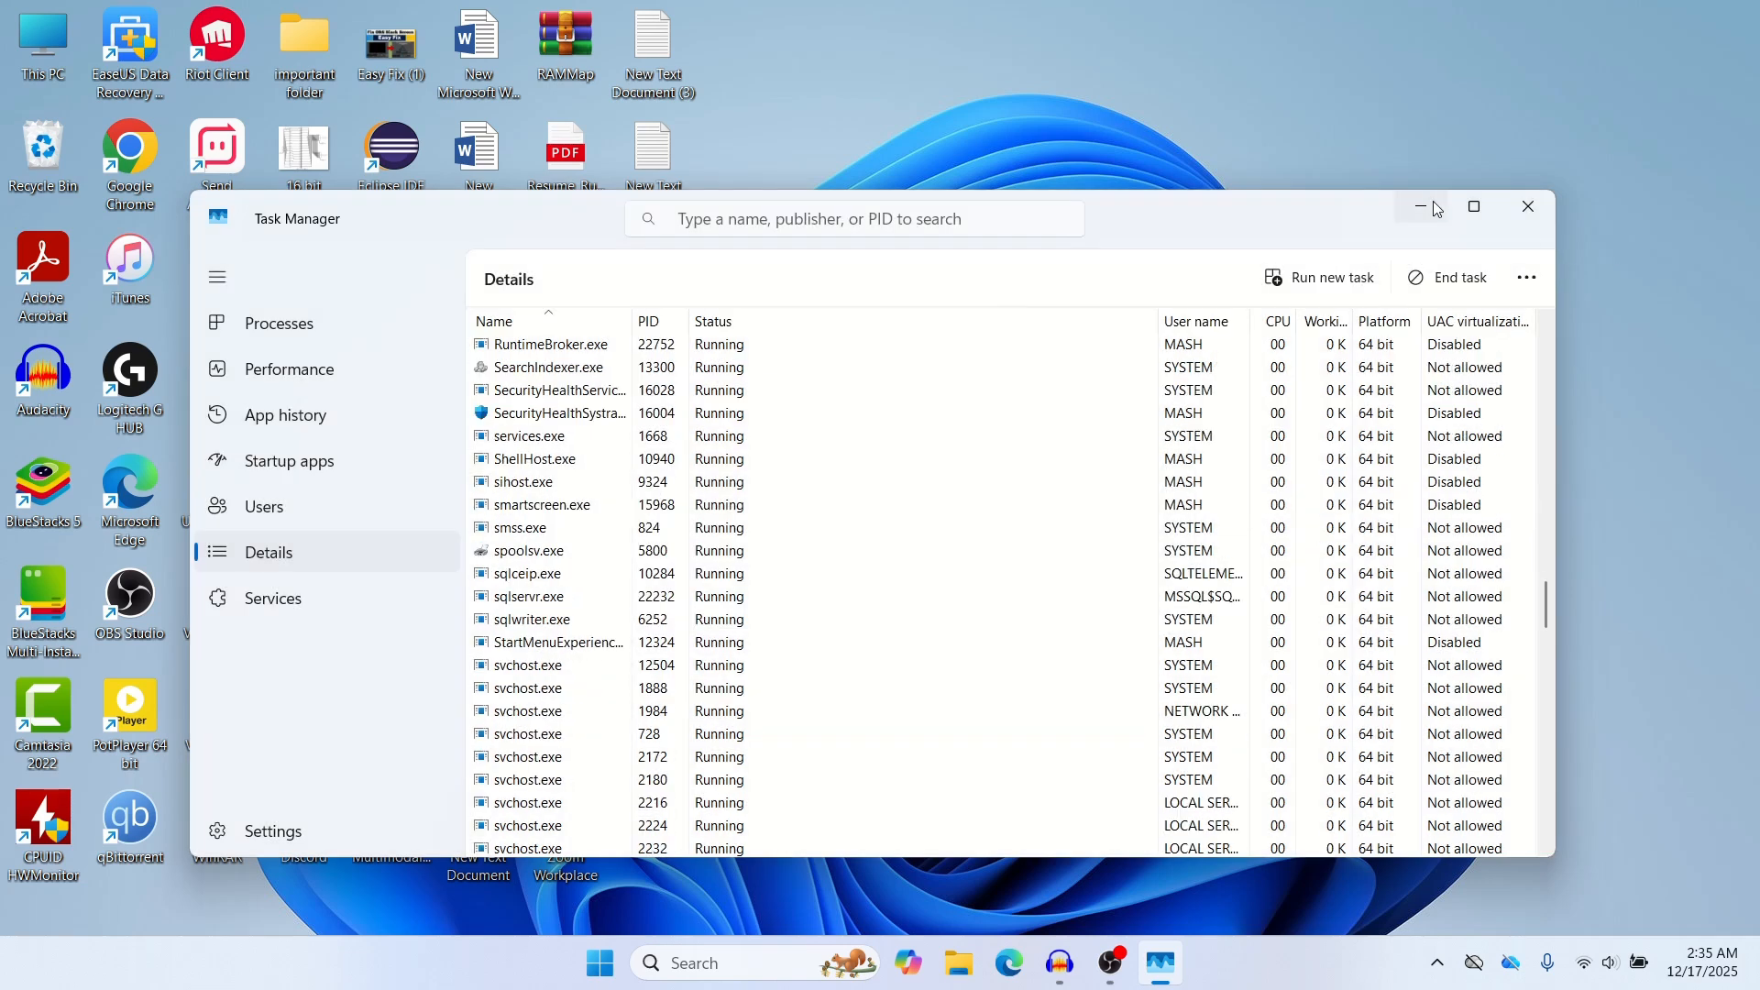
click(1528, 205)
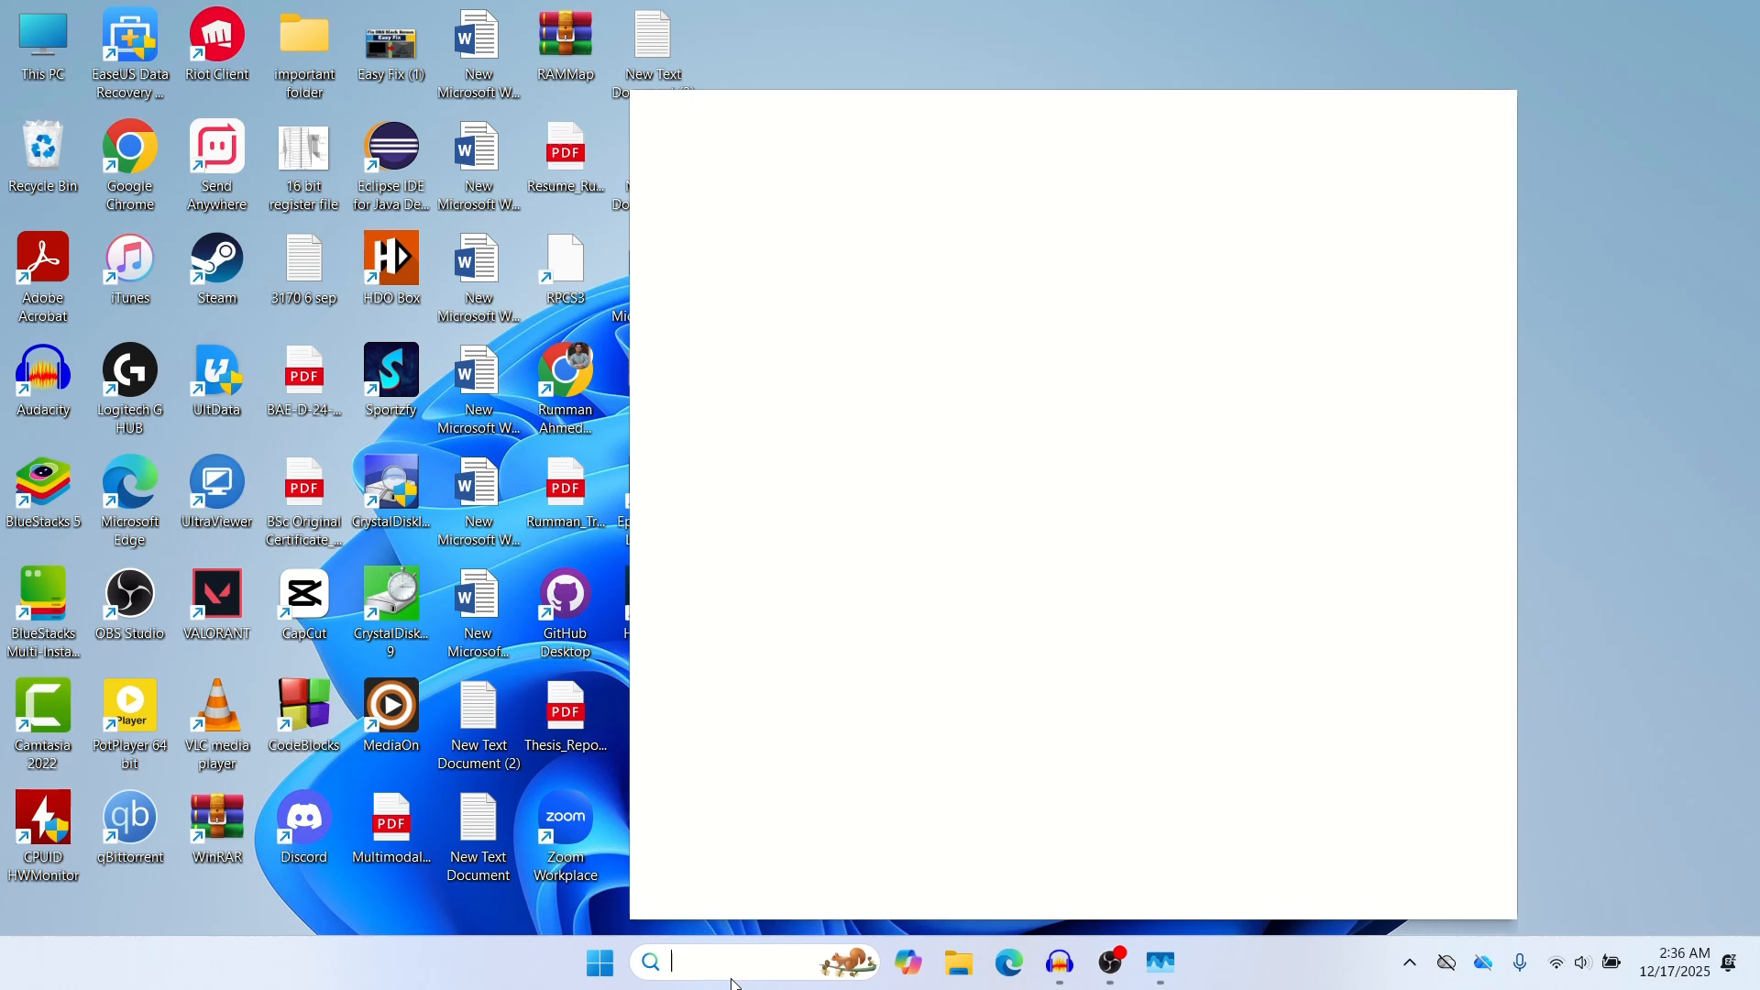
mouse_move(1469, 568)
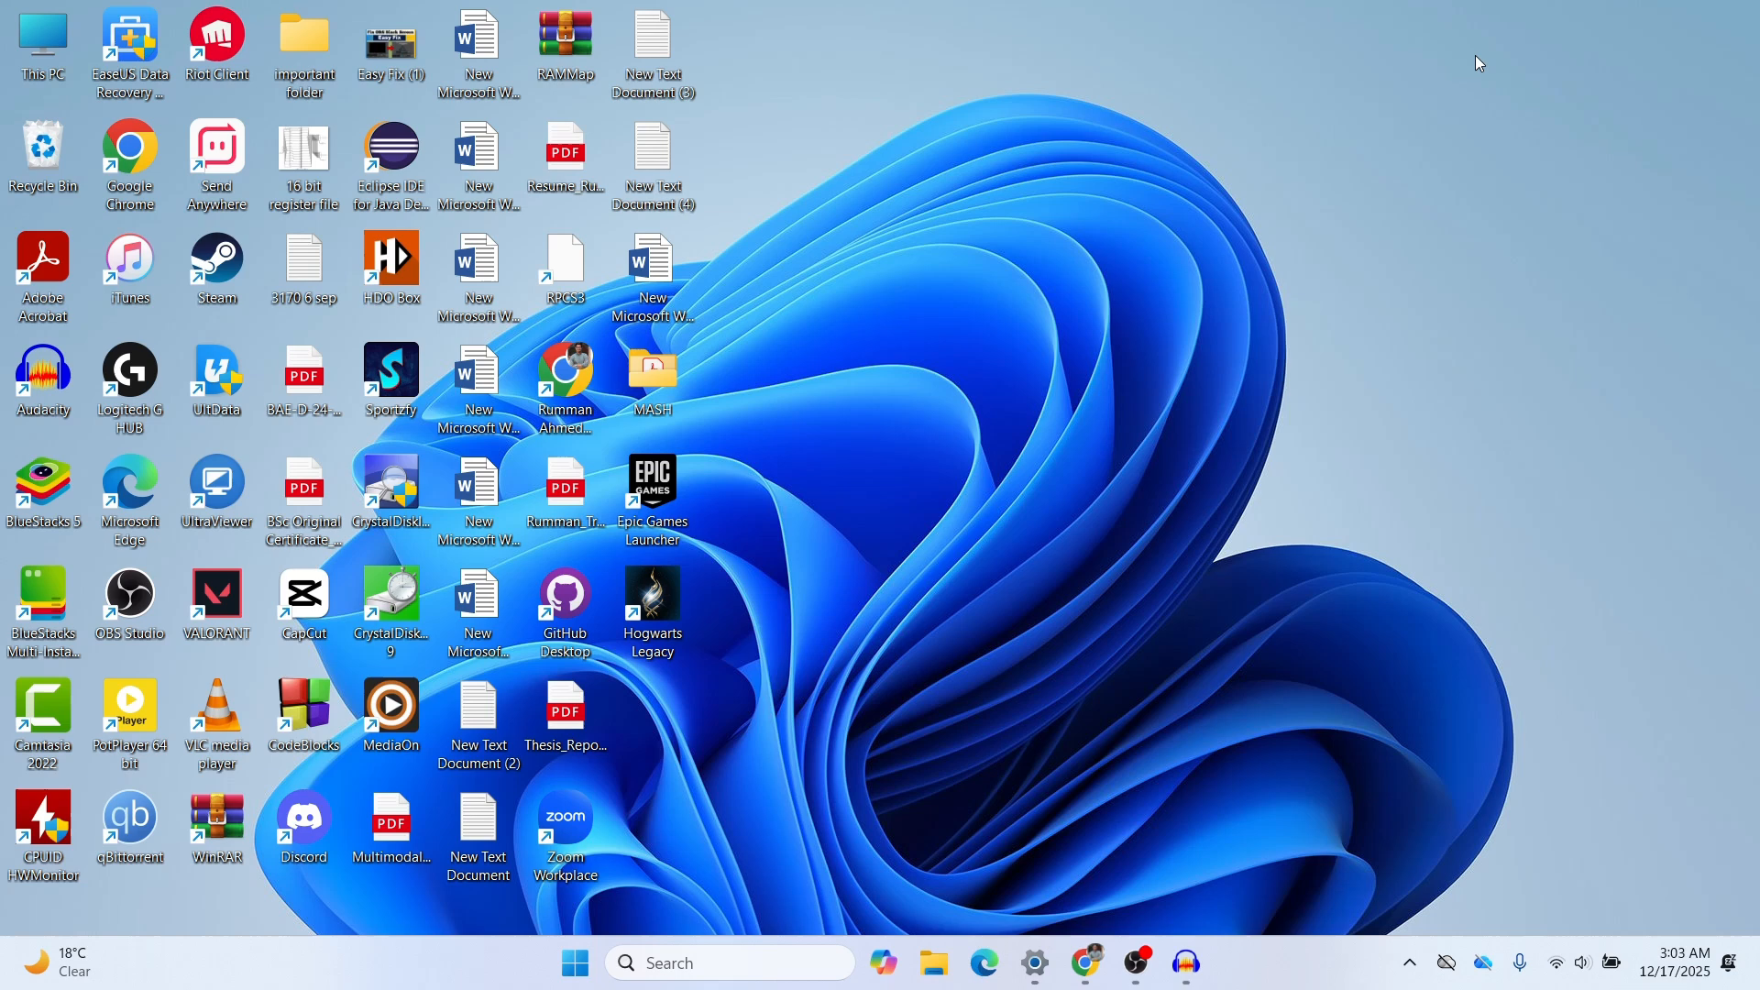
mouse_move(538, 964)
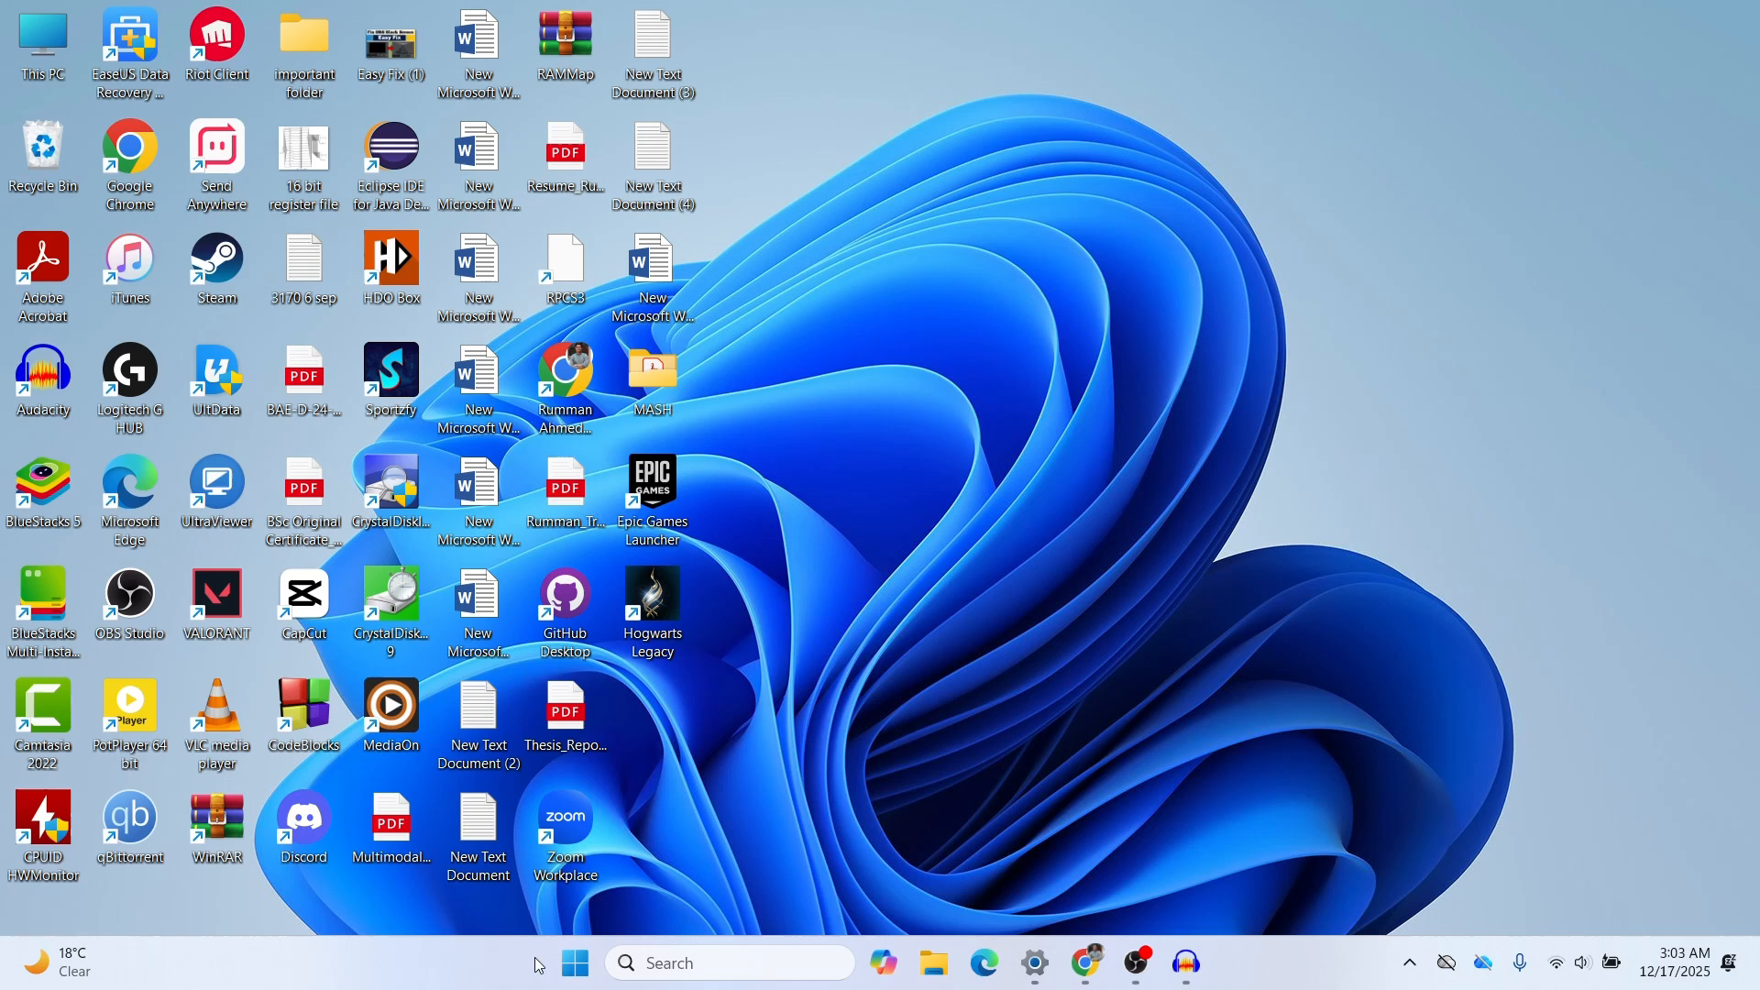
Open Settings from the Start button's quick link menu.
right_click(573, 963)
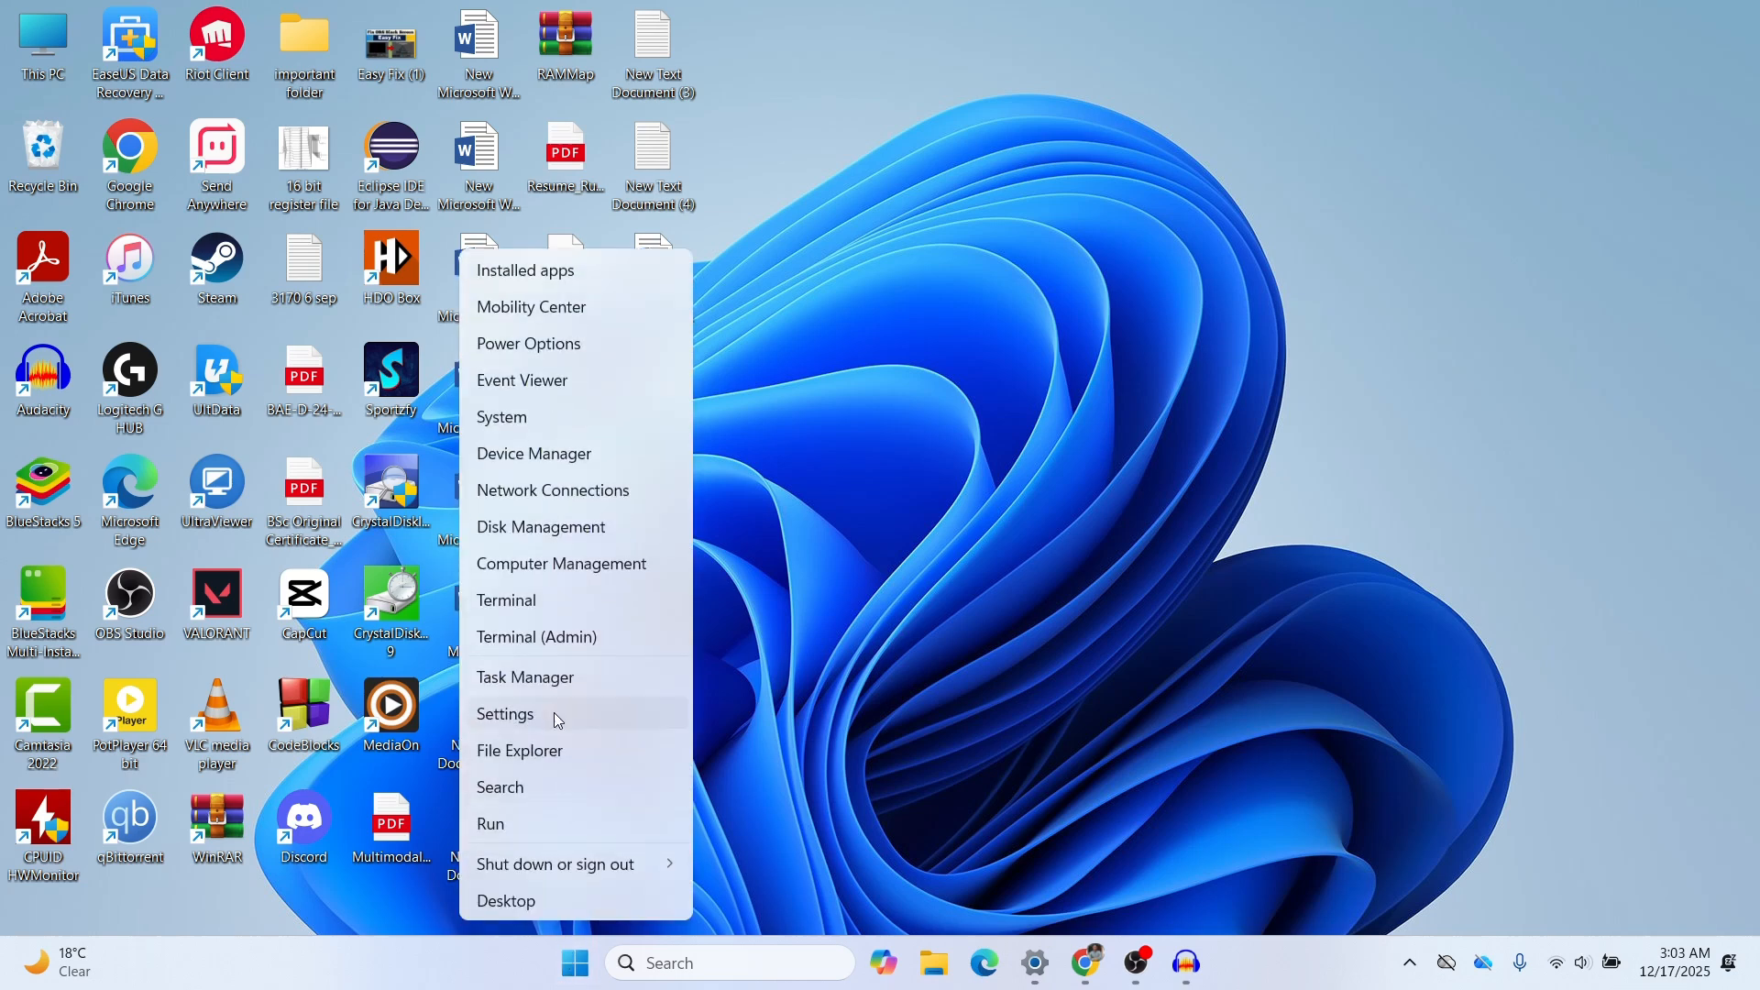
click(505, 714)
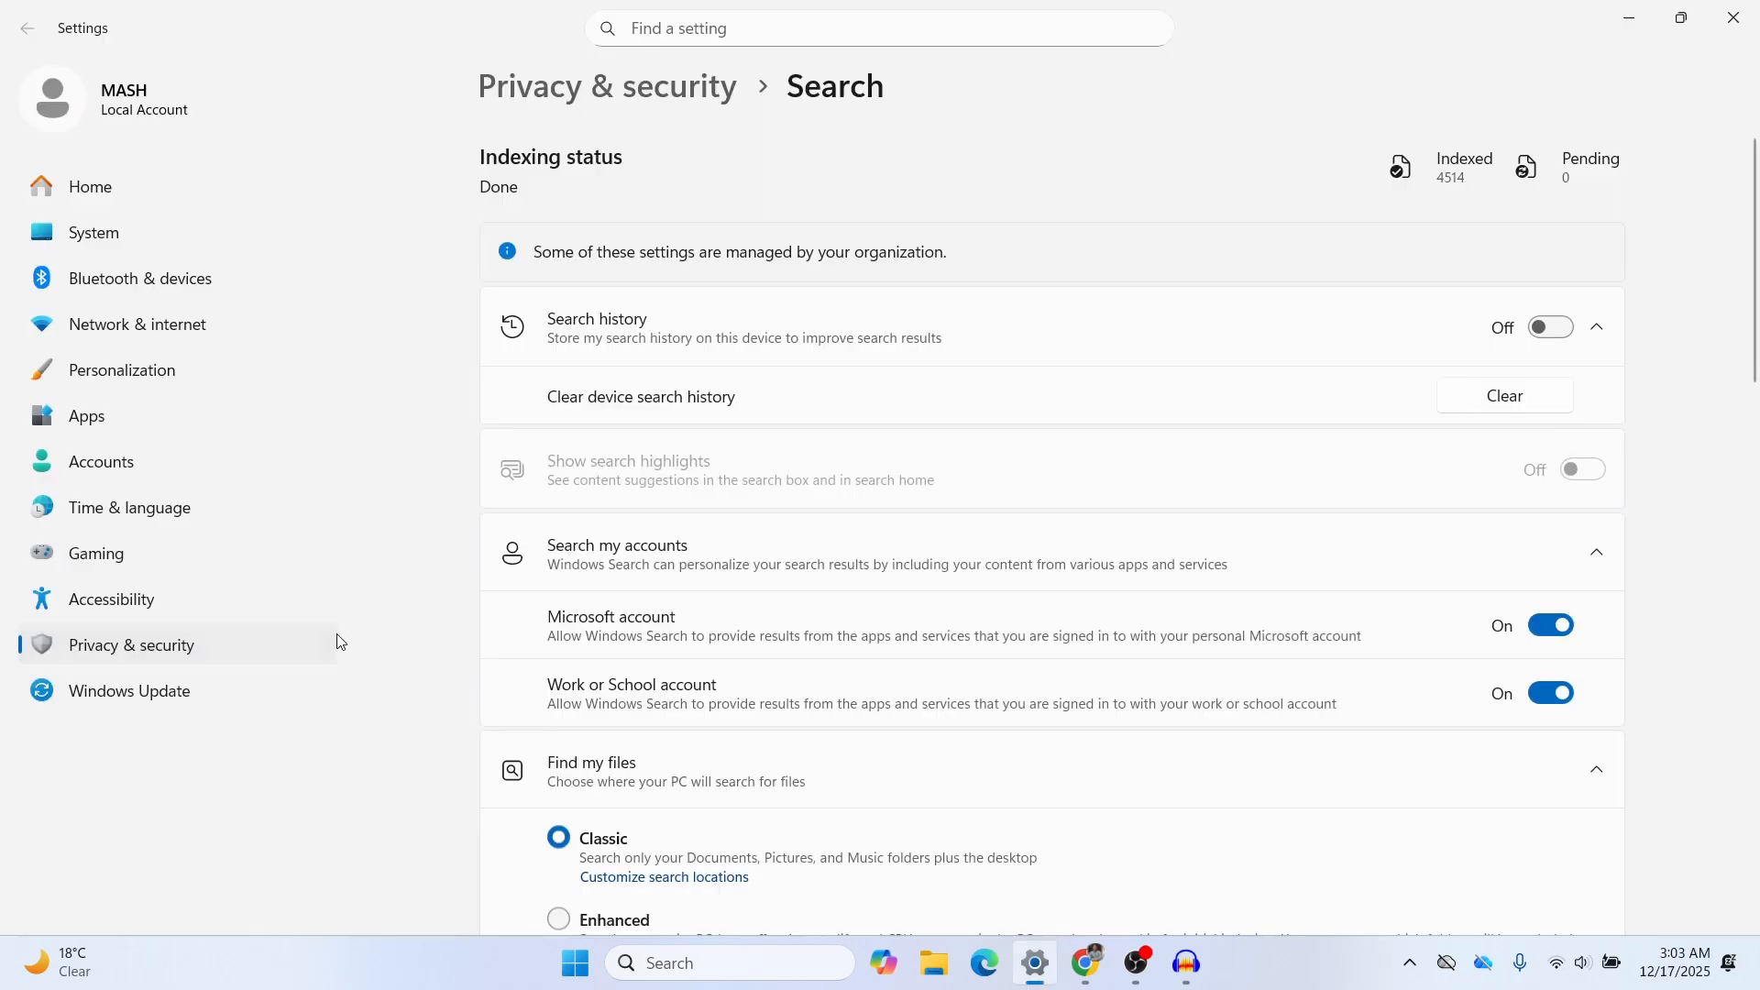
Clear device search history and turn off Microsoft and work or school account search.
click(31, 27)
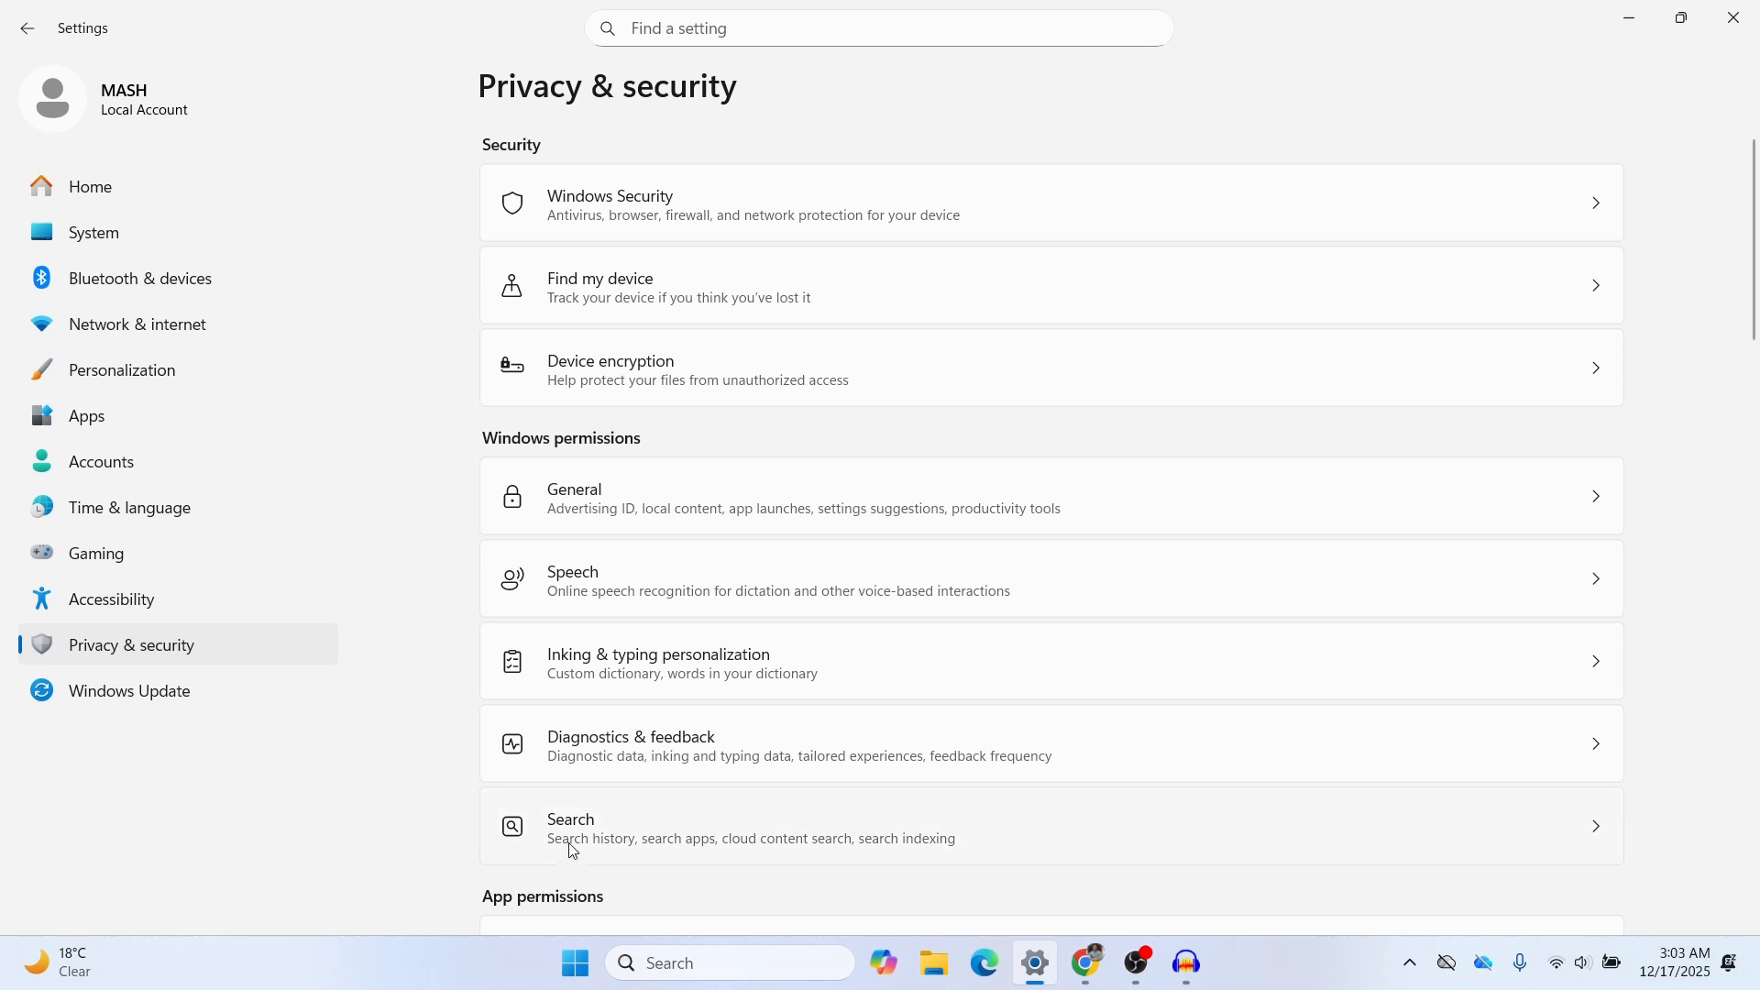
scroll(down, 3)
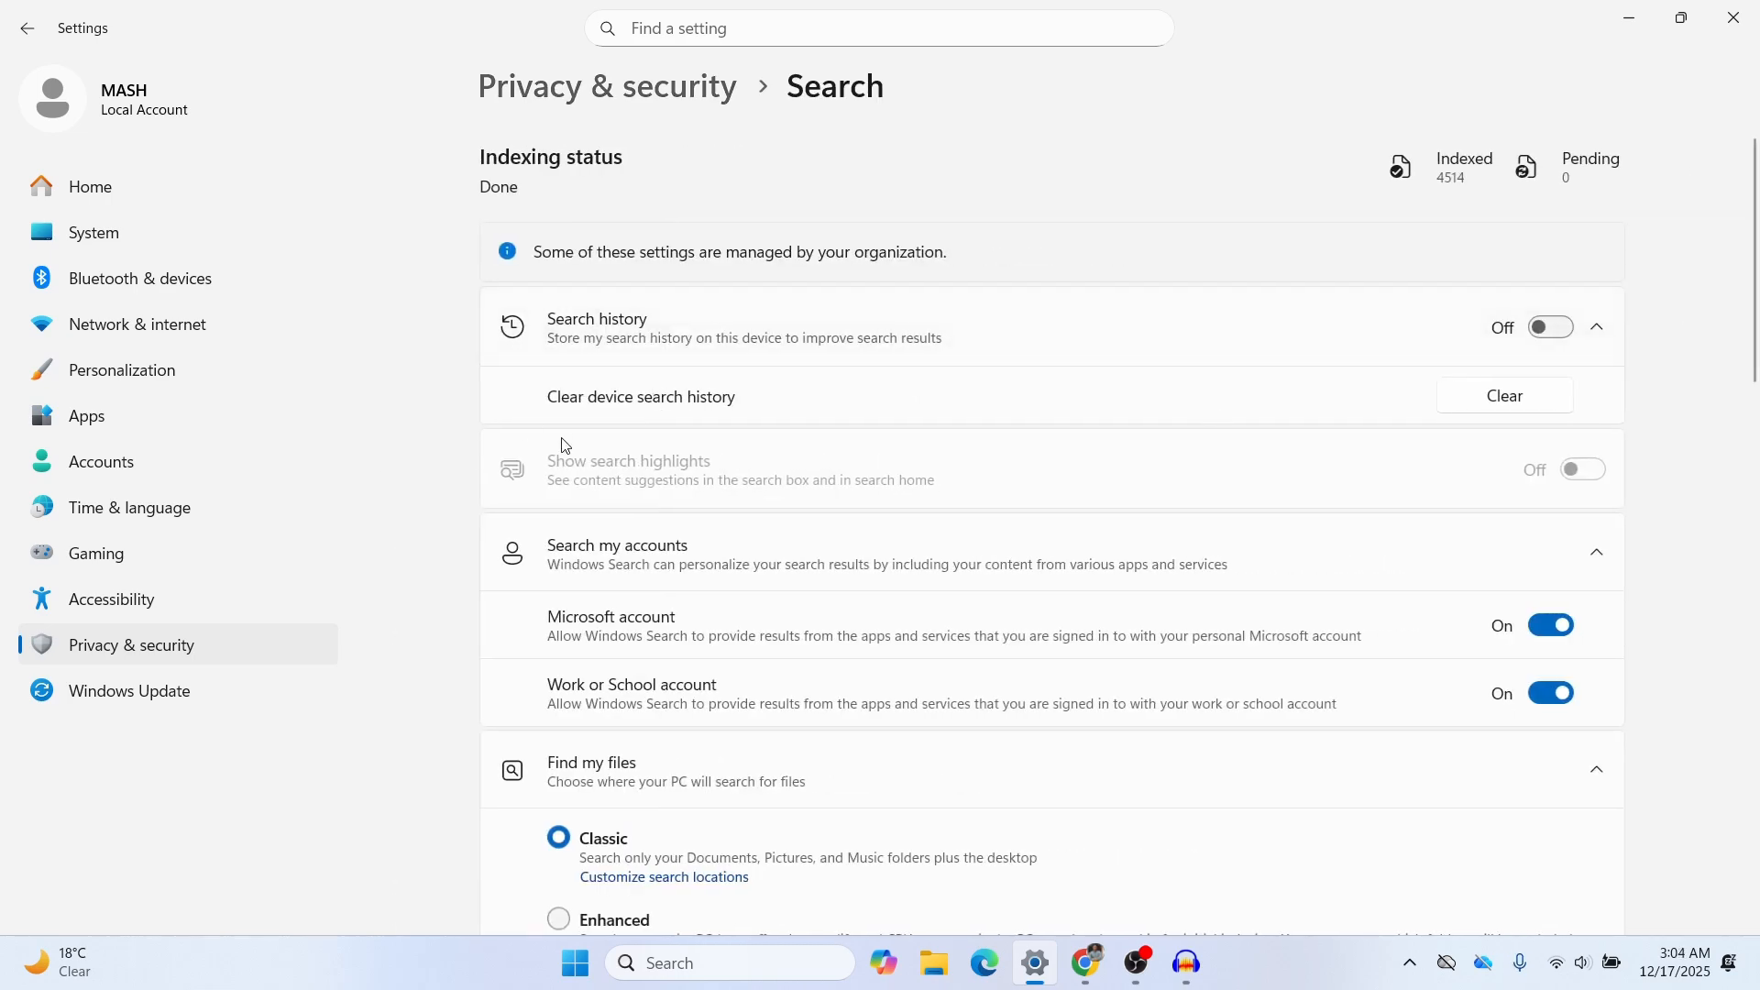
mouse_move(951, 454)
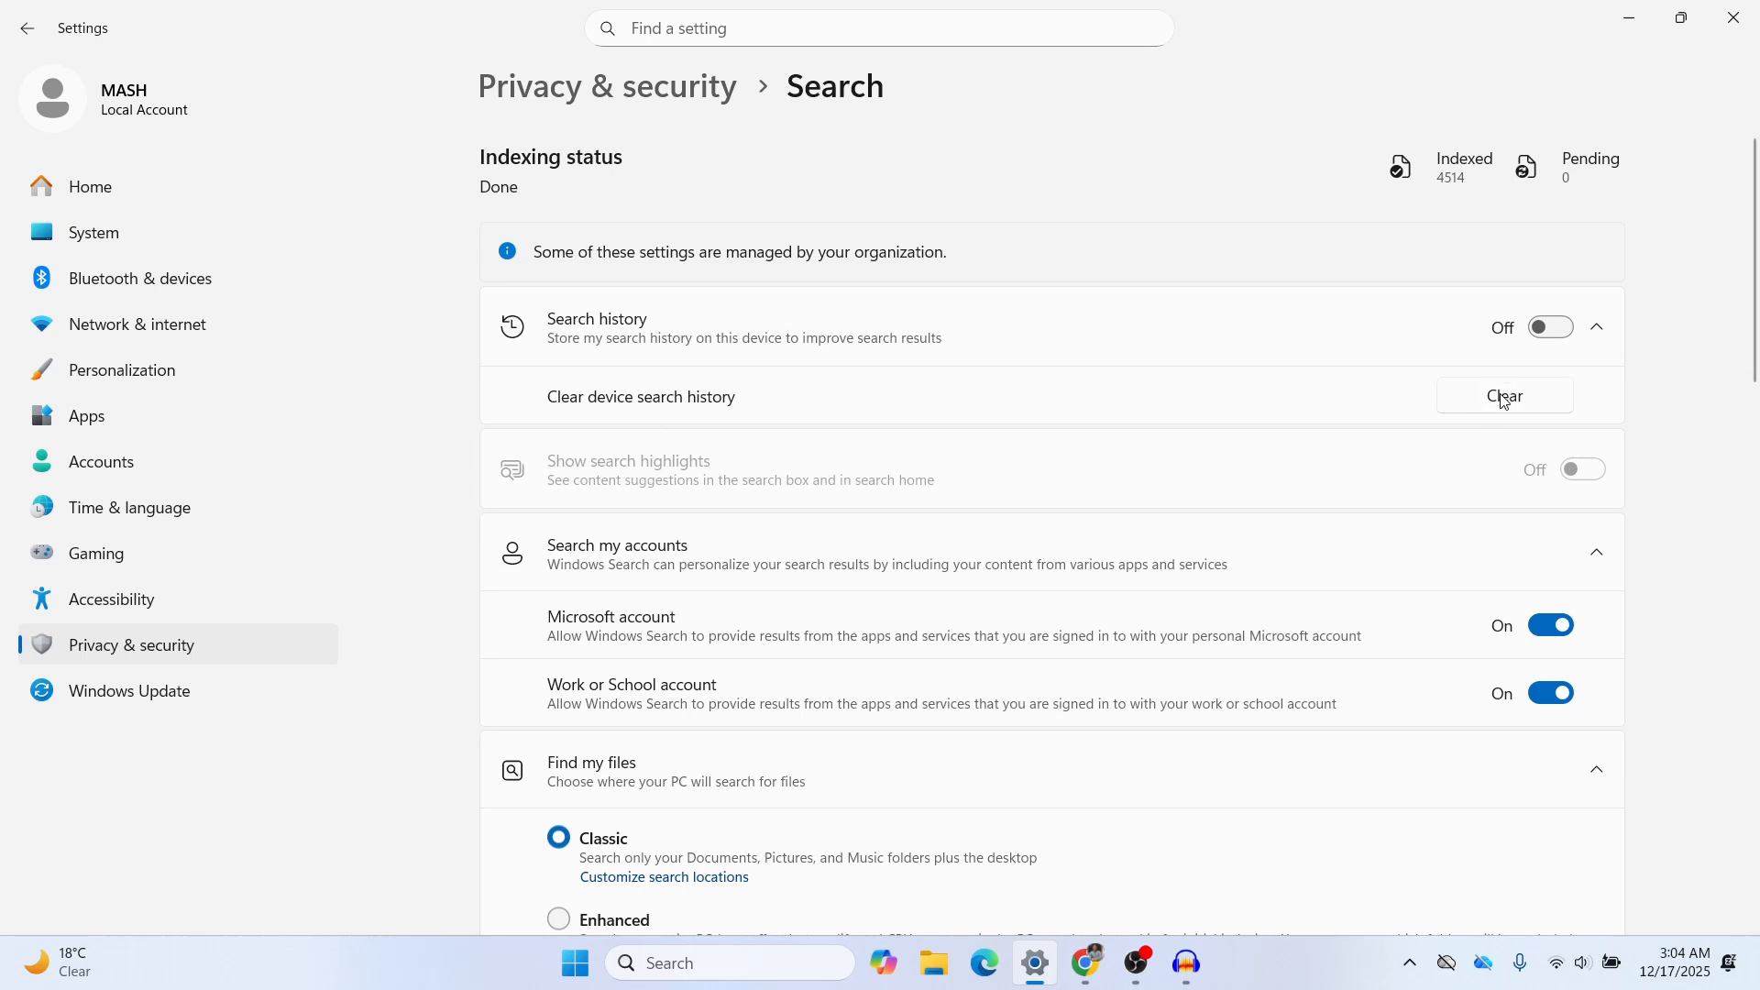
click(1504, 395)
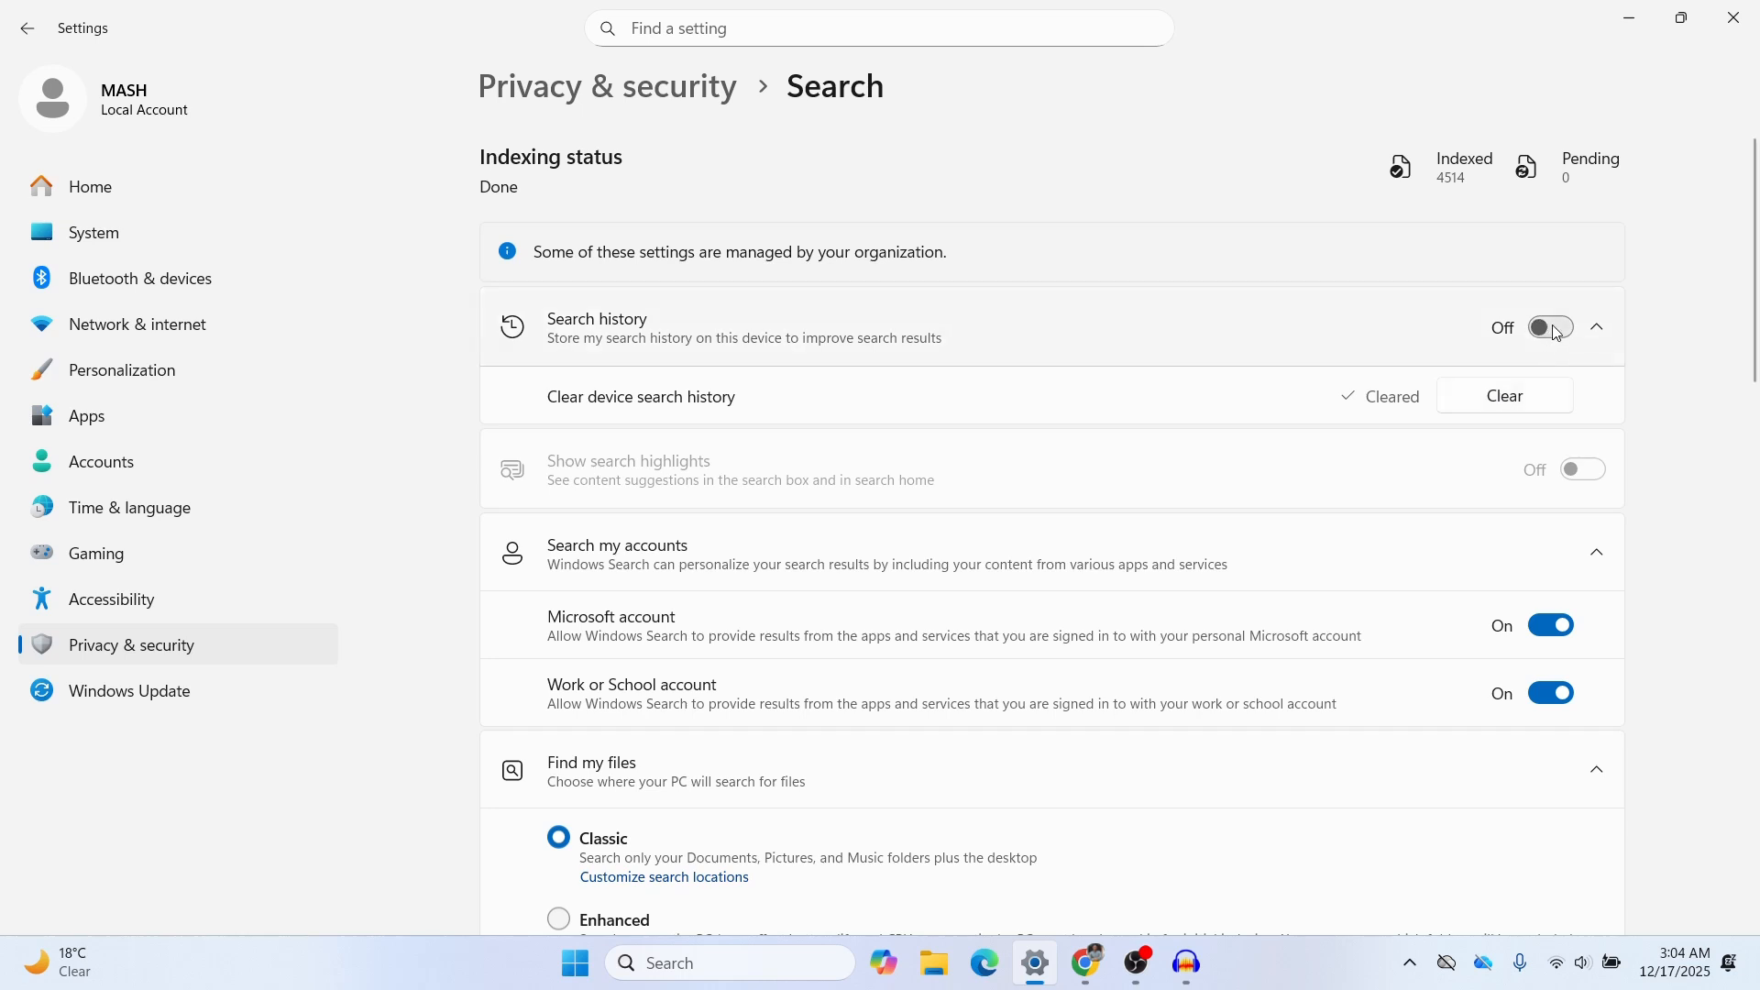
mouse_move(564, 632)
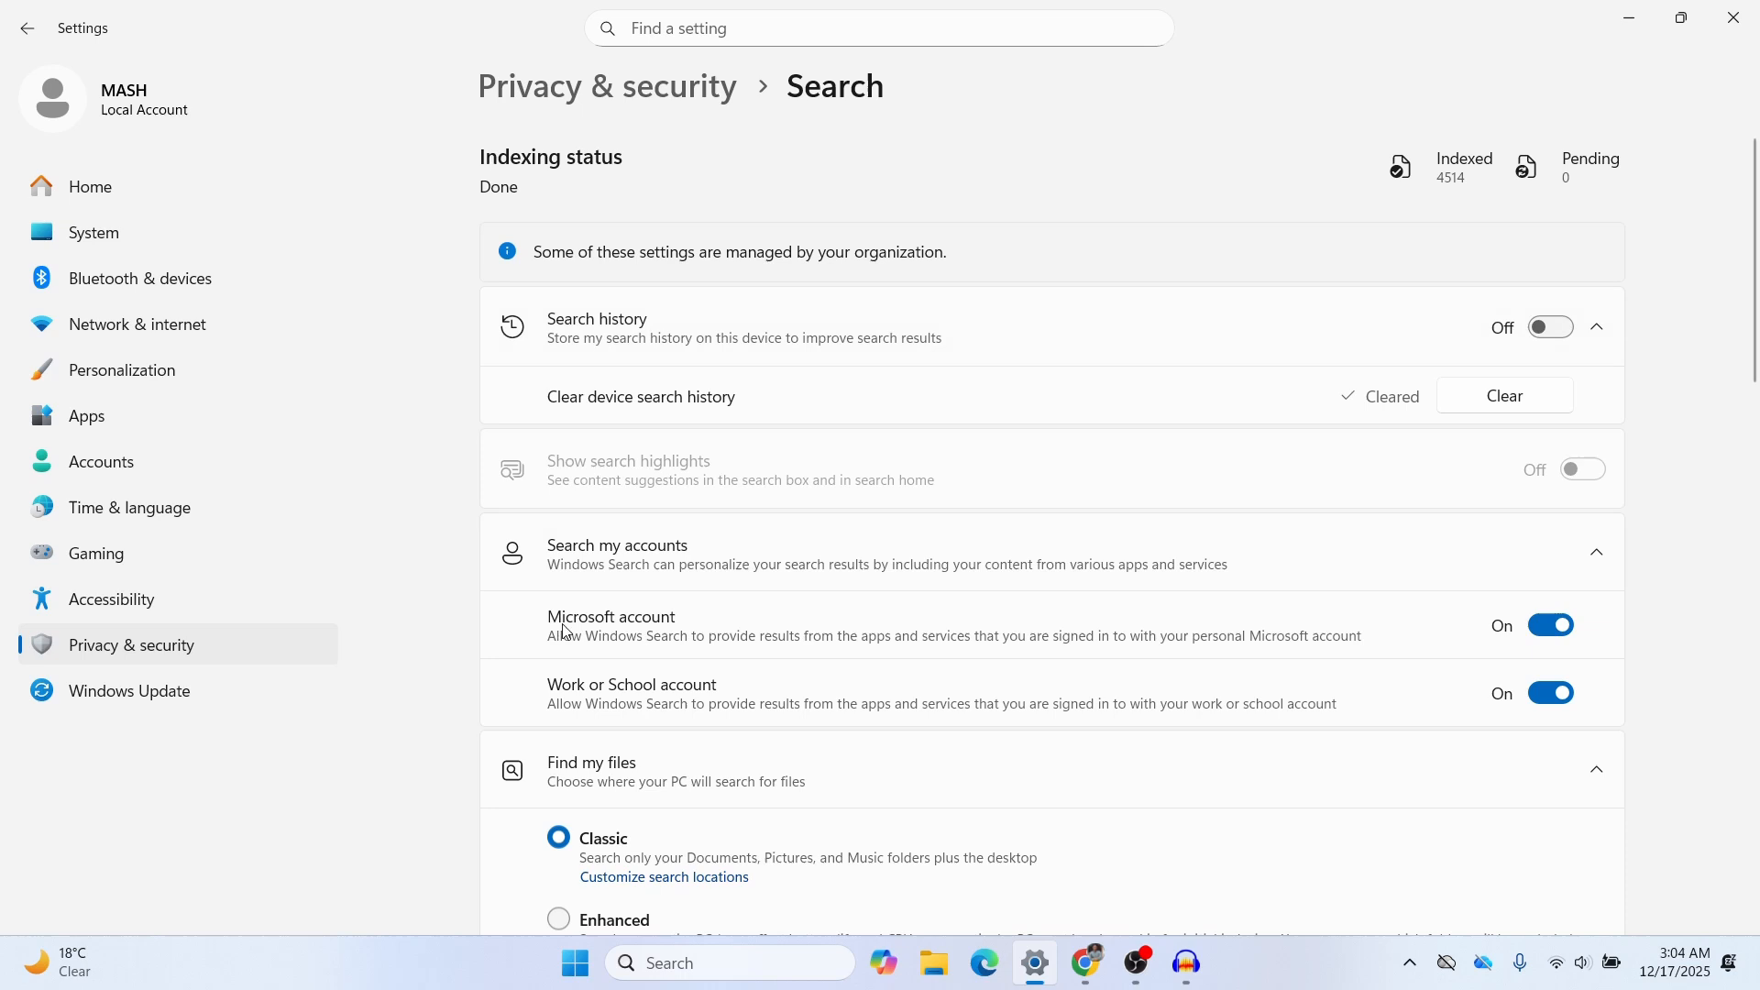
mouse_move(609, 631)
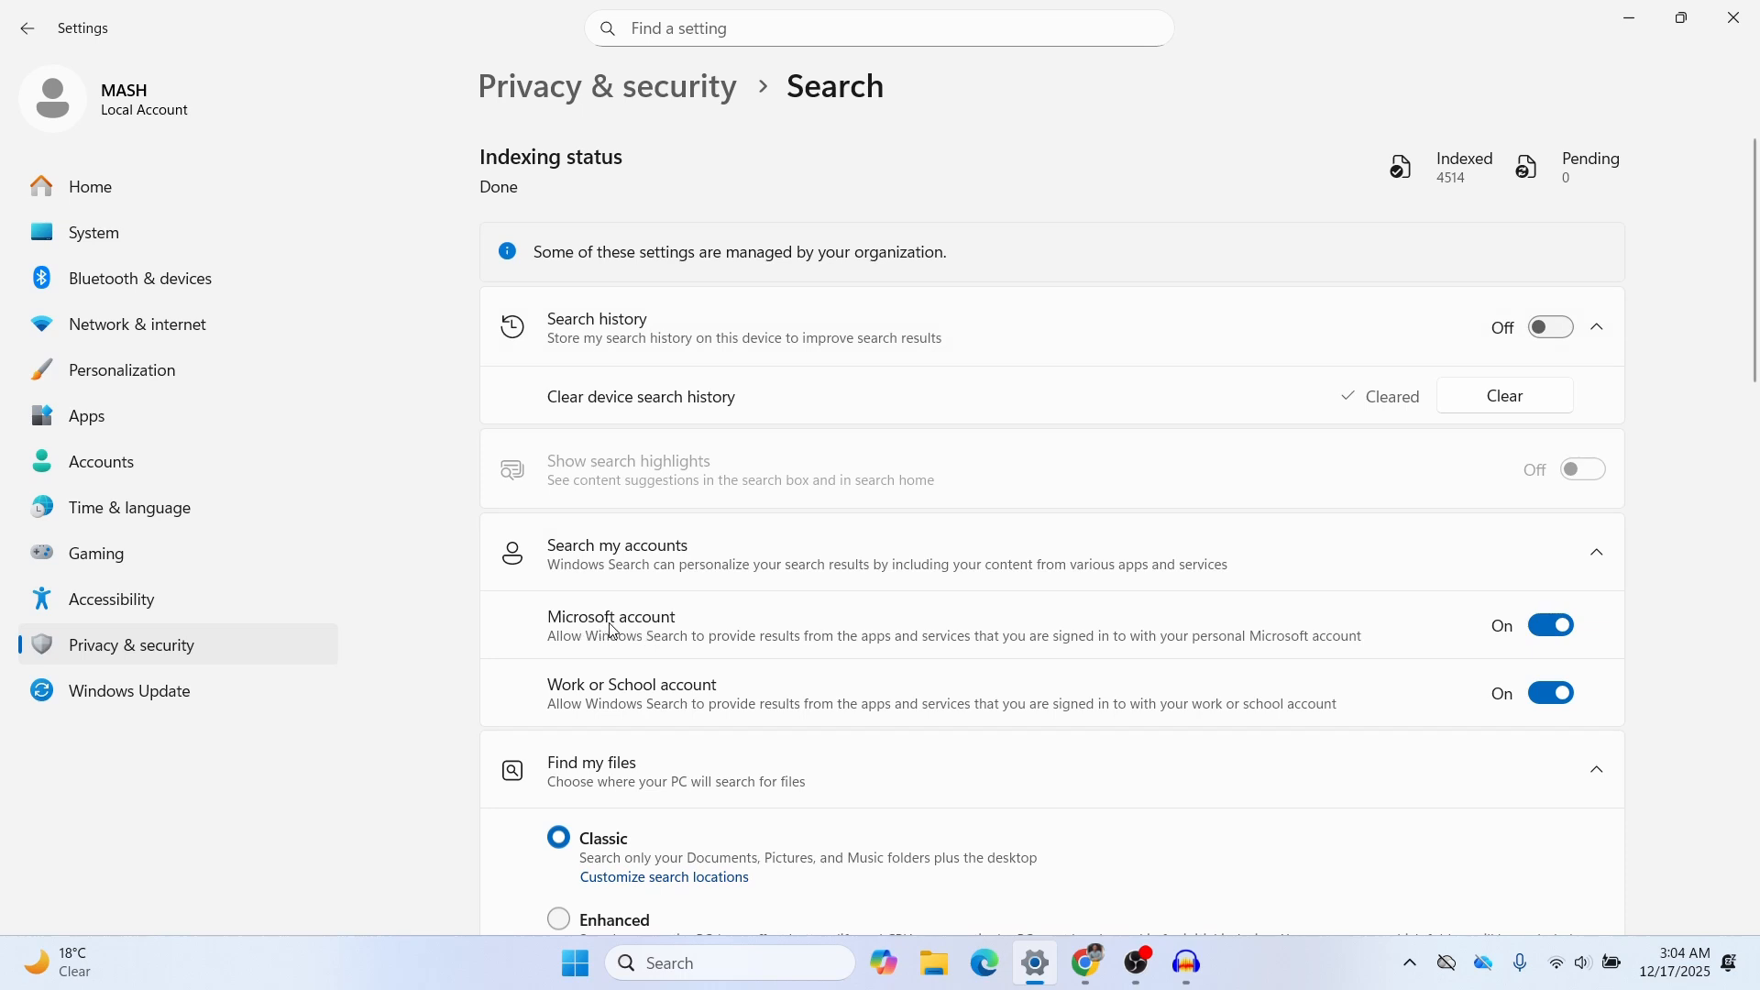
click(1550, 624)
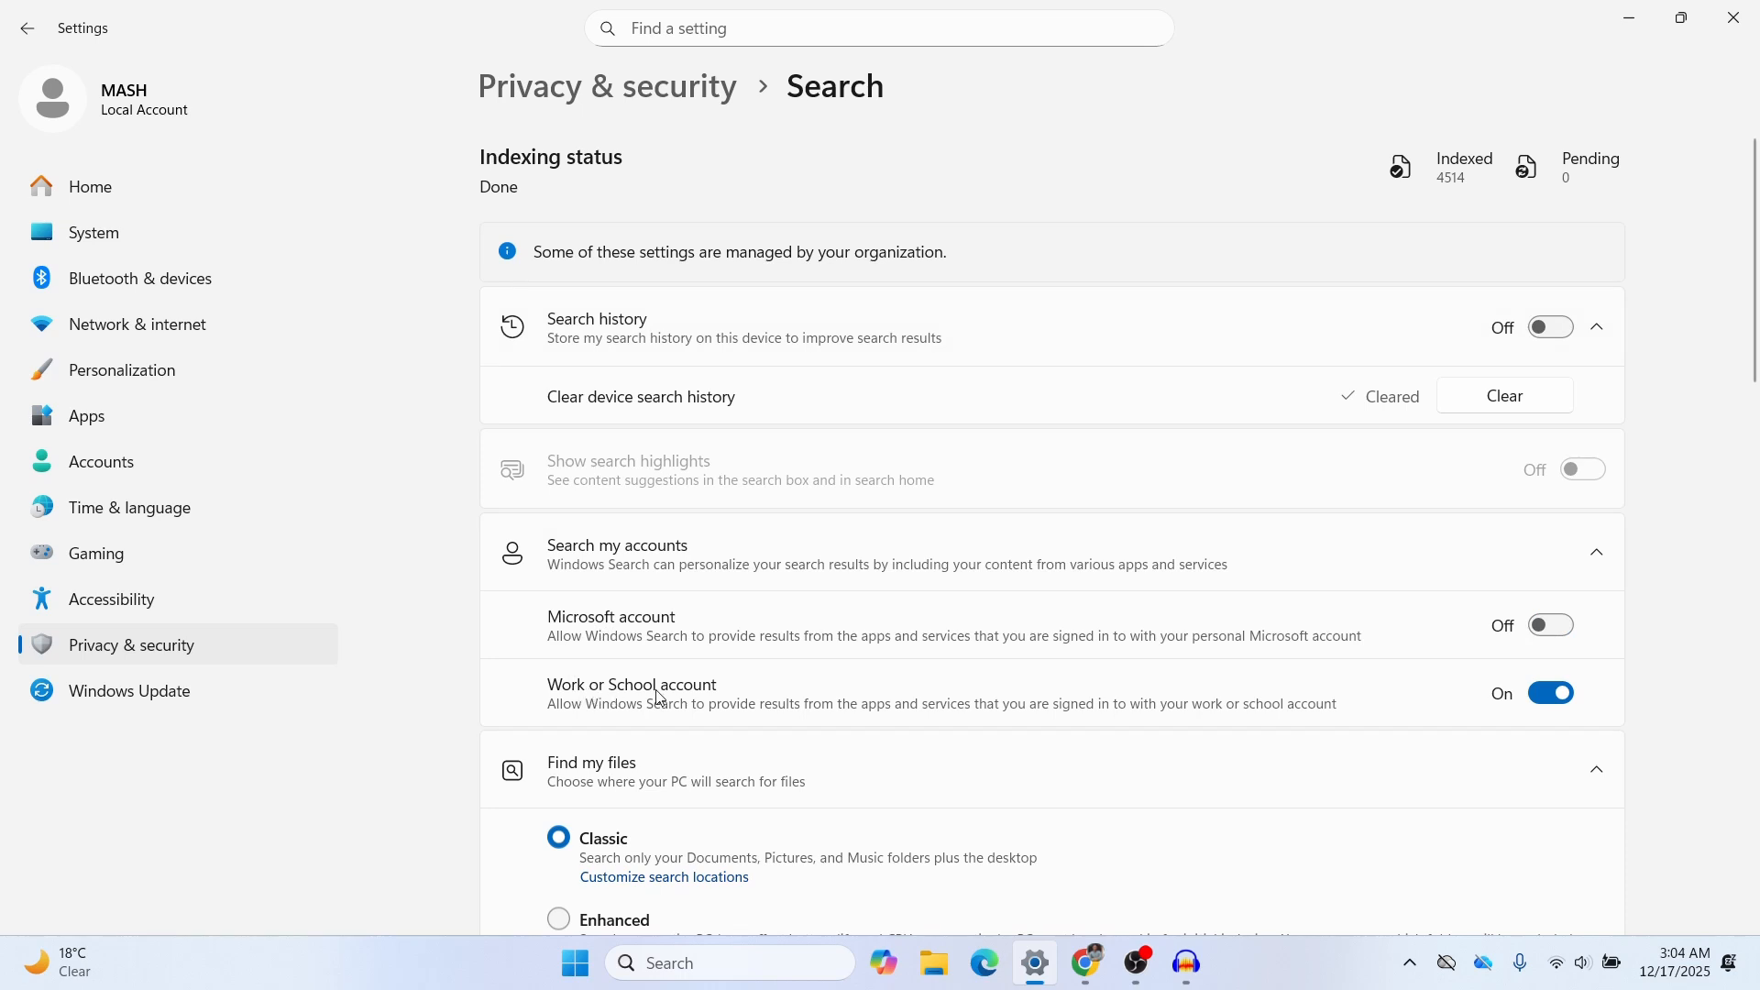
click(1550, 693)
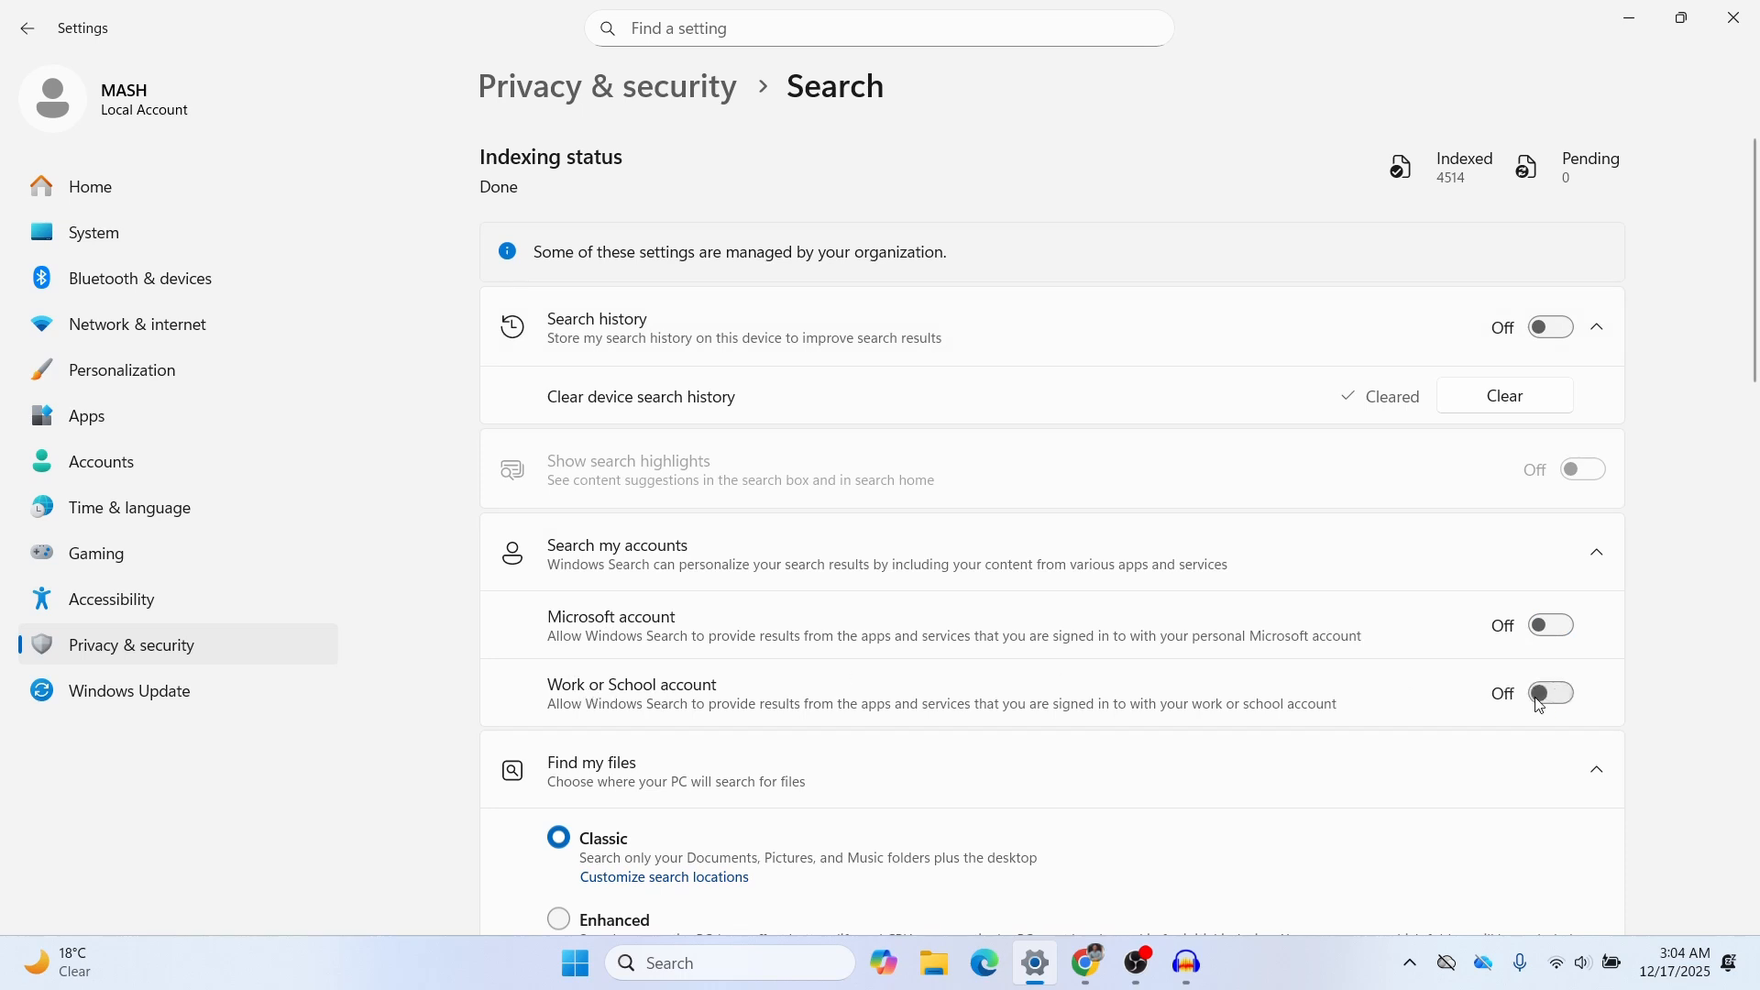
mouse_move(1671, 281)
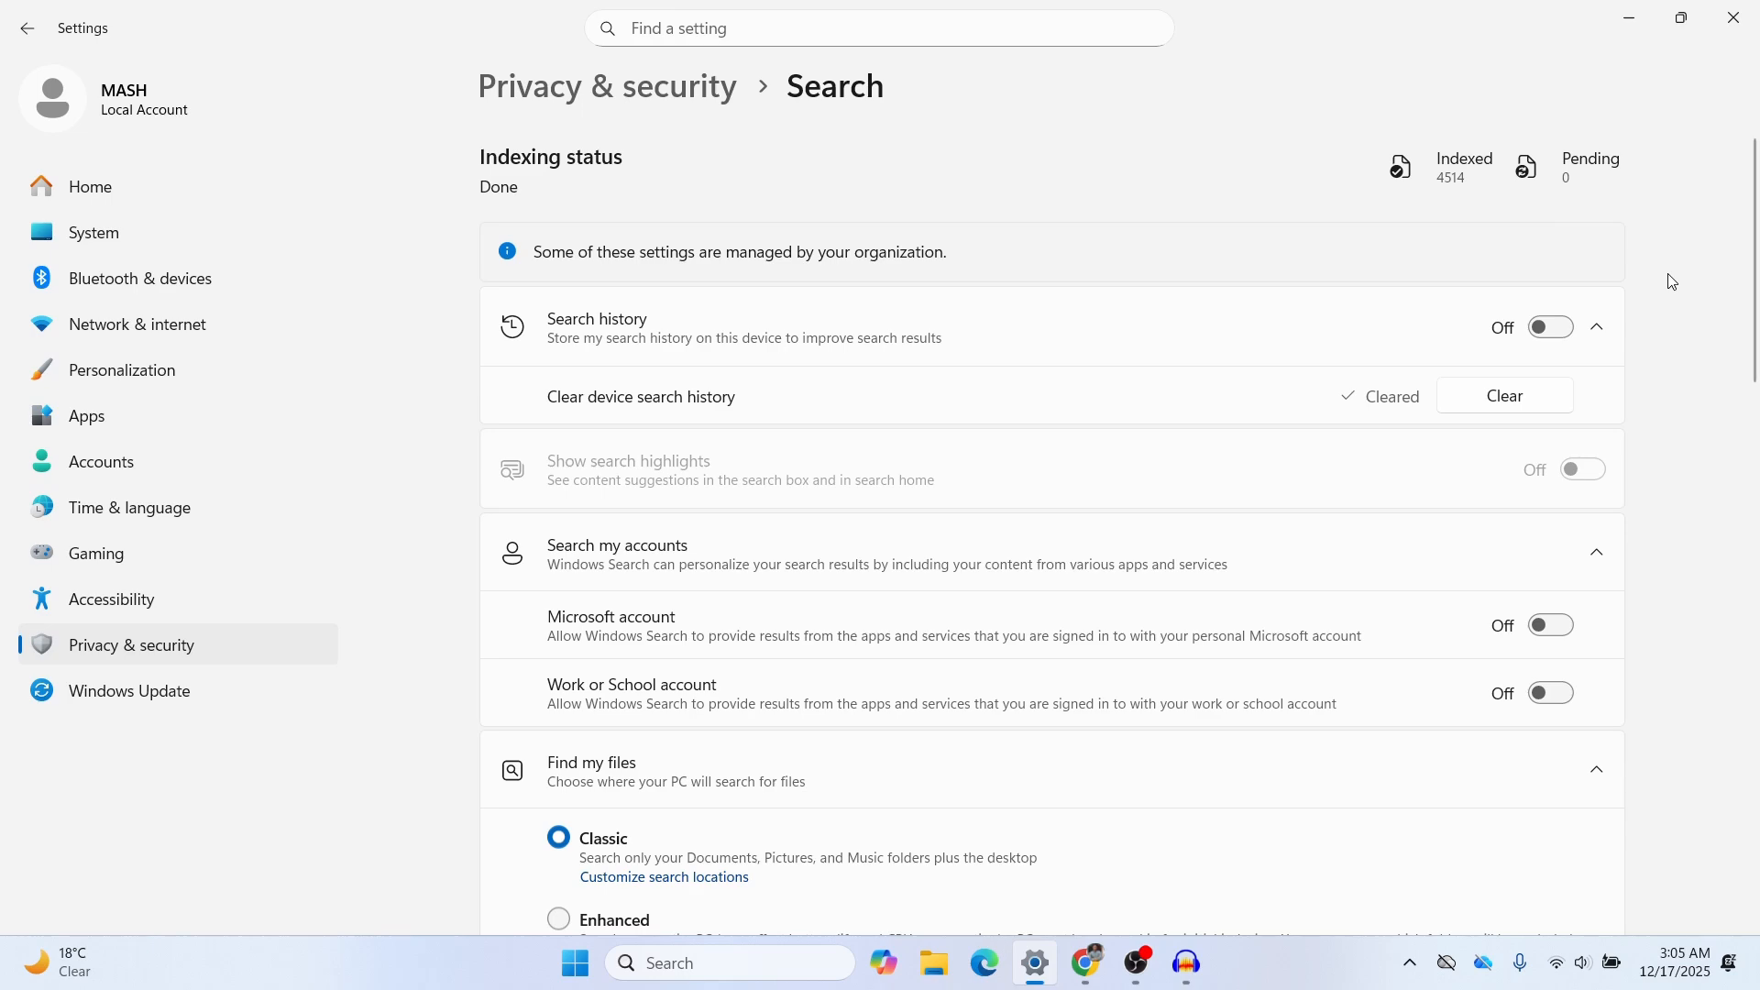
Scroll through the Find my files excluded-folder list.
scroll(down, 3)
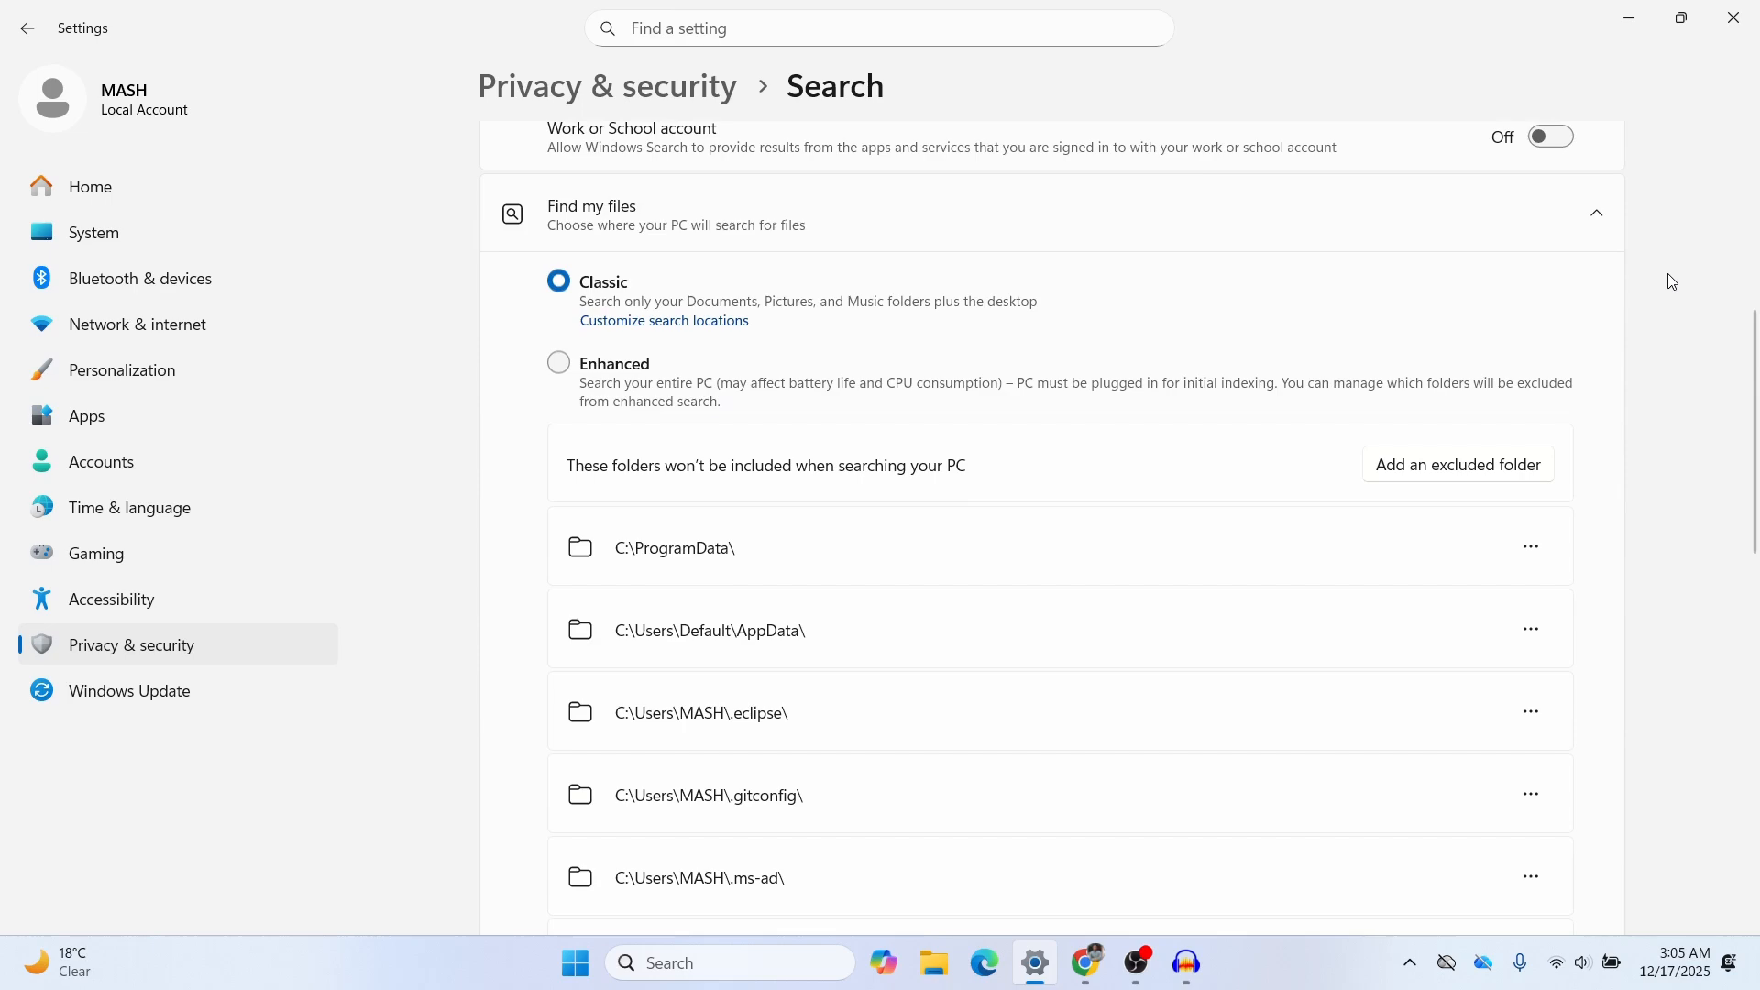
scroll(down, 3)
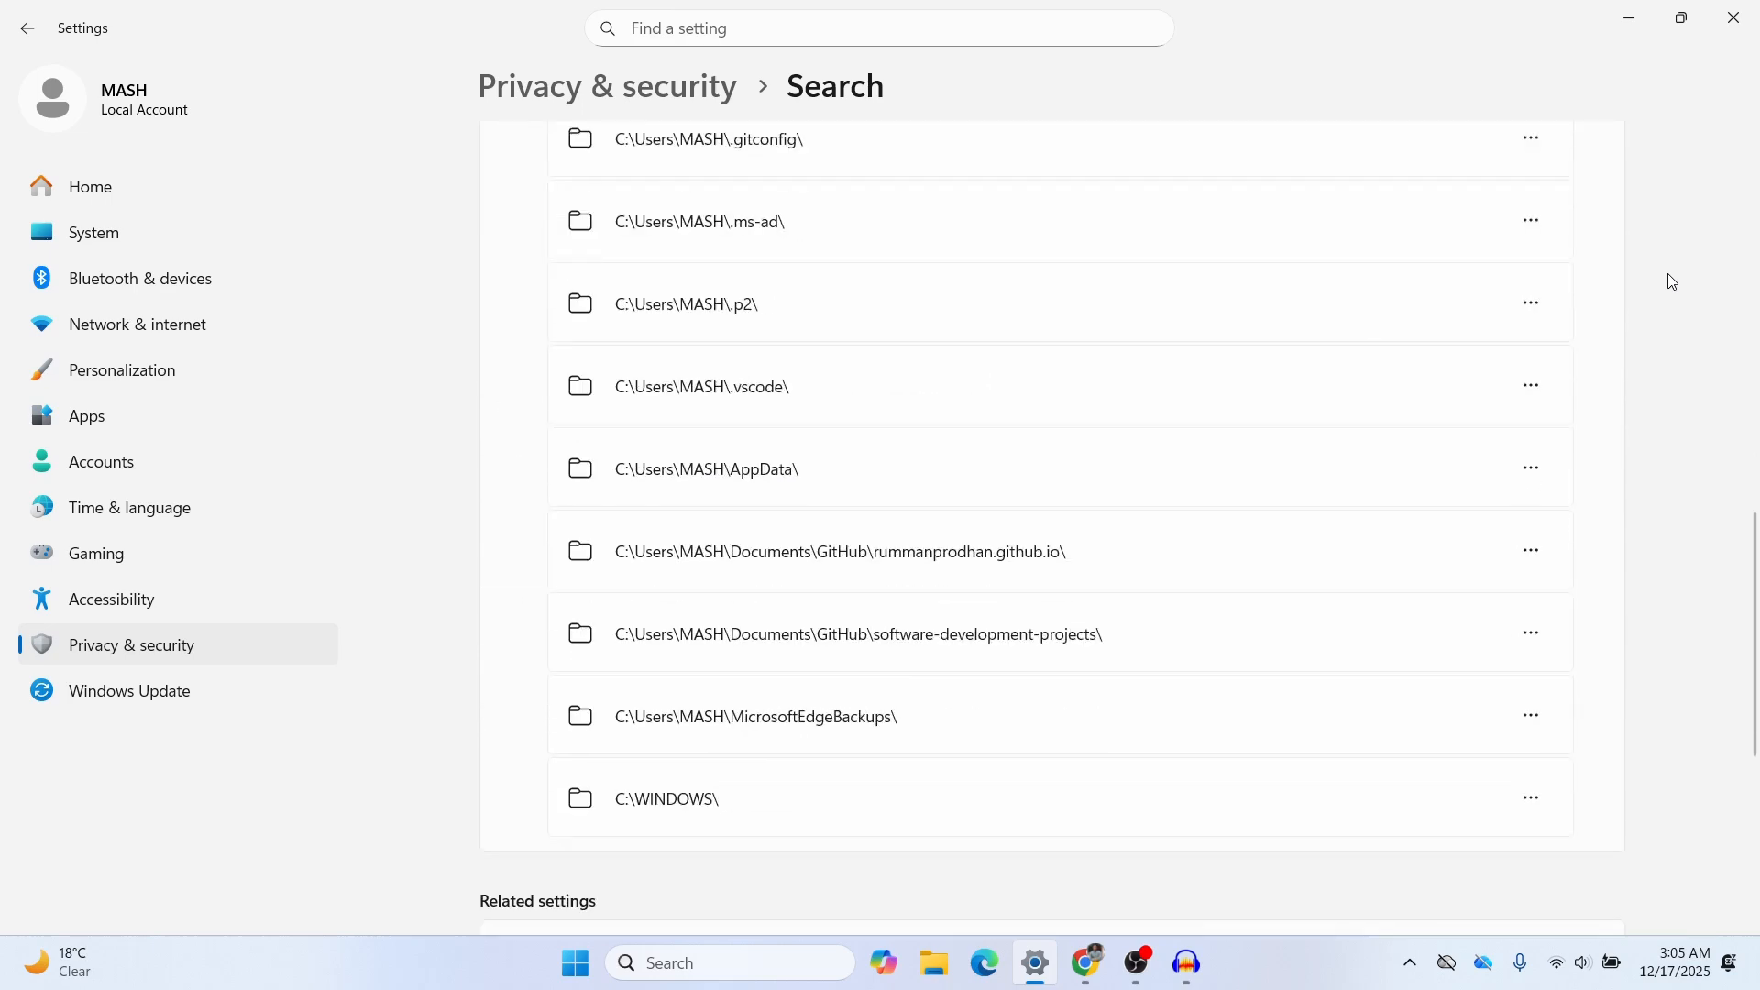
scroll(down, 3)
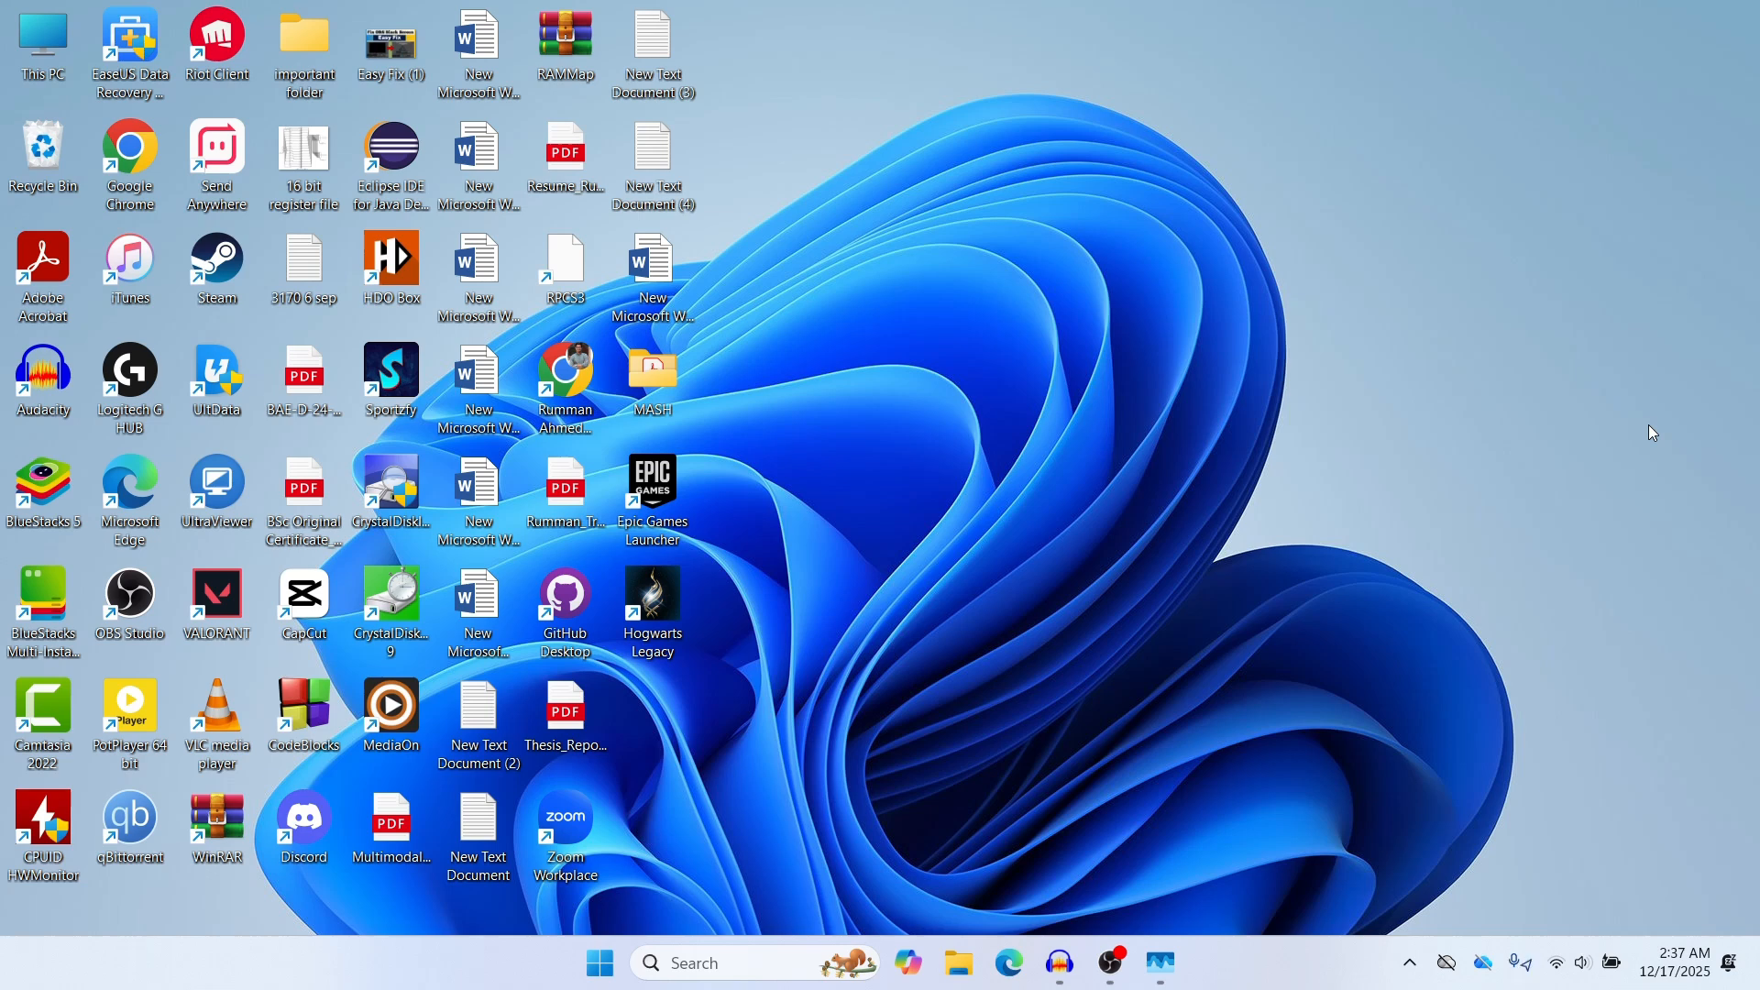
Run C:\Windows\system32\ctfmon.exe from the Run dialog, then test the search panel.
key(Win+R)
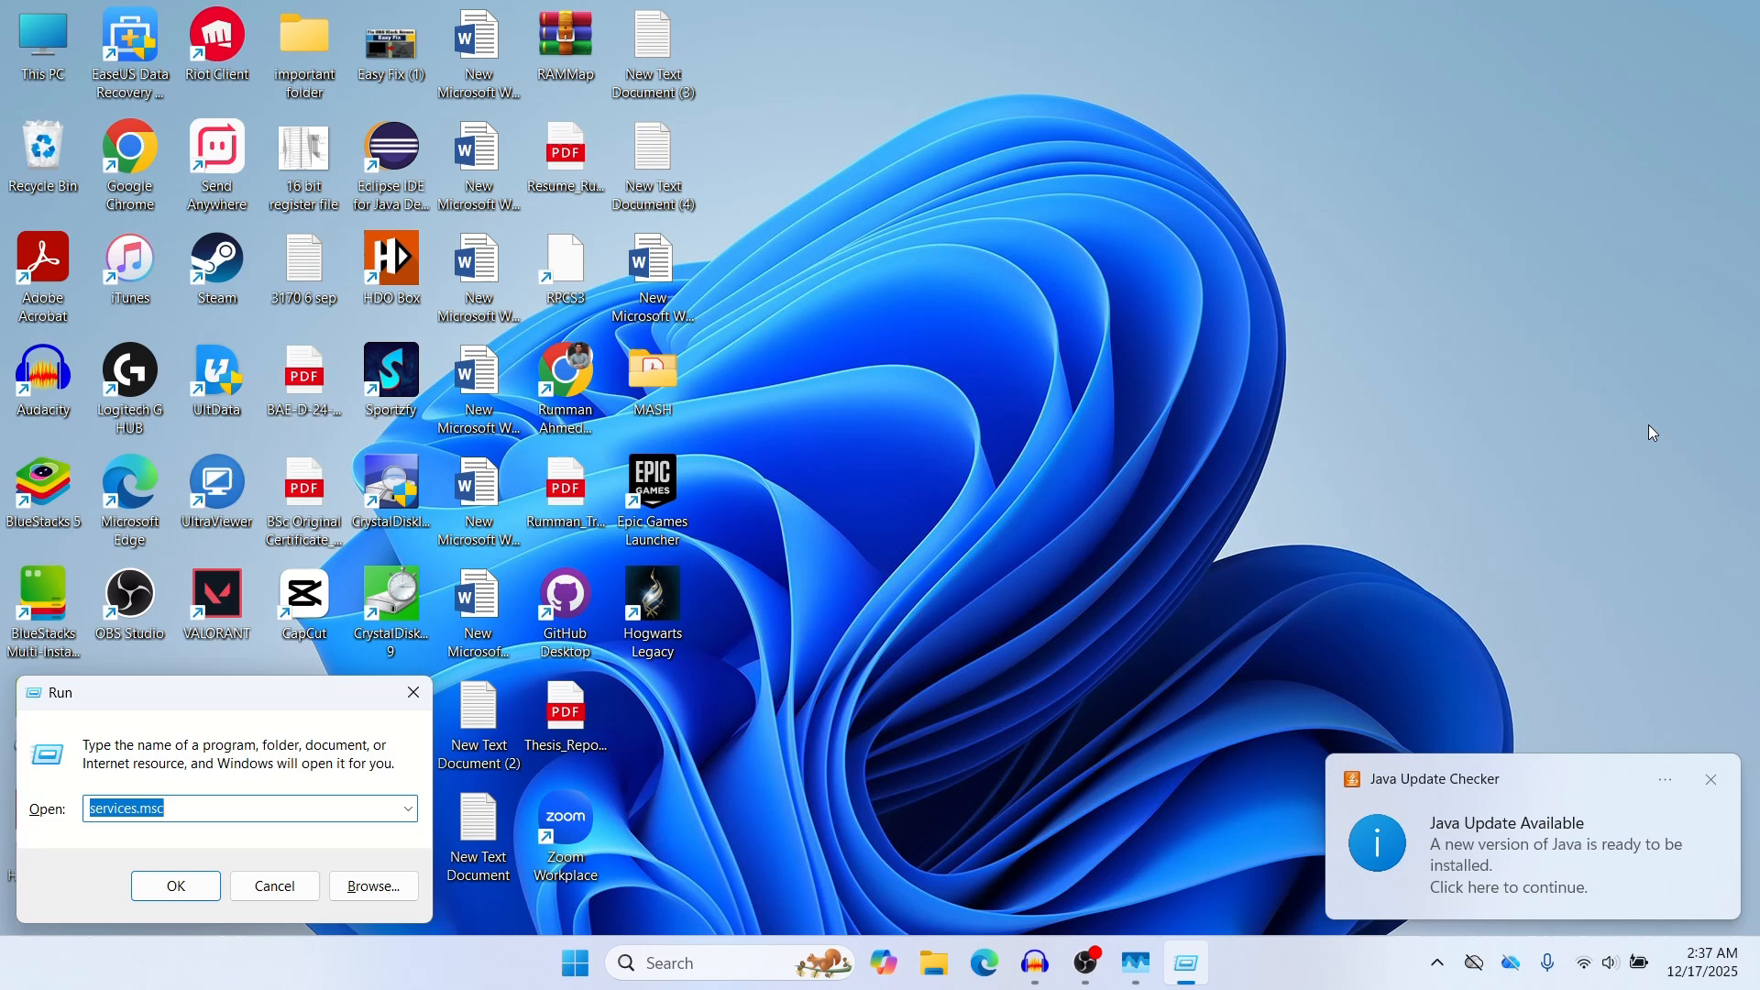
click(1710, 779)
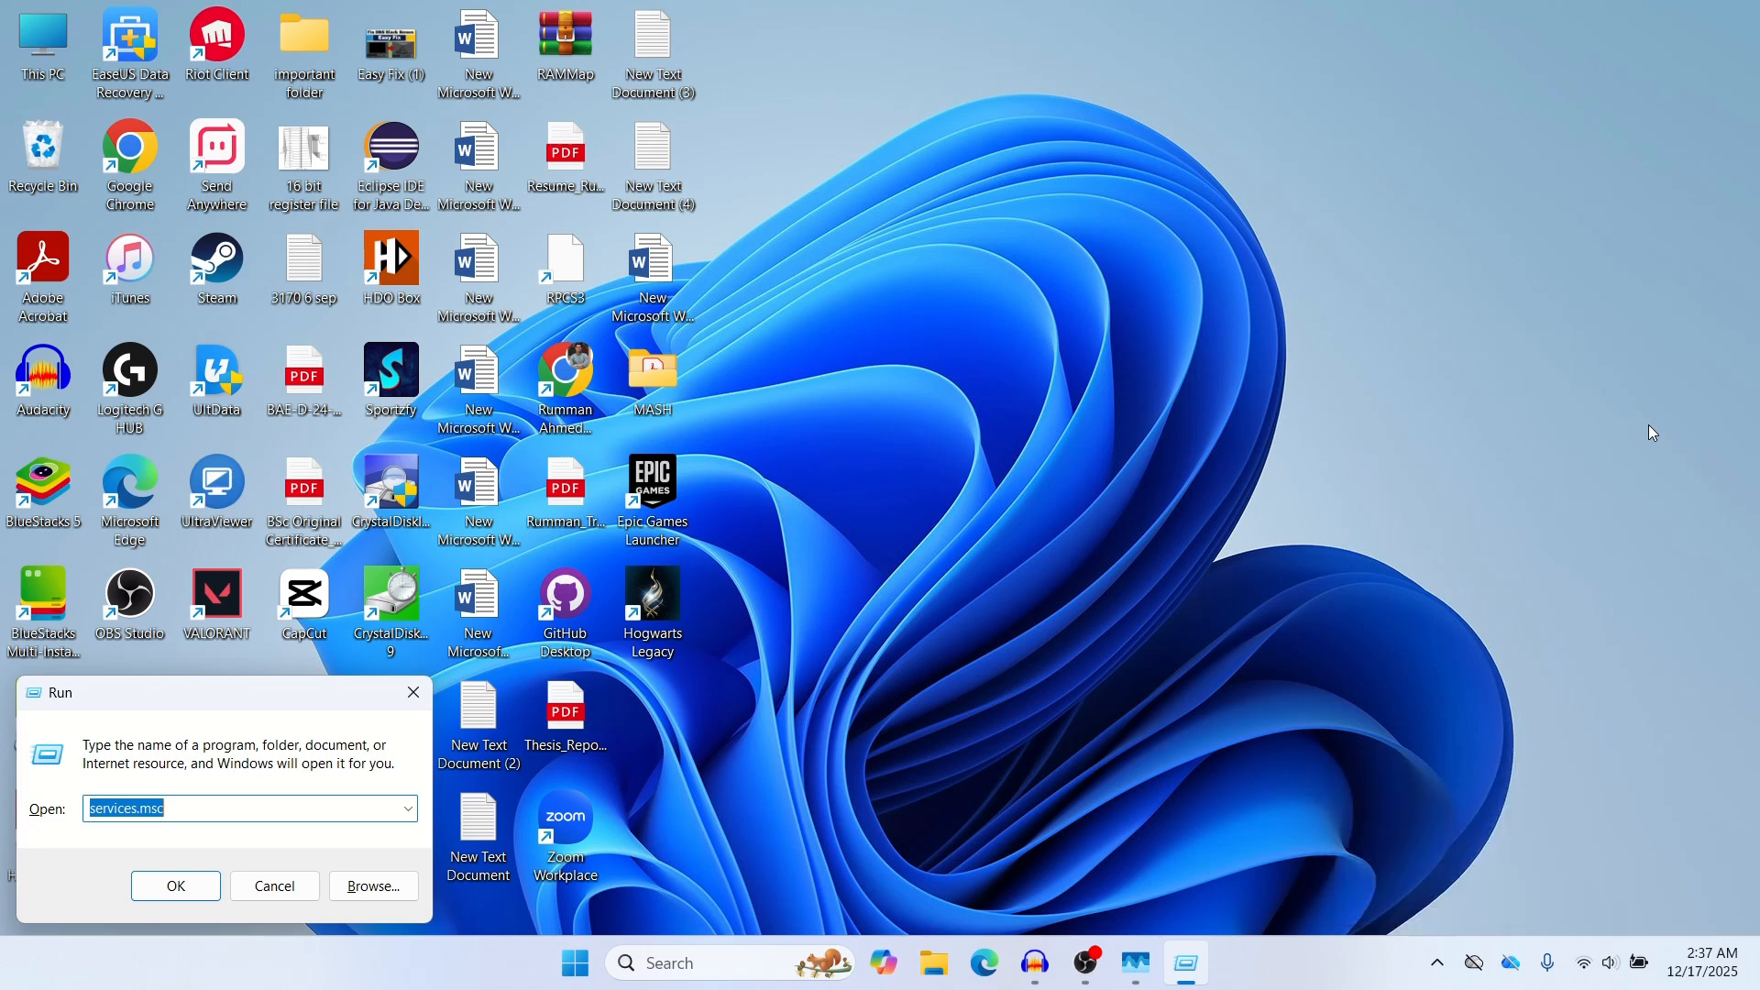
text(C:\Windows\)
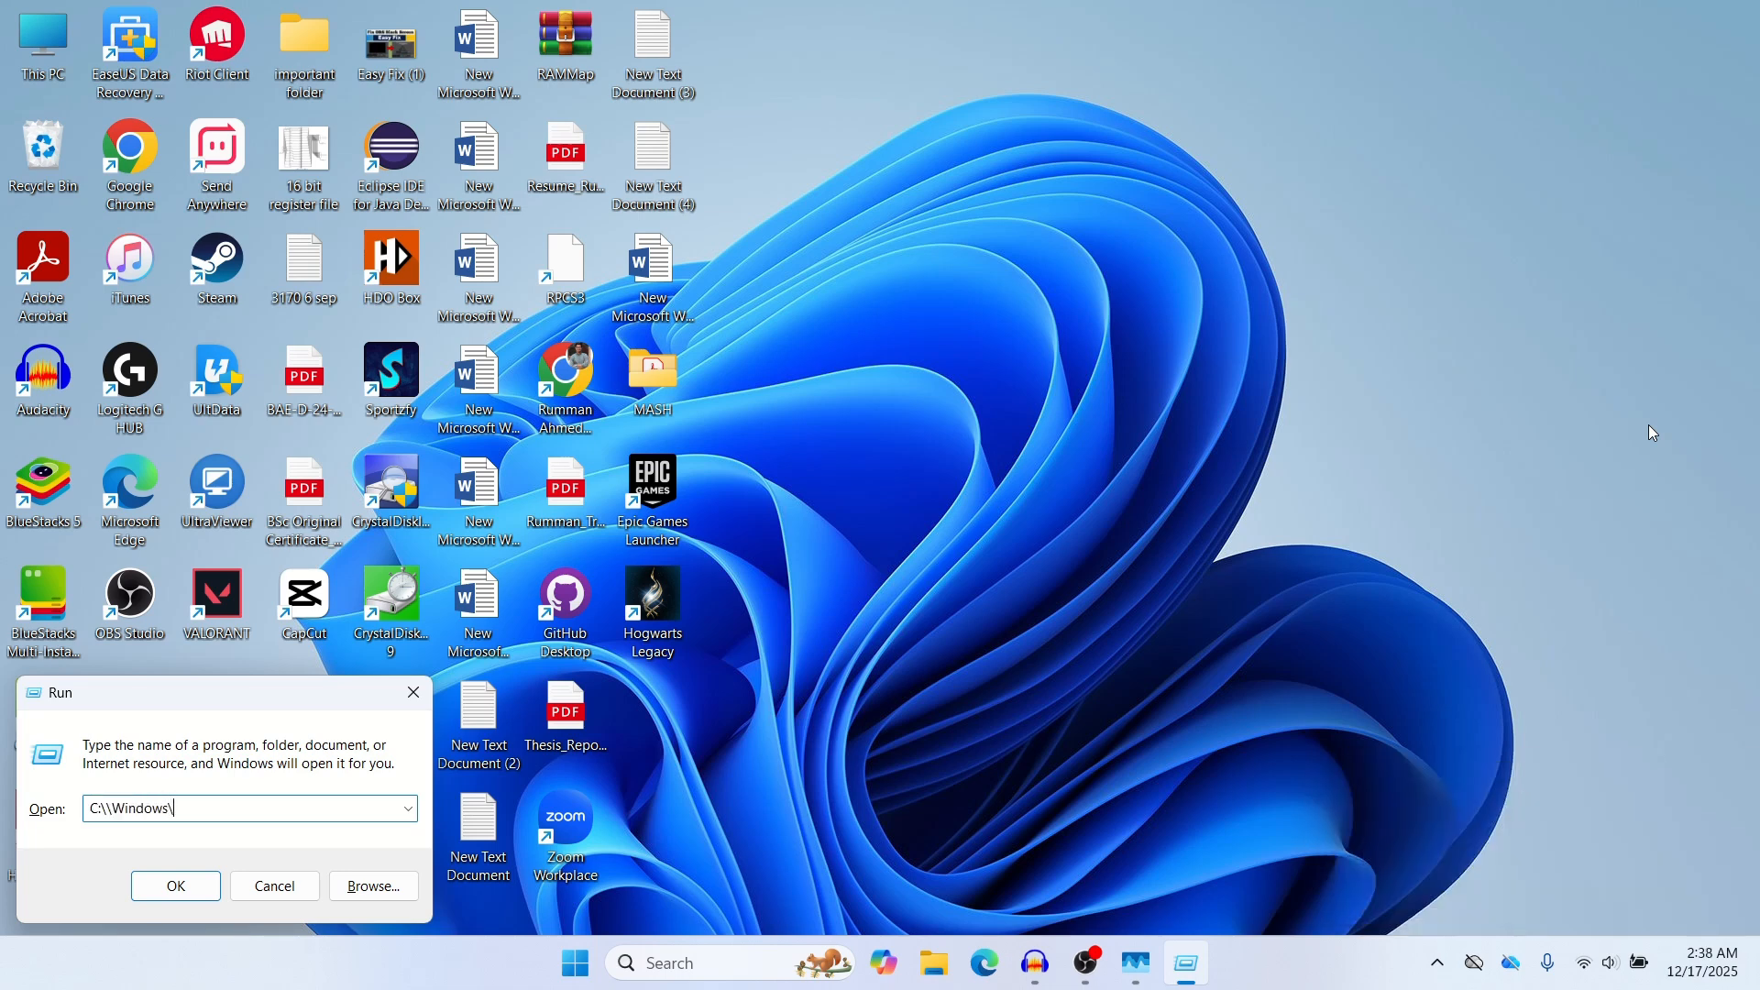
text(sys)
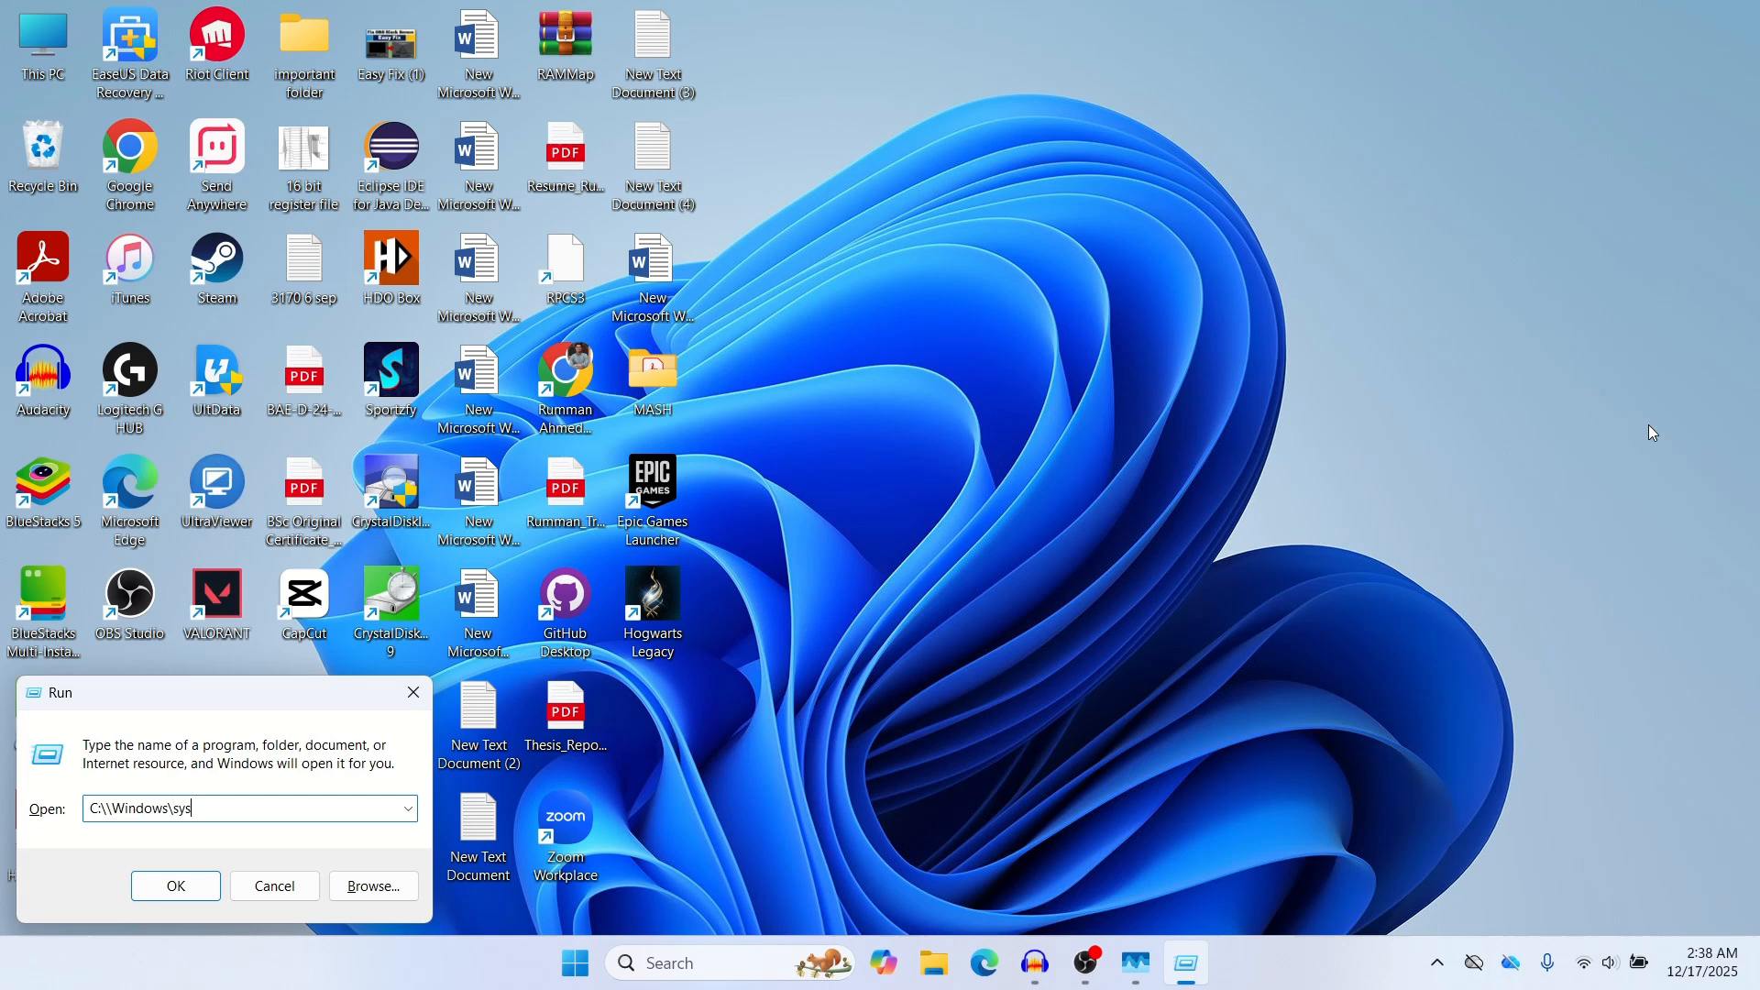
text(tem)
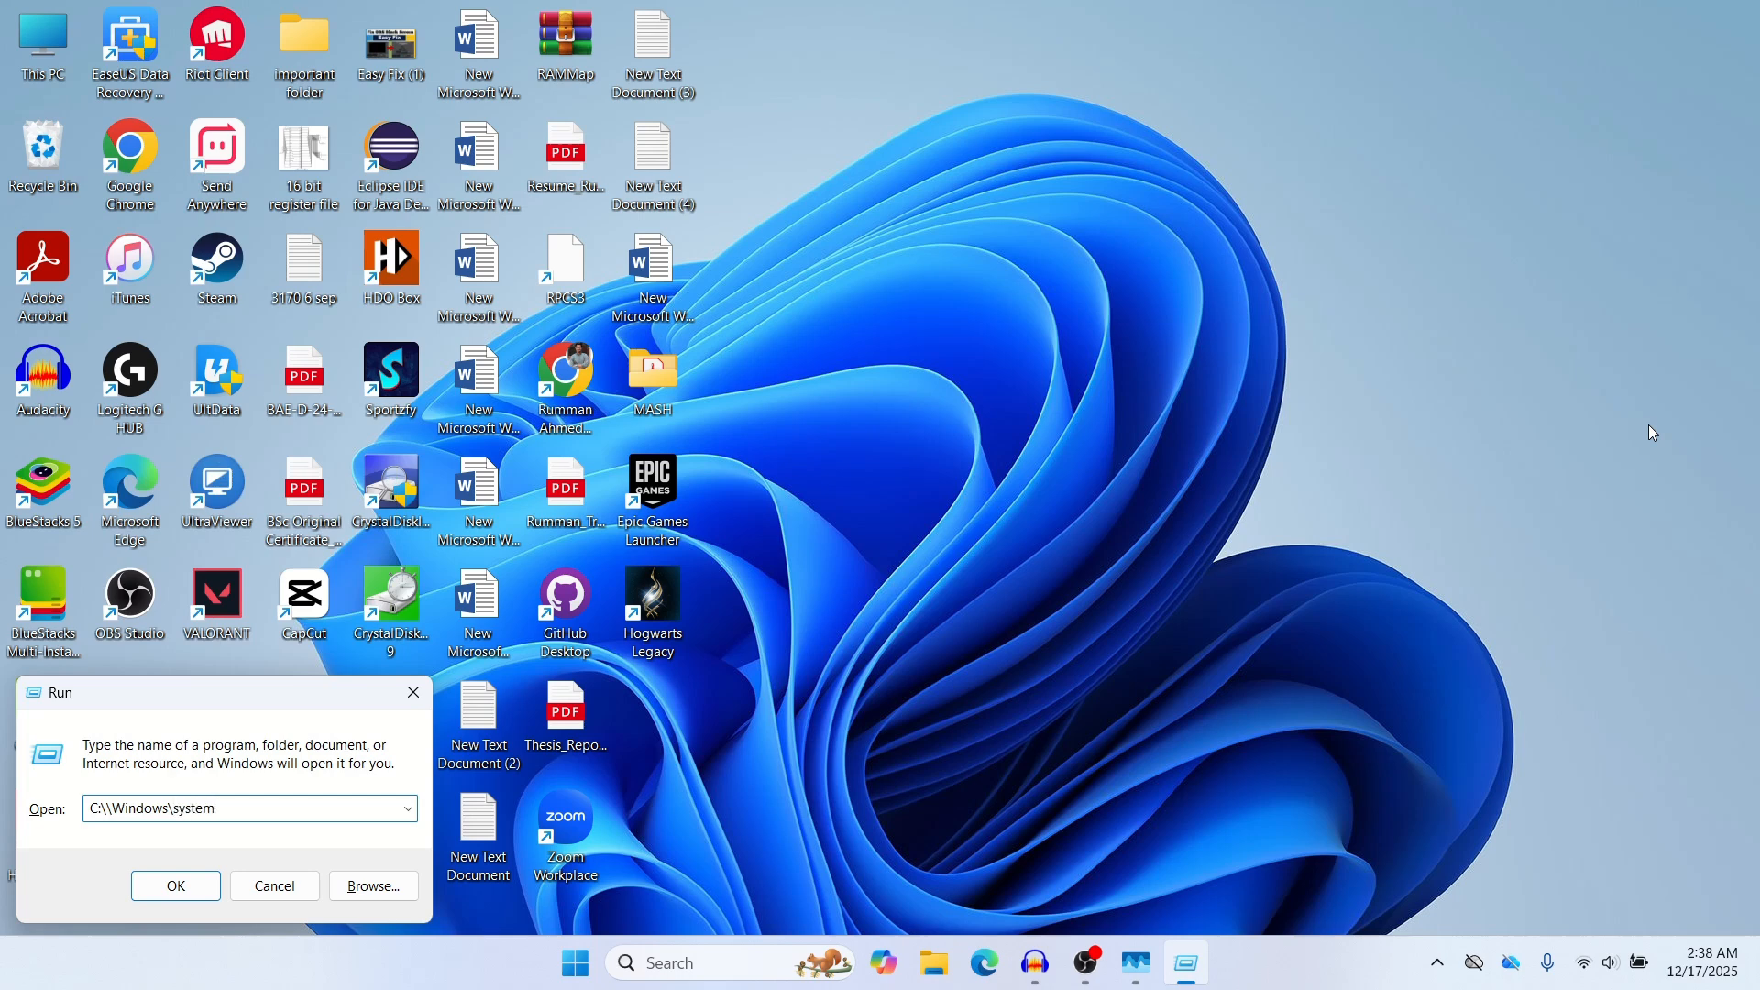
text(32)
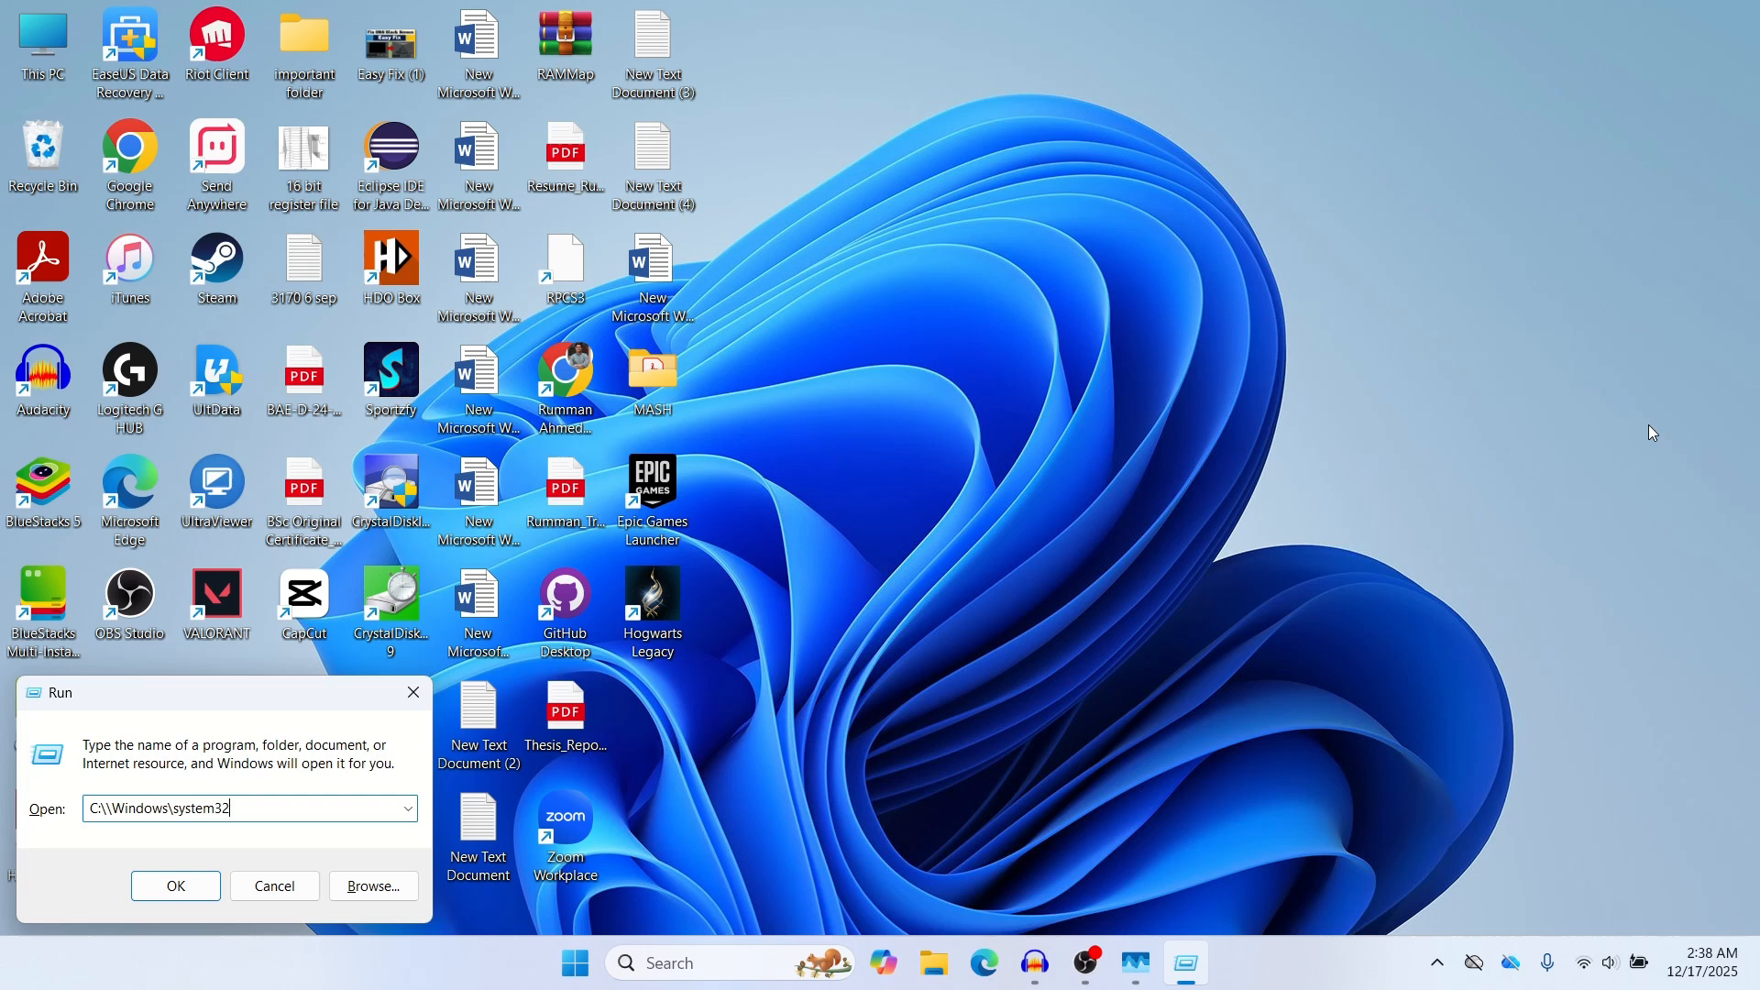
text(\)
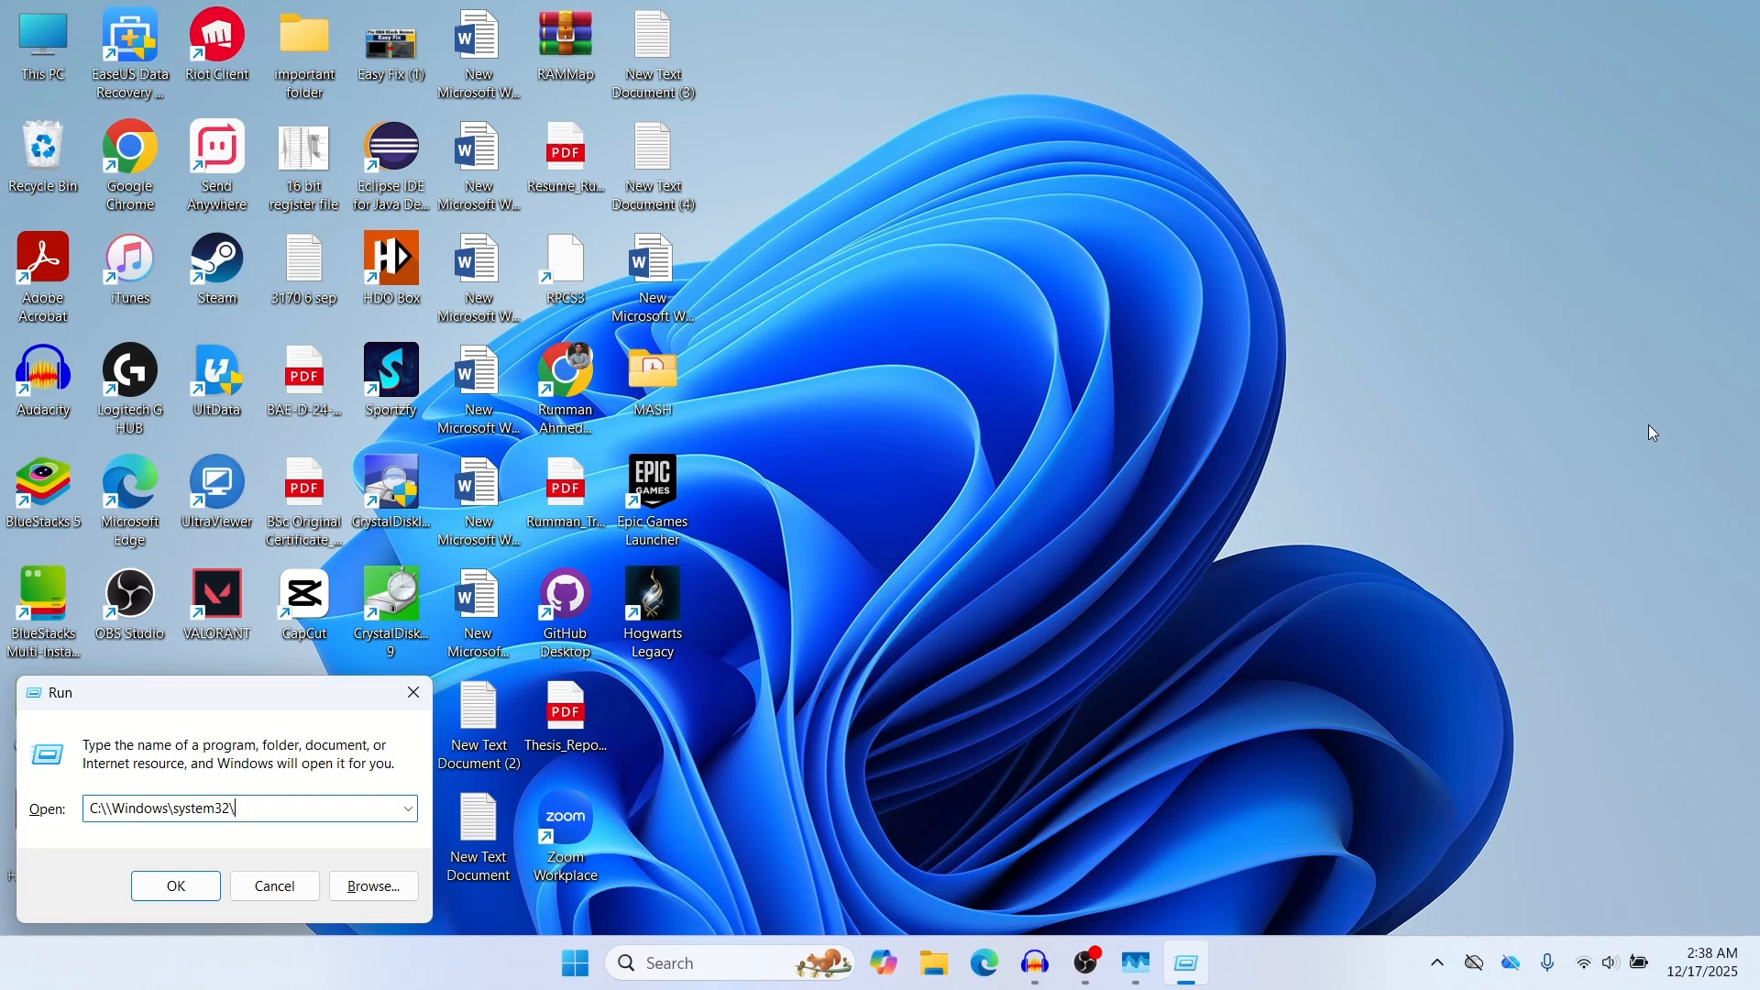
text(ctf)
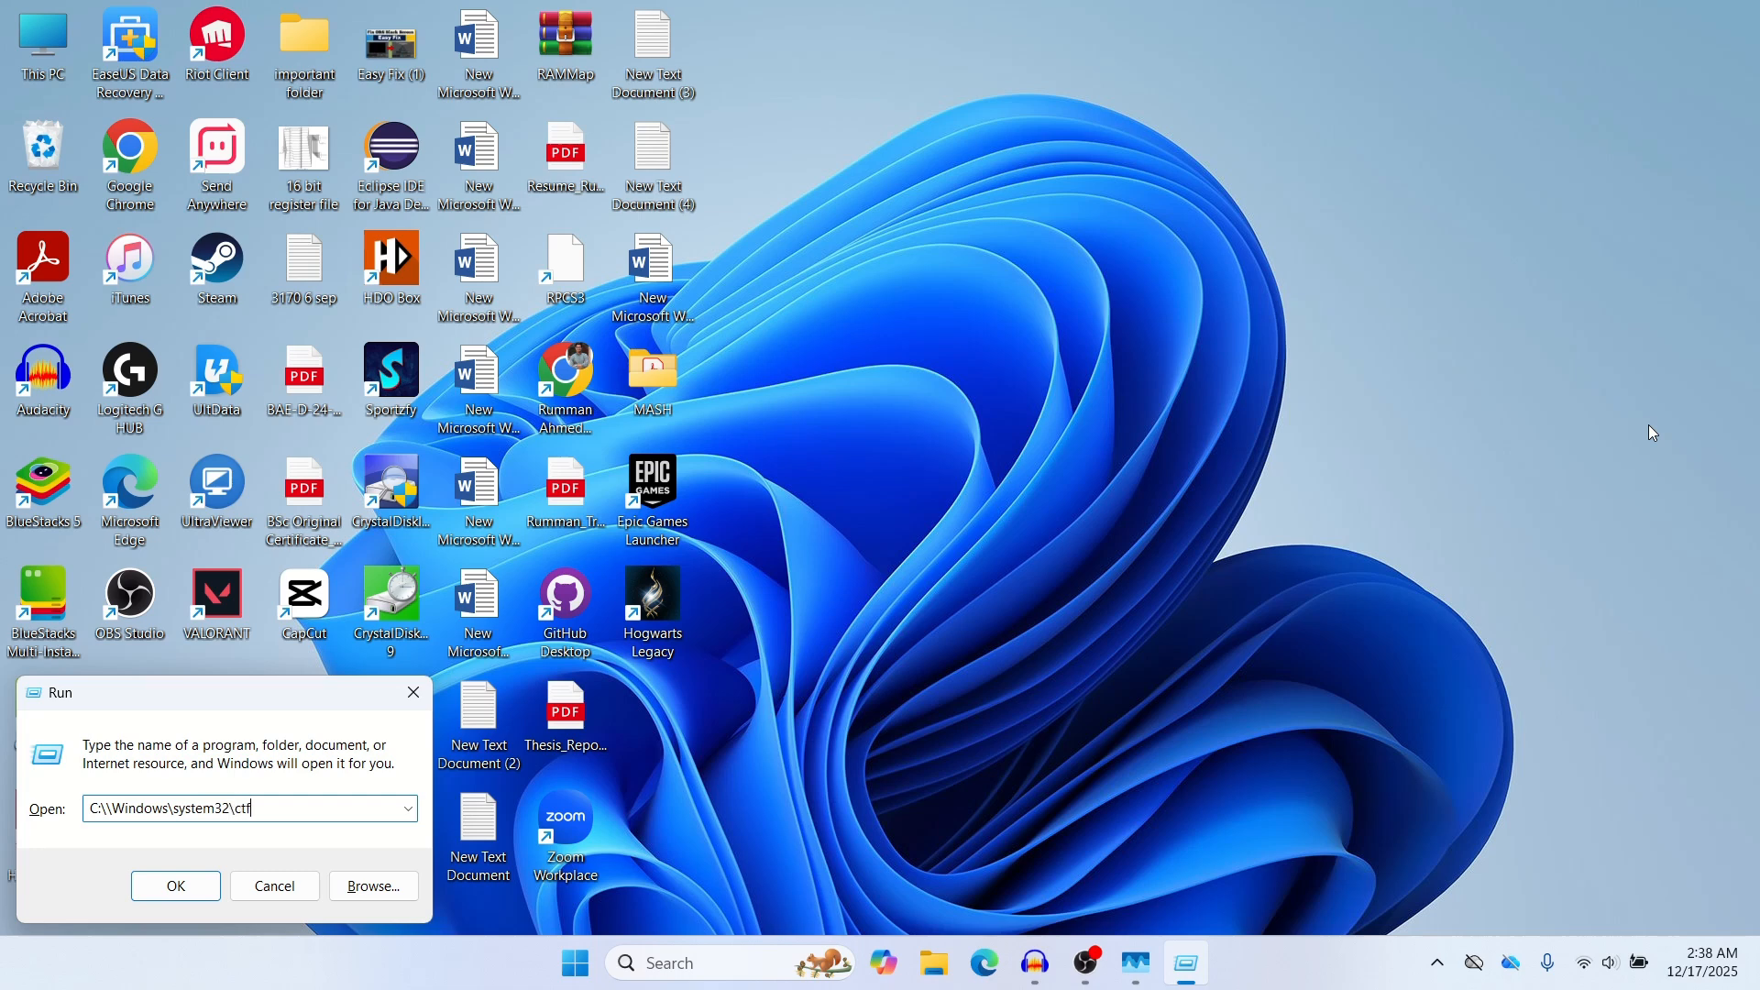
text(mon)
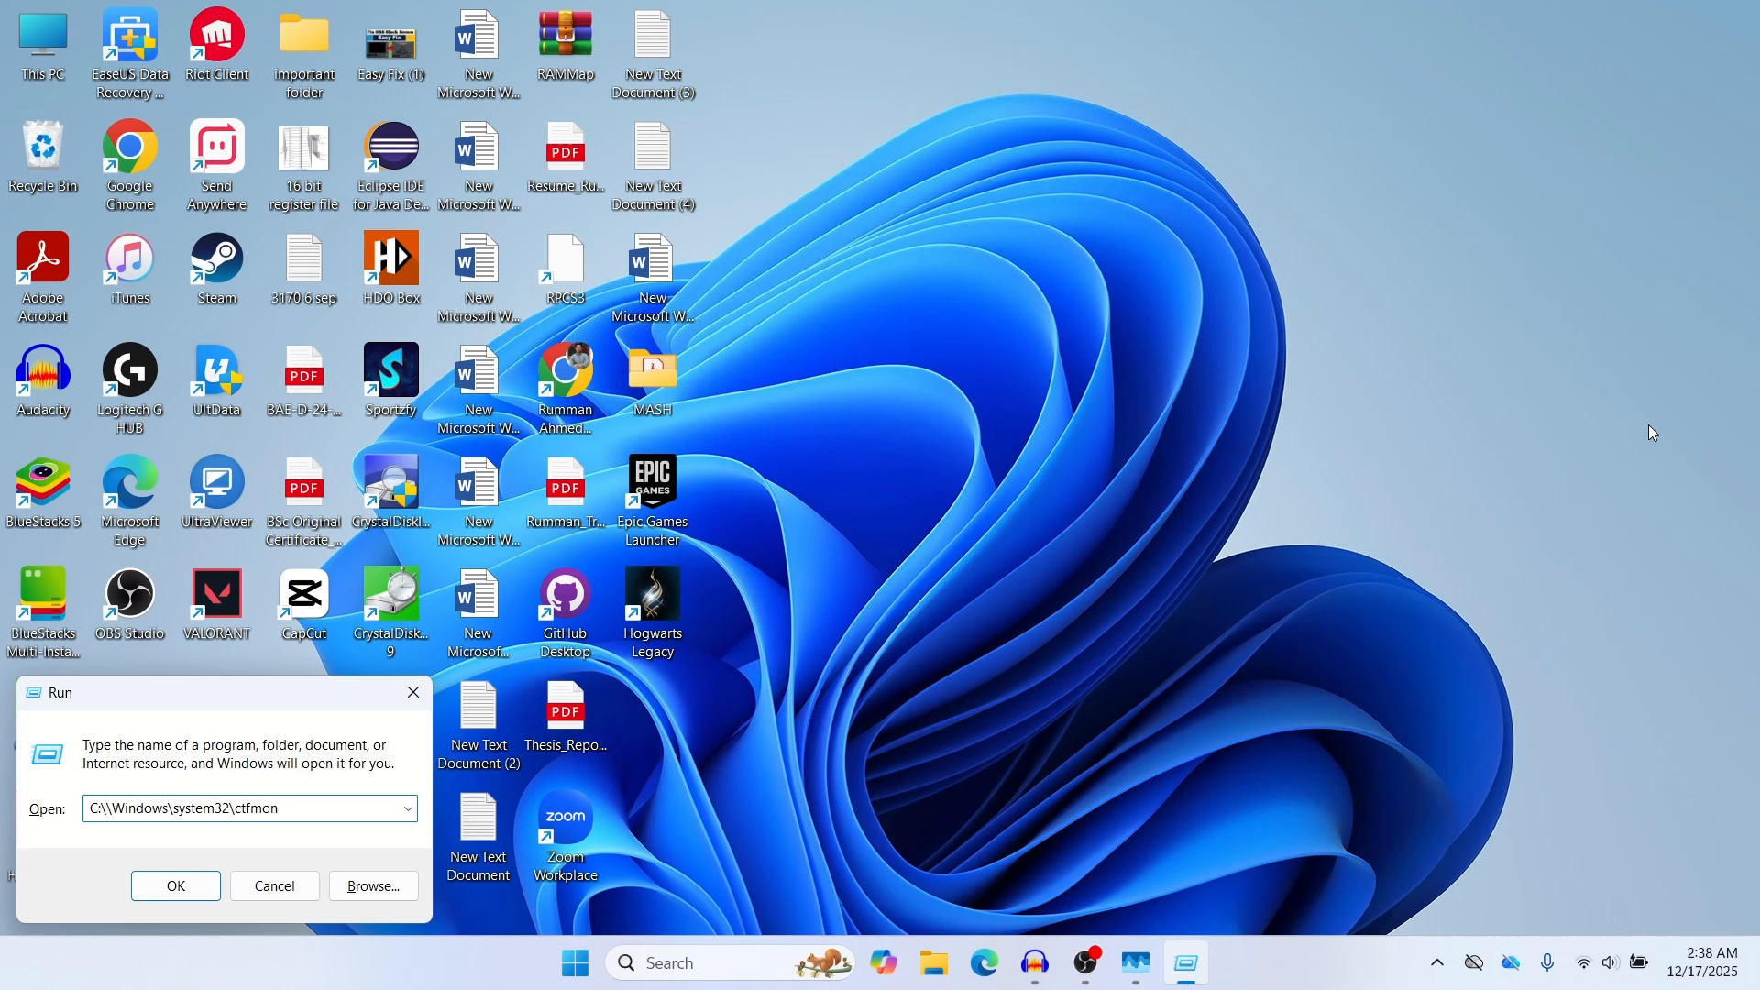
text(.exe)
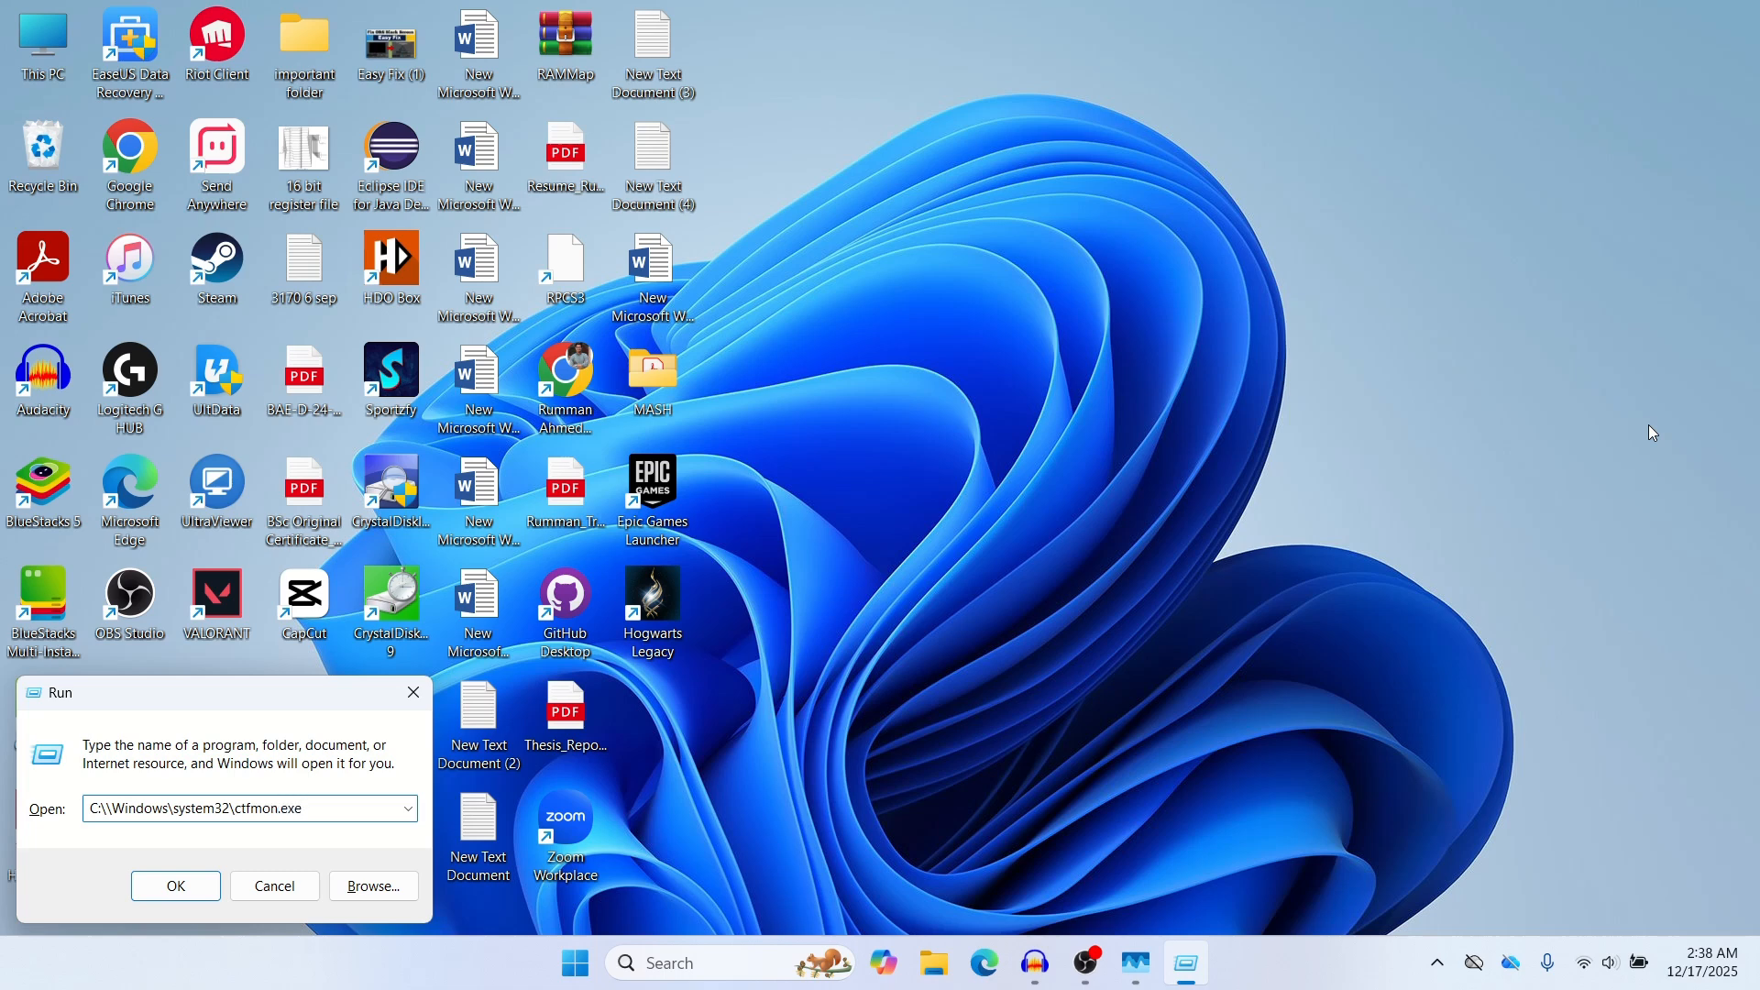
click(175, 886)
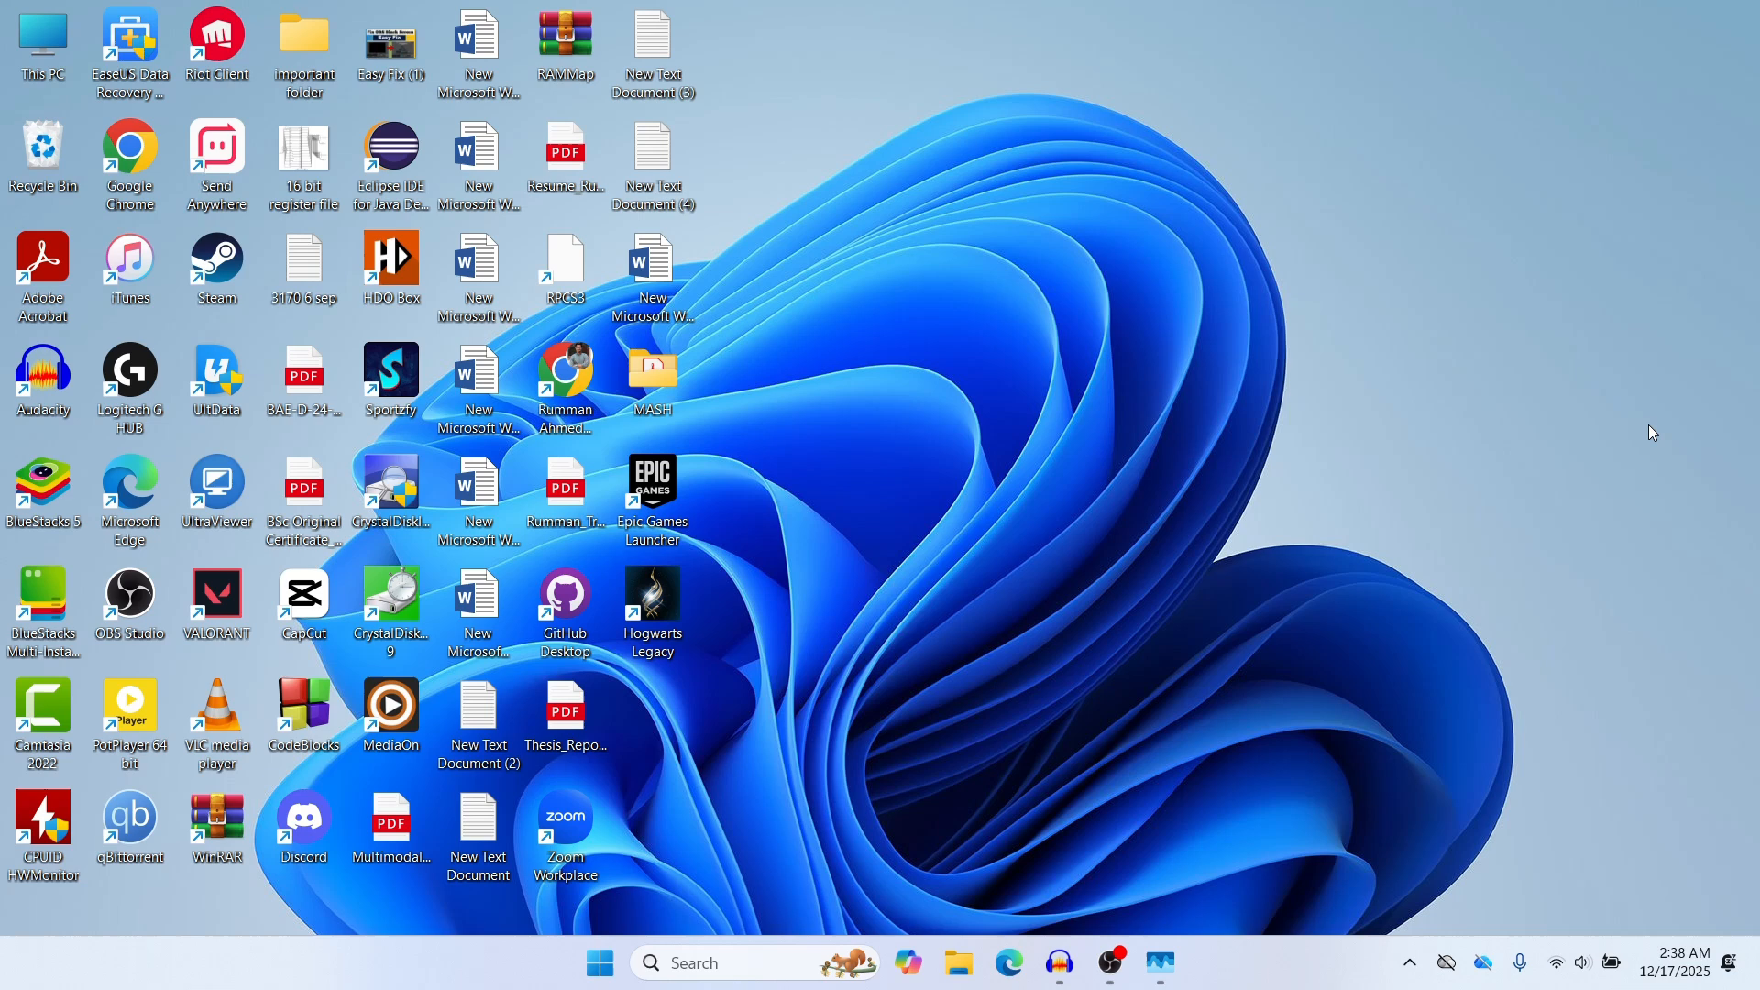
click(727, 963)
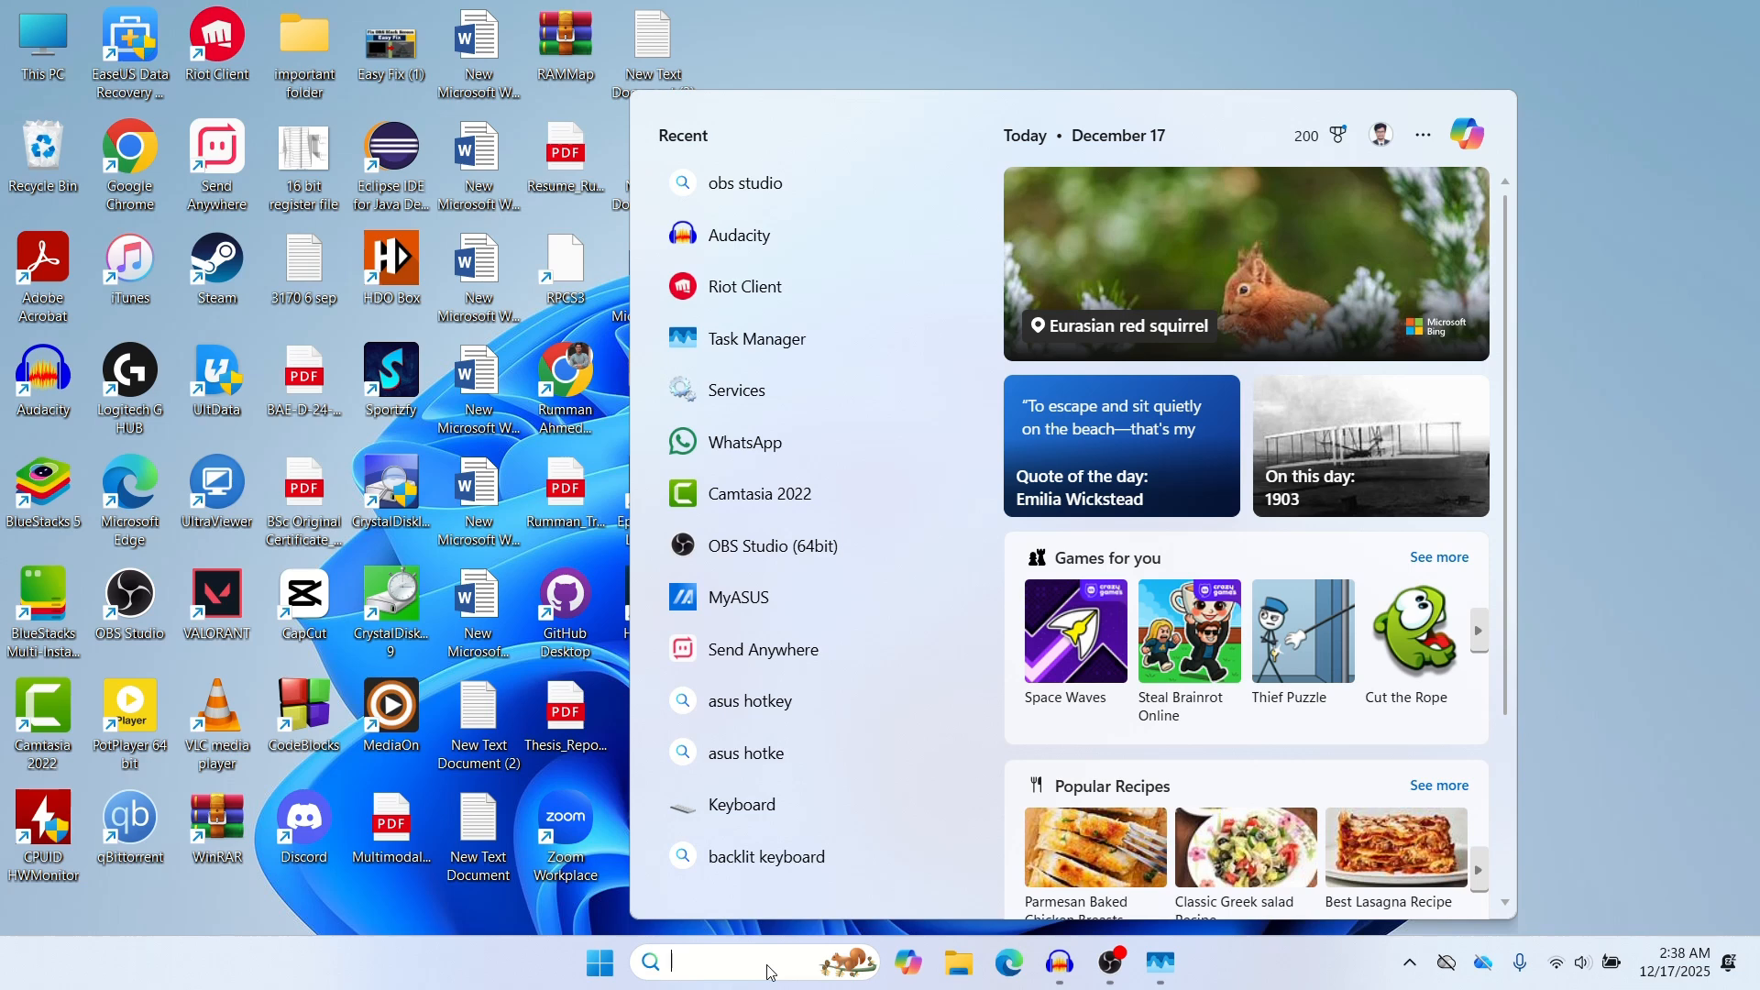
text(hhkjg)
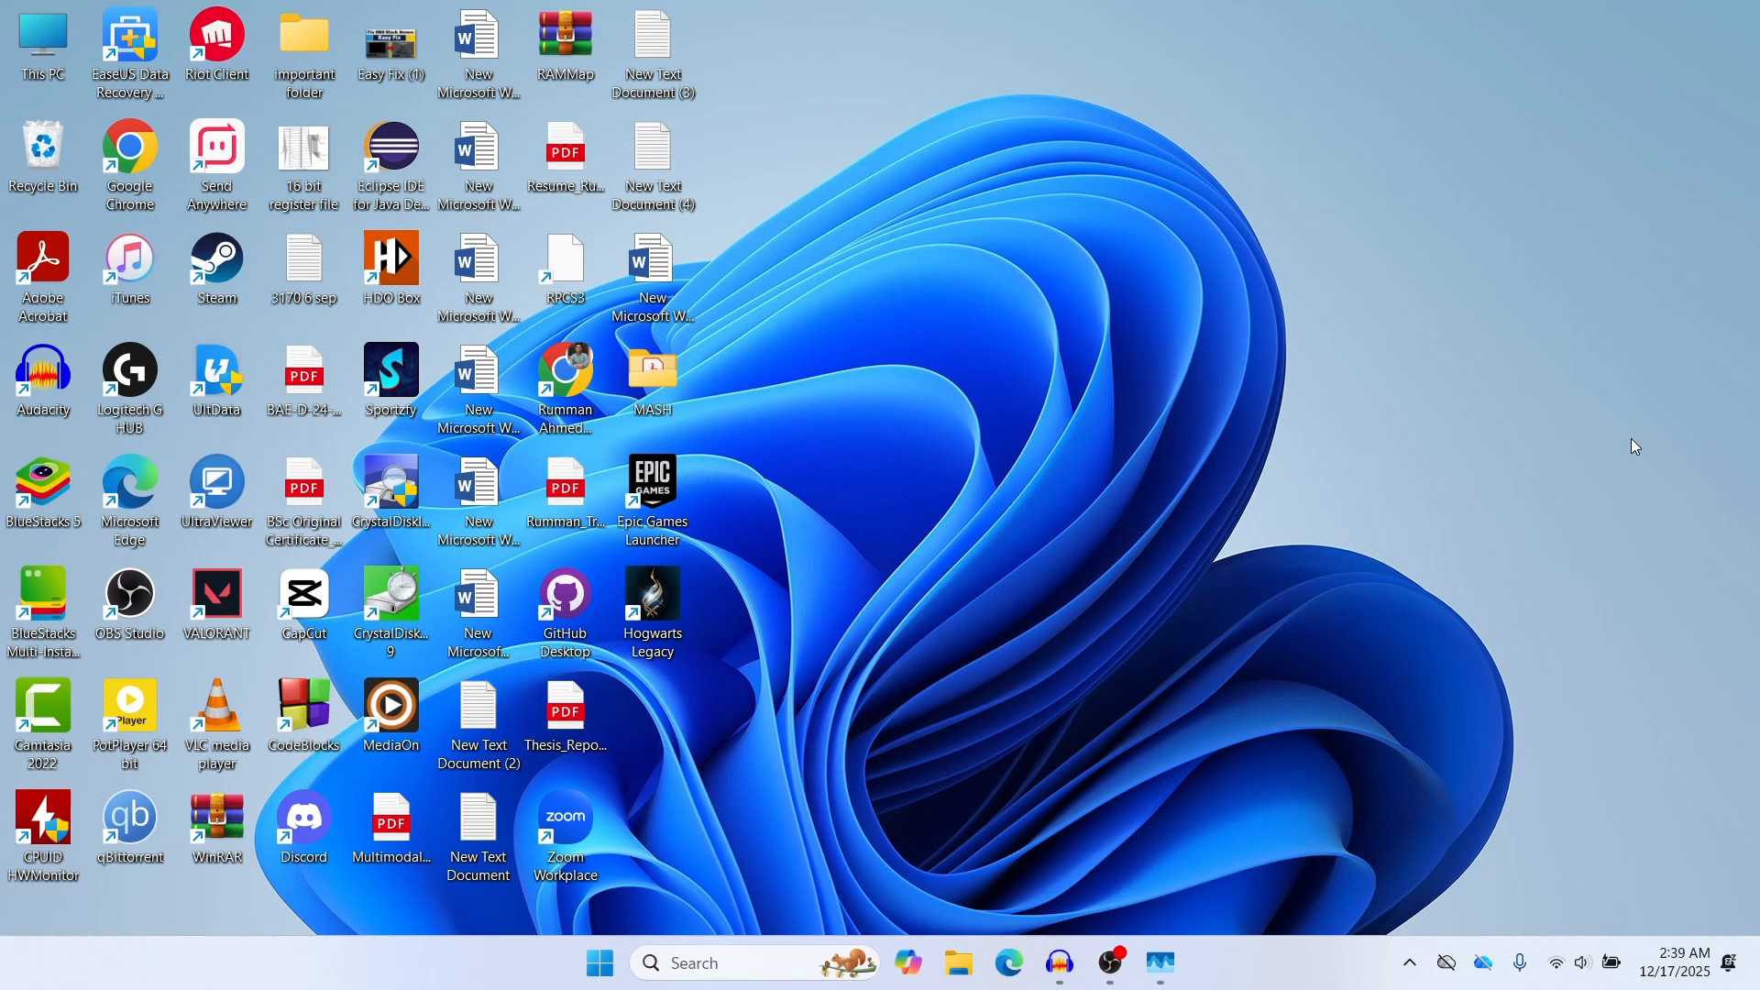
Launch regedit from the Win+R Run dialog.
key(Win+r)
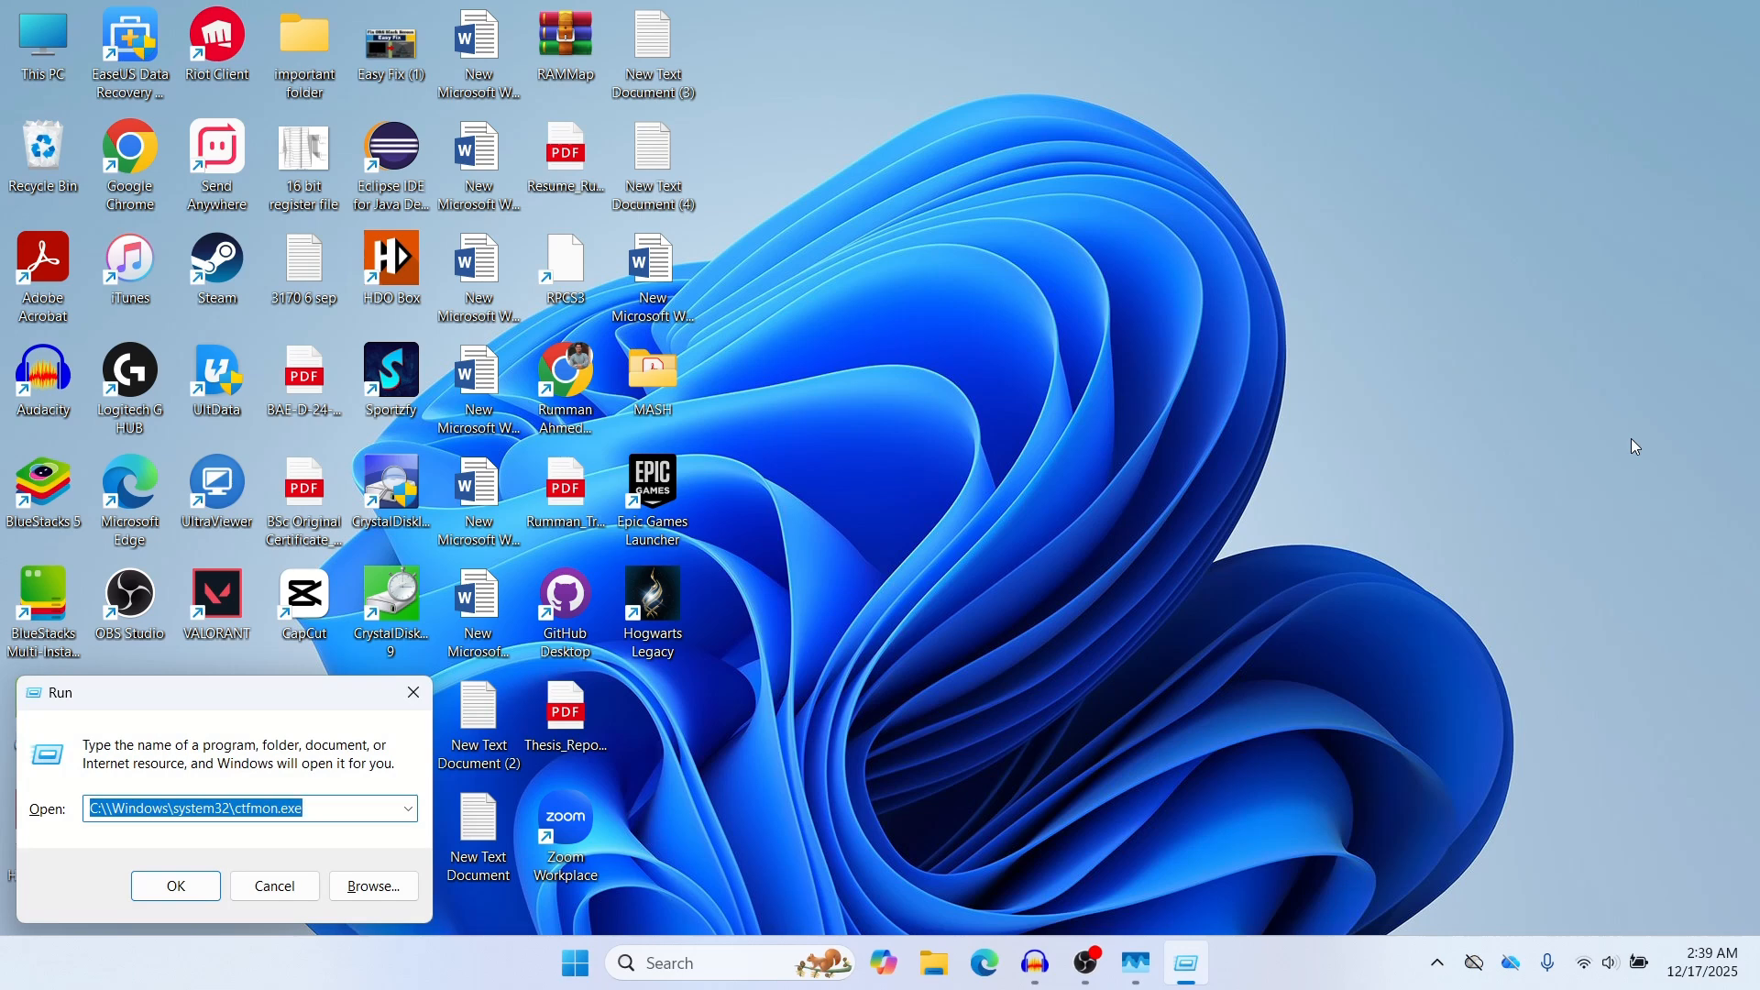
text(reg)
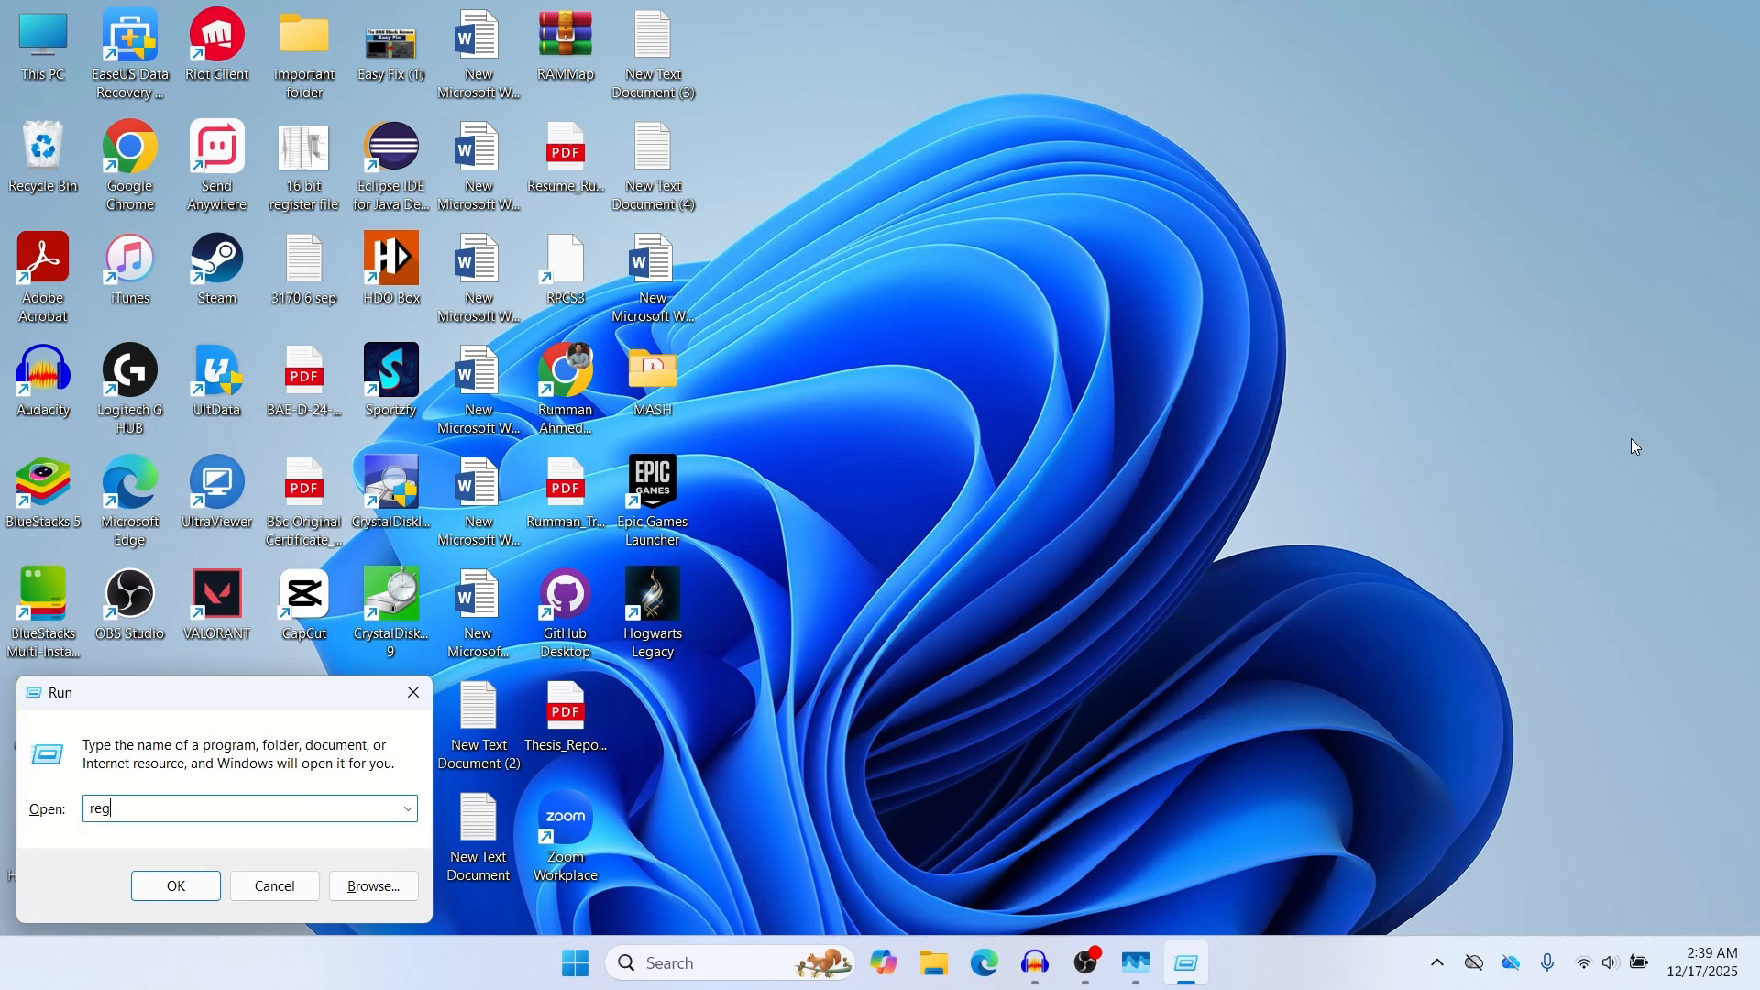
text(ed)
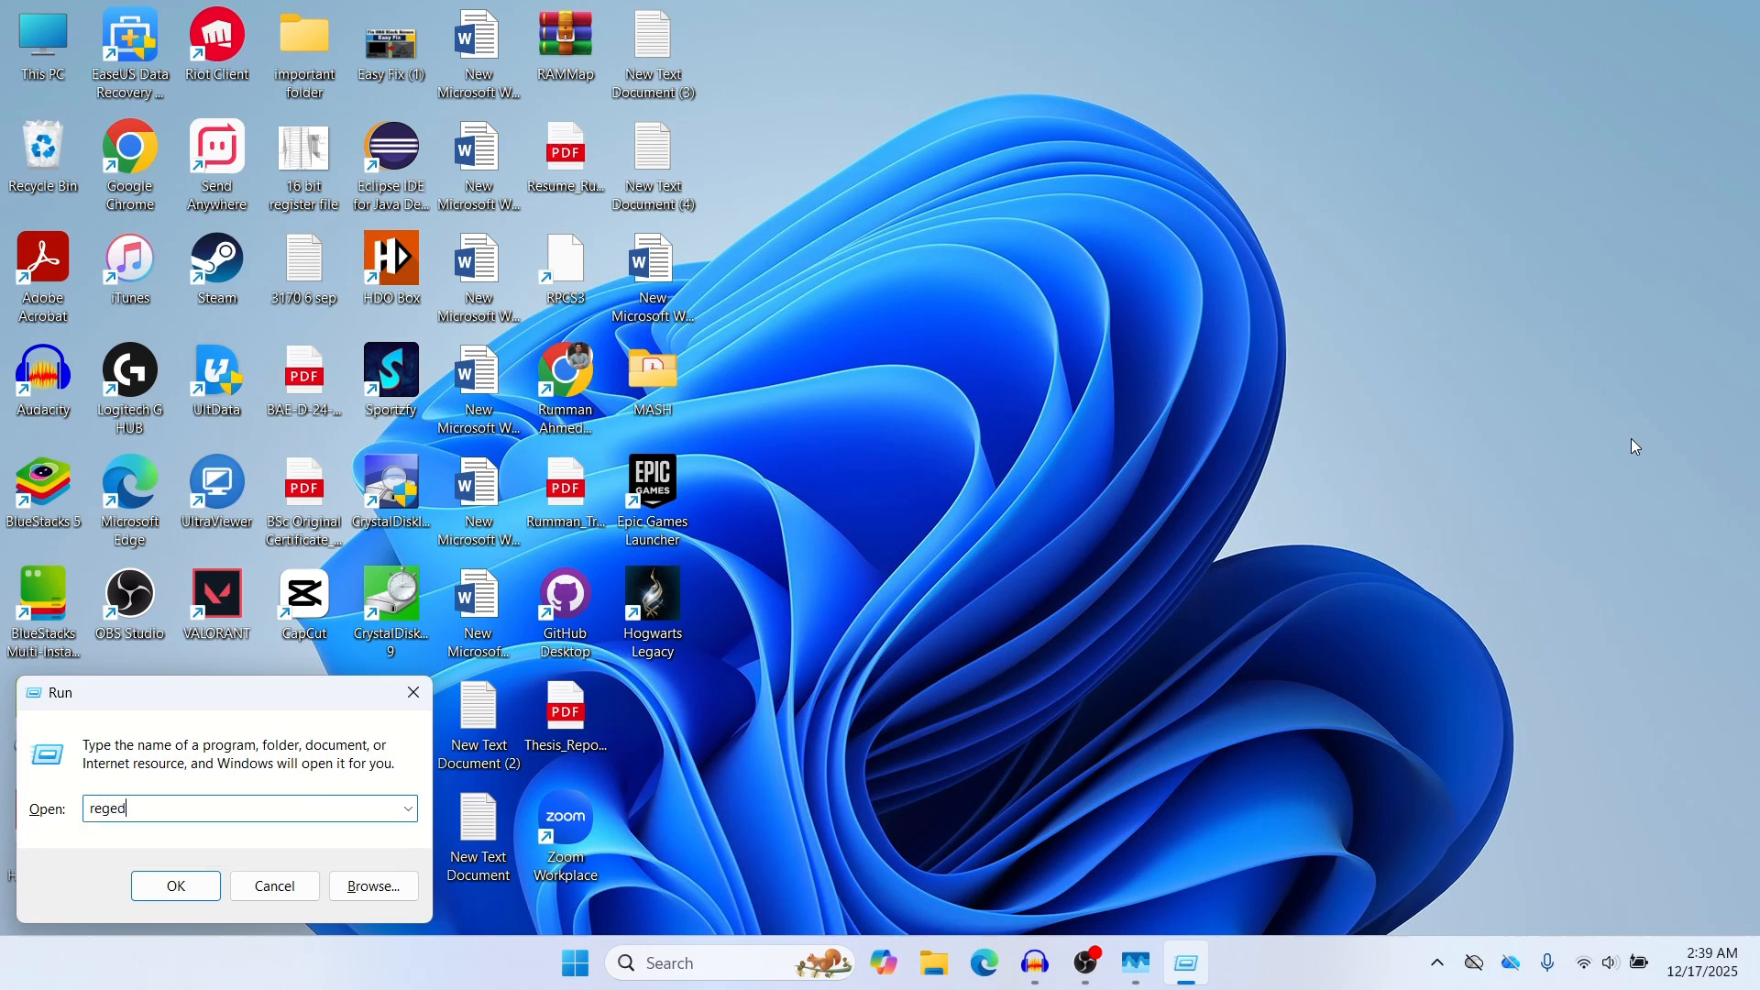
text(it)
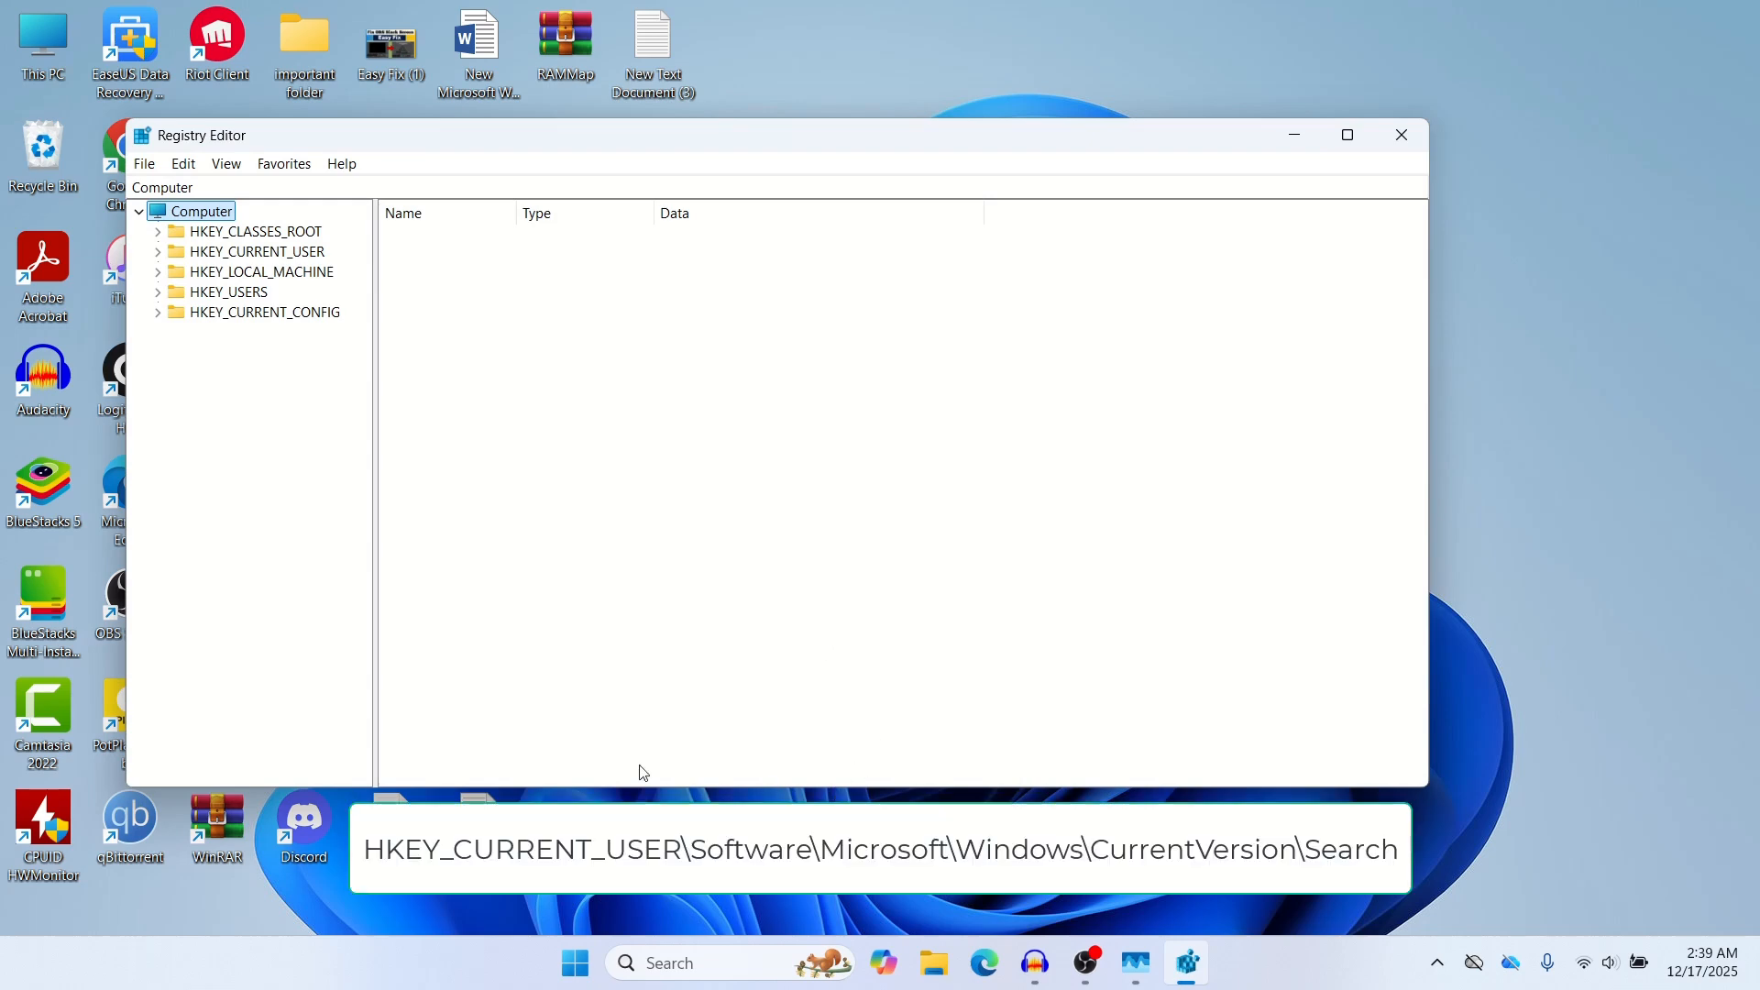
mouse_move(383, 435)
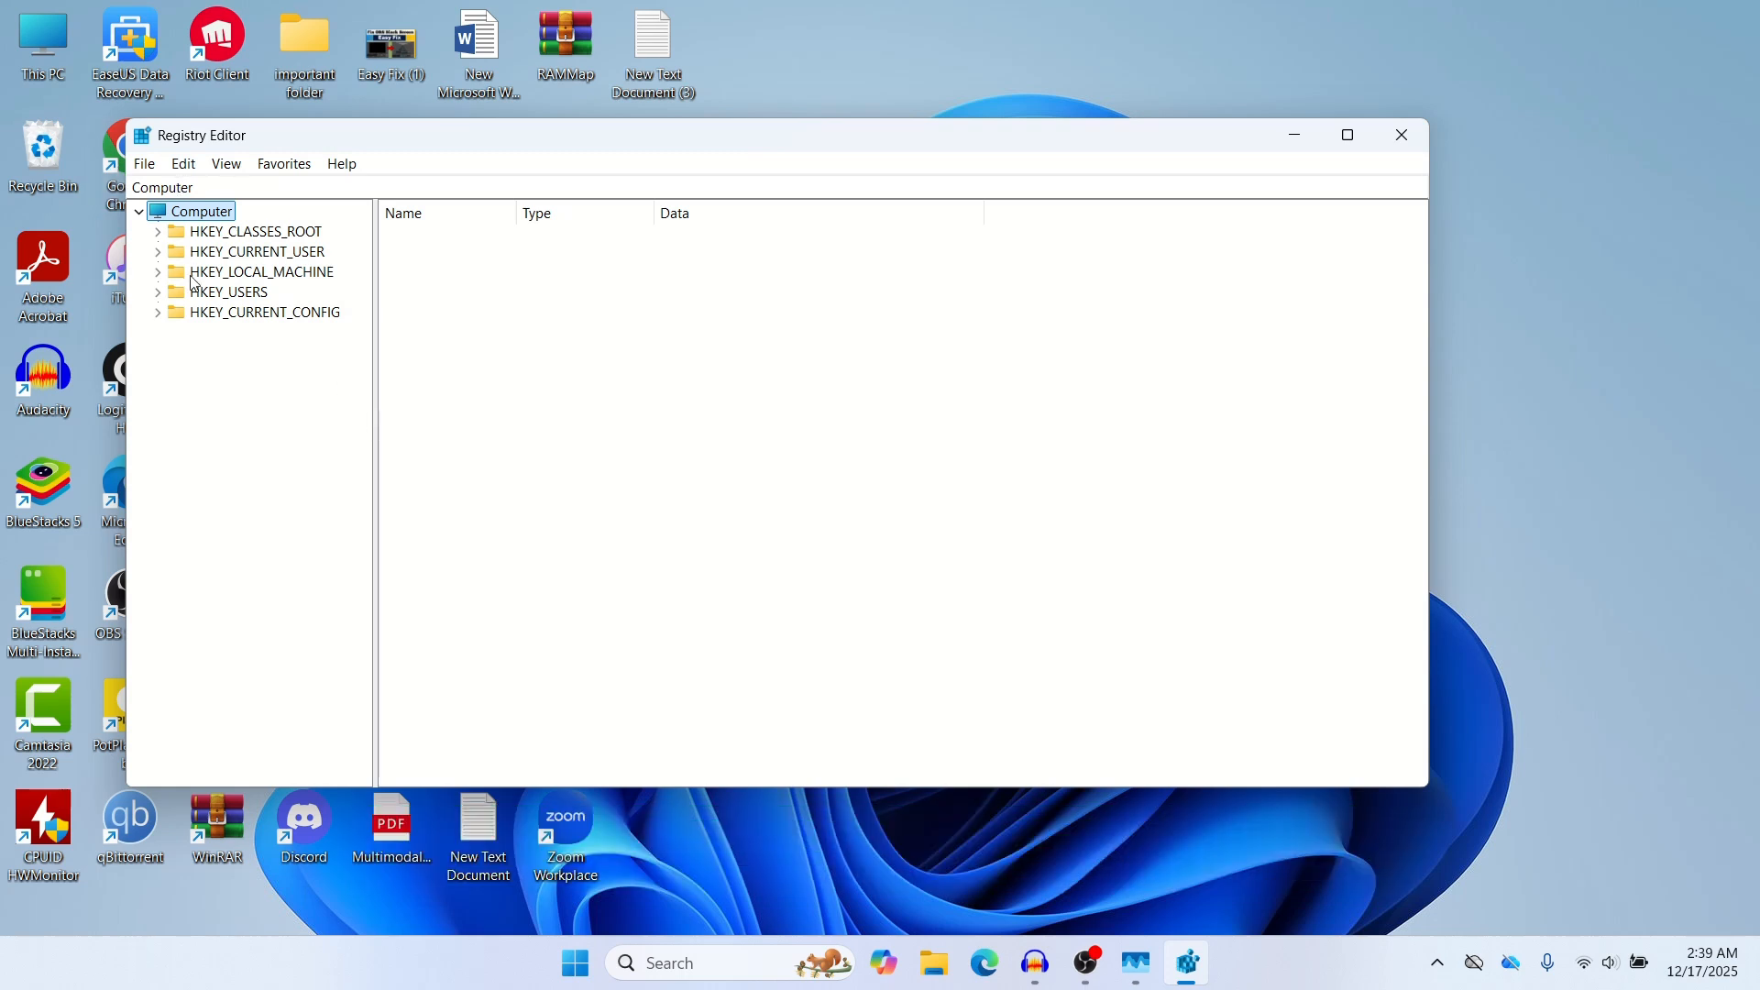
Browse HKEY_CURRENT_USER\Software\Microsoft\Windows\CurrentVersion and open the Search key.
click(160, 251)
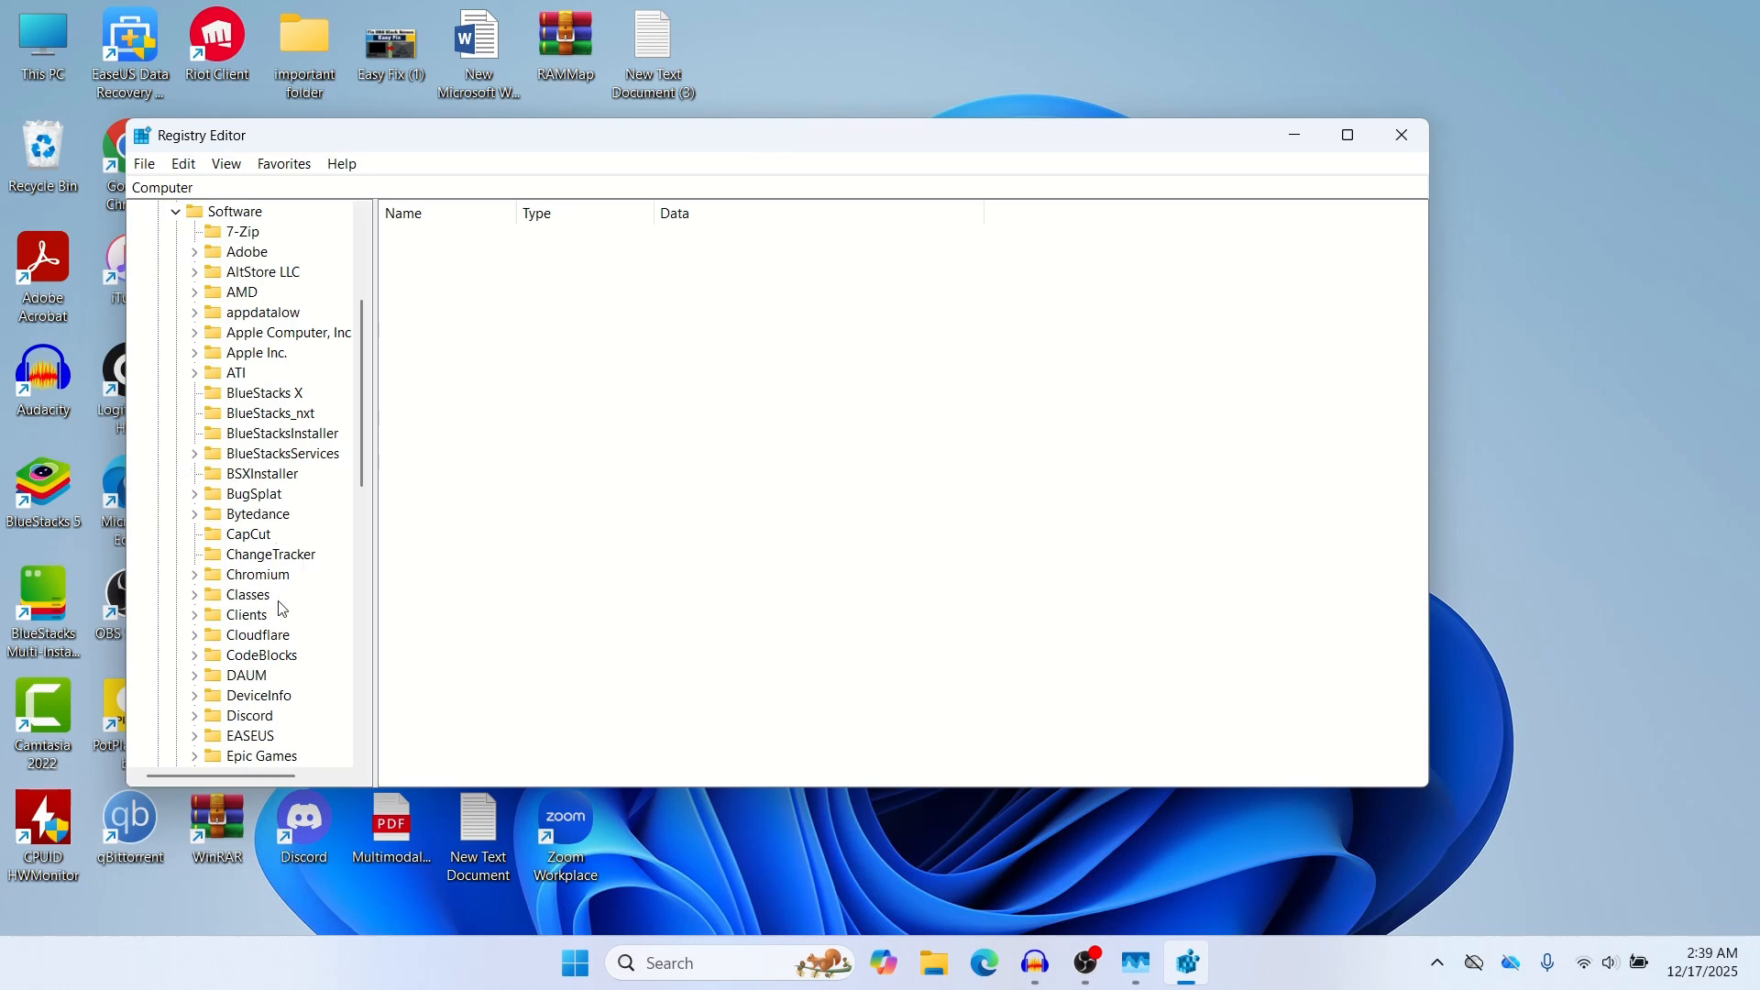
scroll(down, 3)
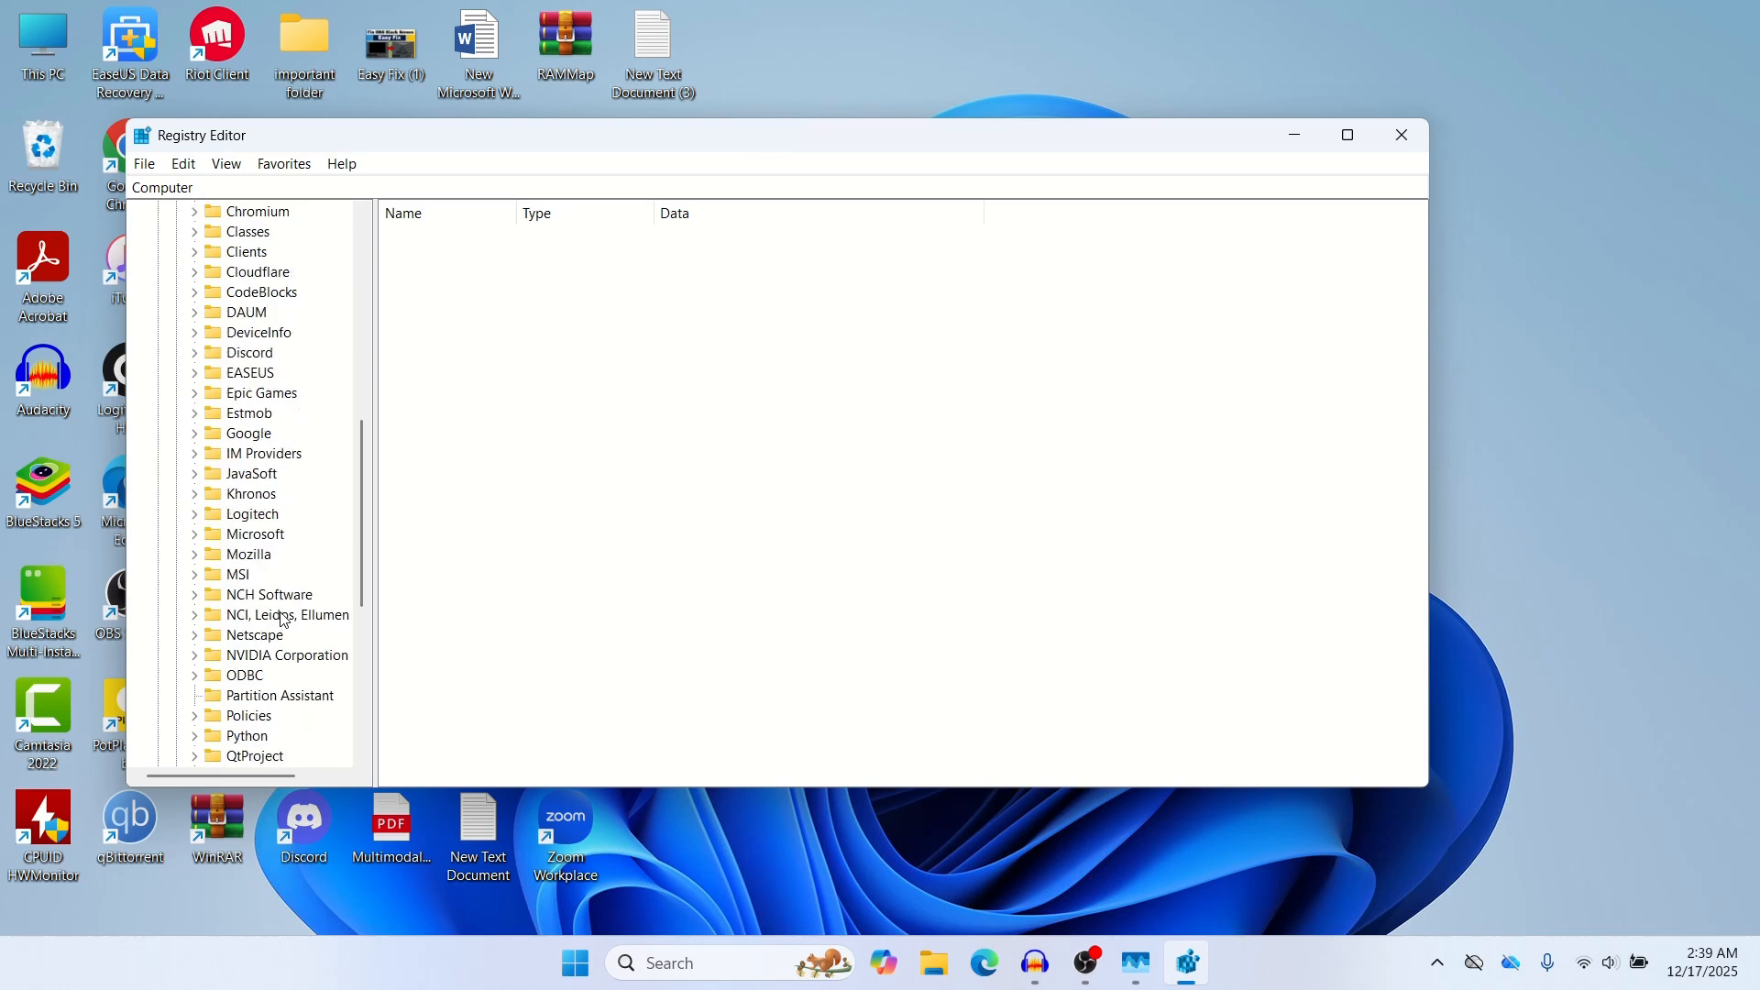
click(193, 534)
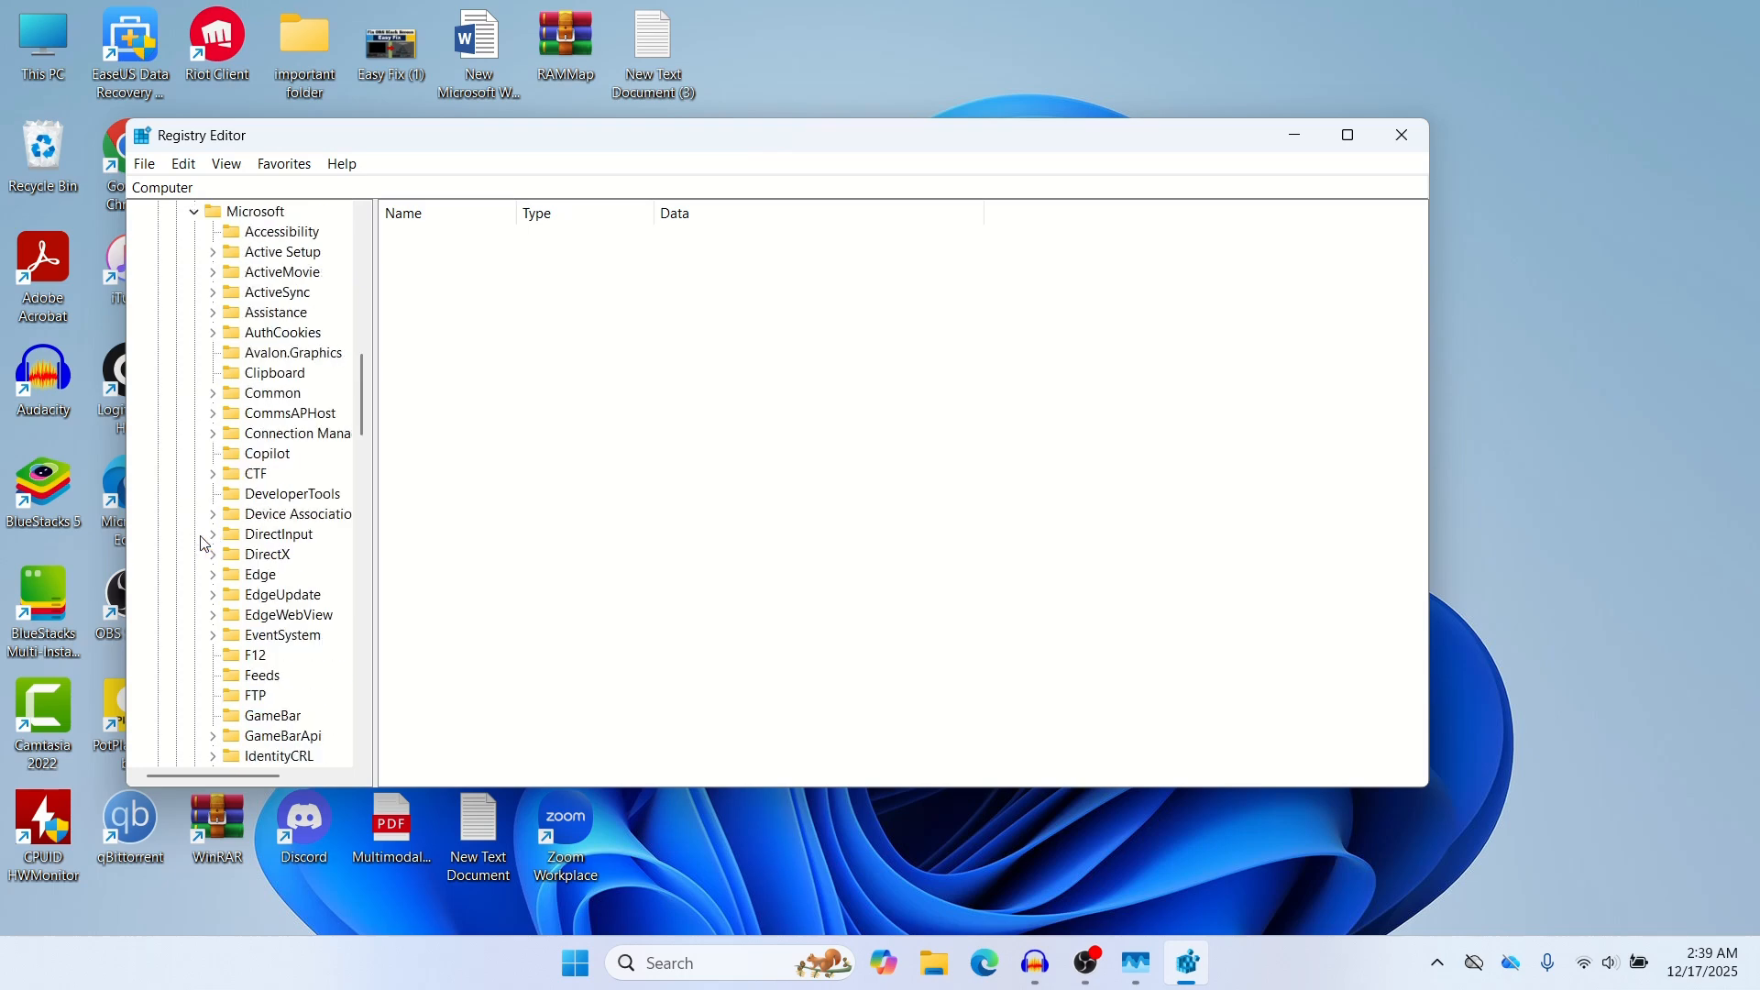
scroll(down, 3)
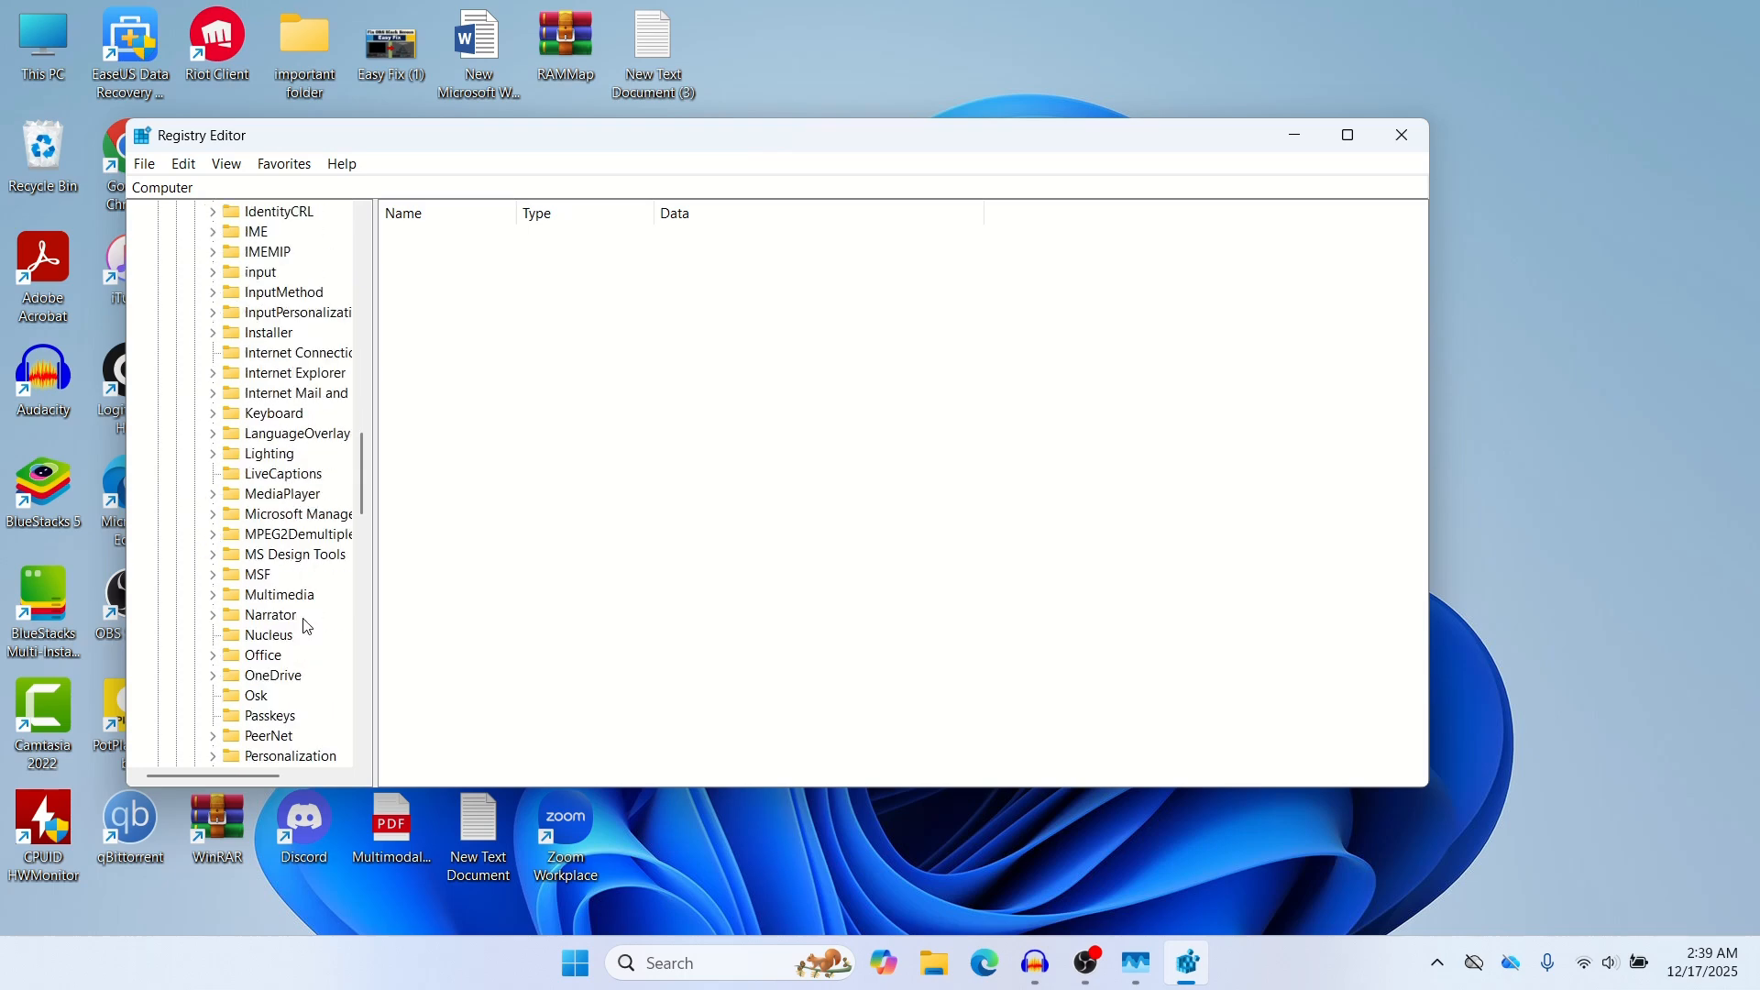
scroll(down, 3)
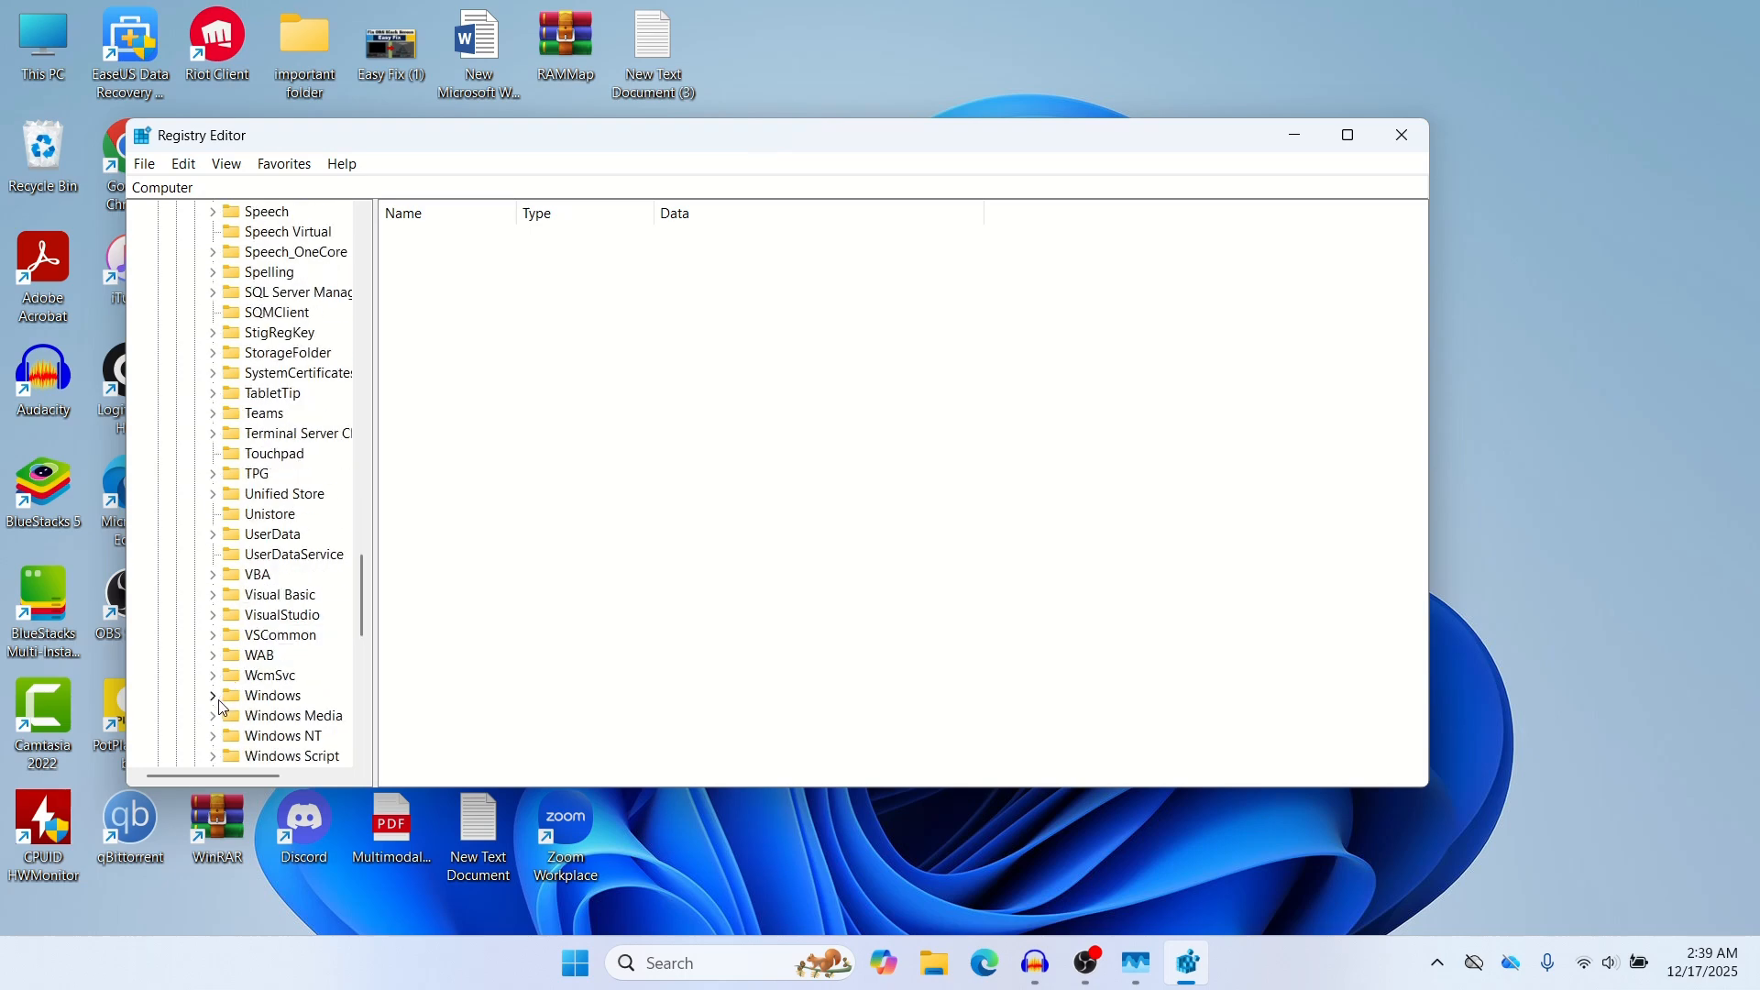
click(213, 695)
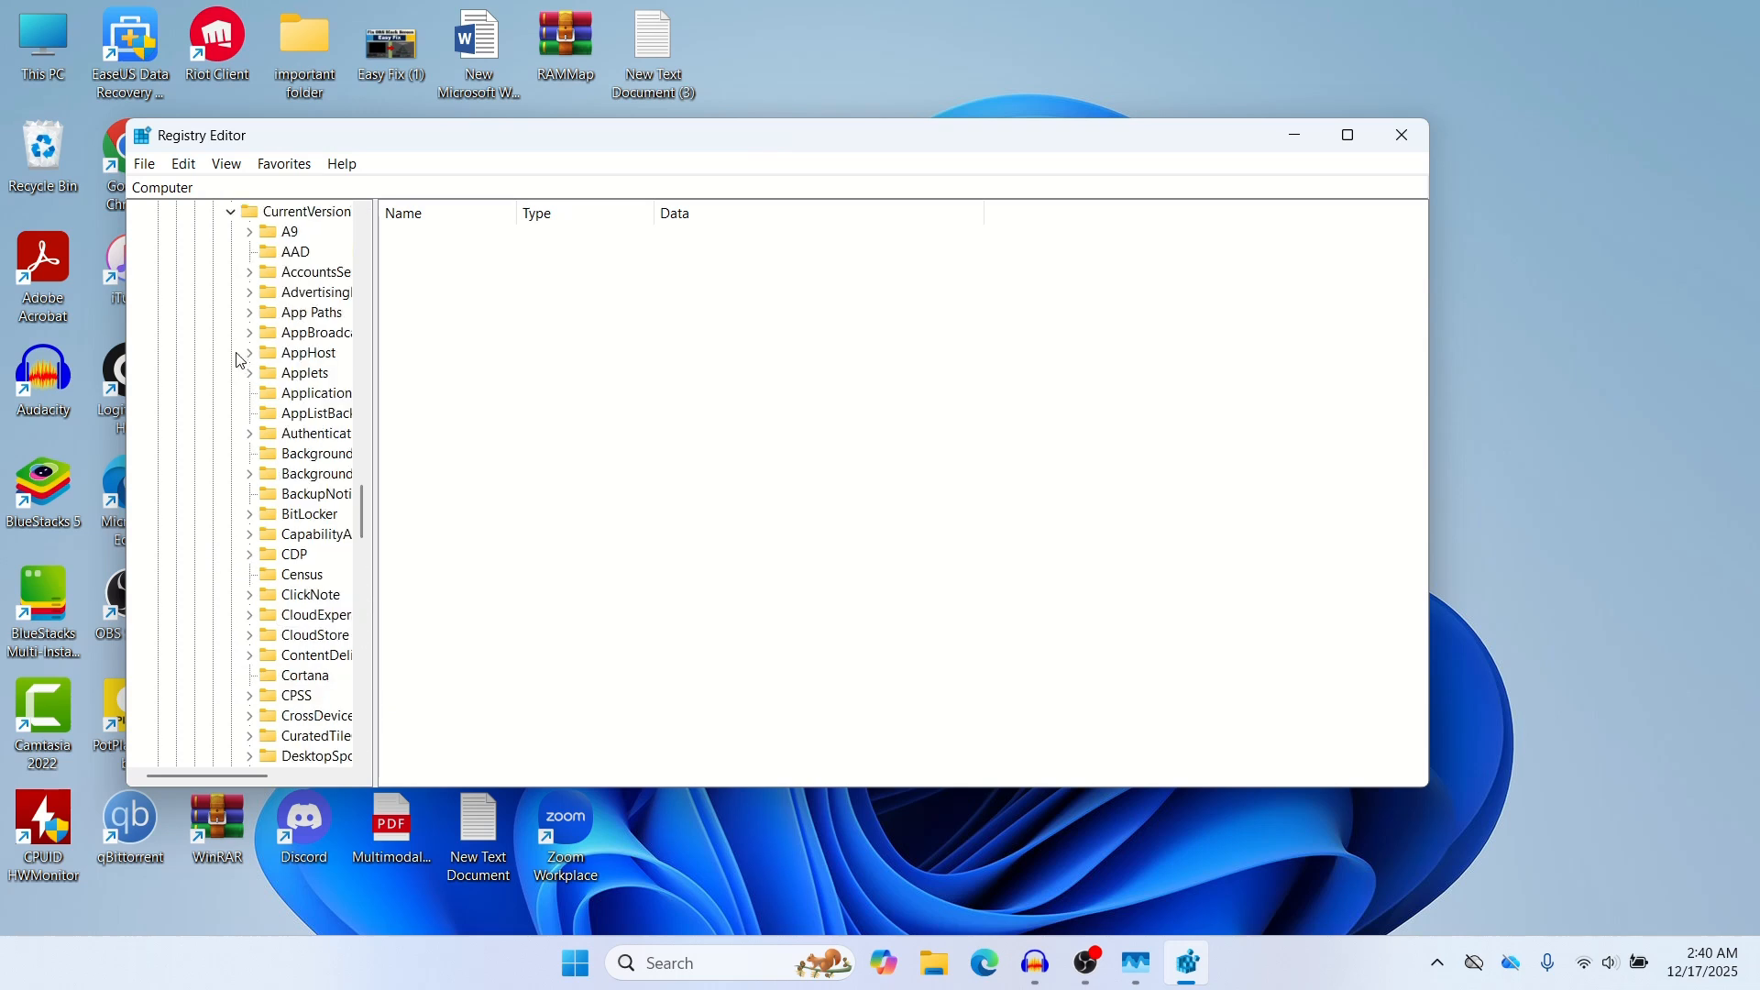
mouse_move(305, 373)
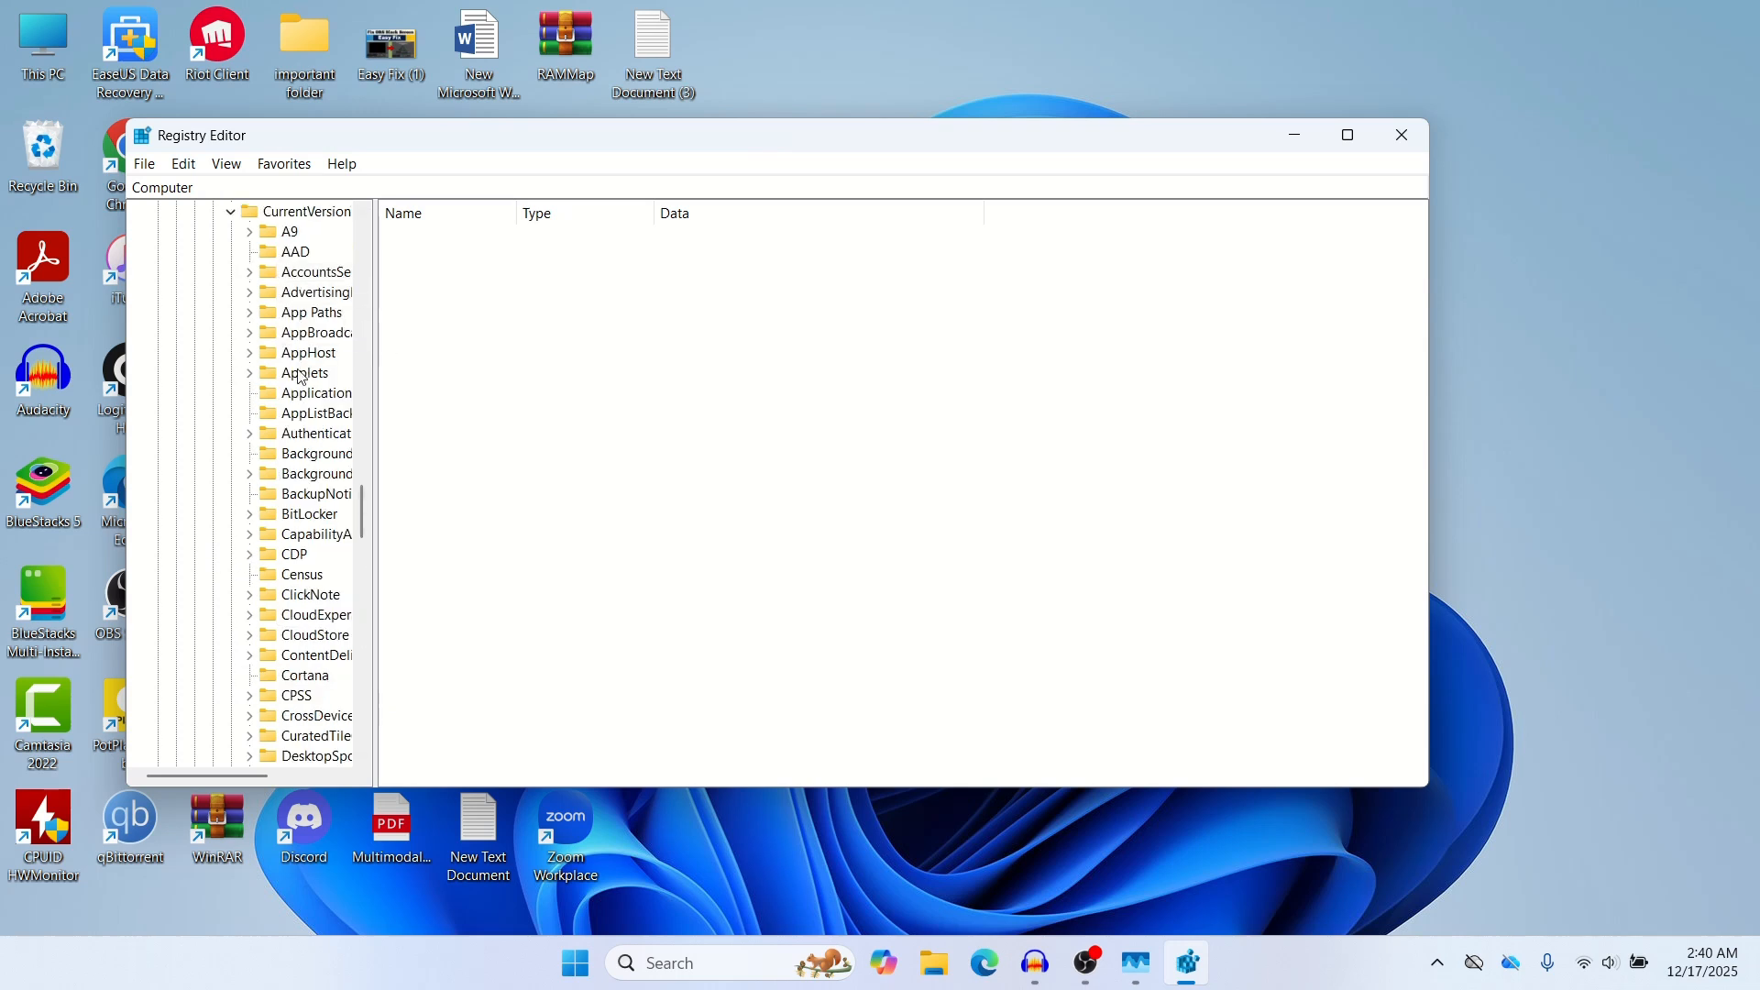
mouse_move(304, 615)
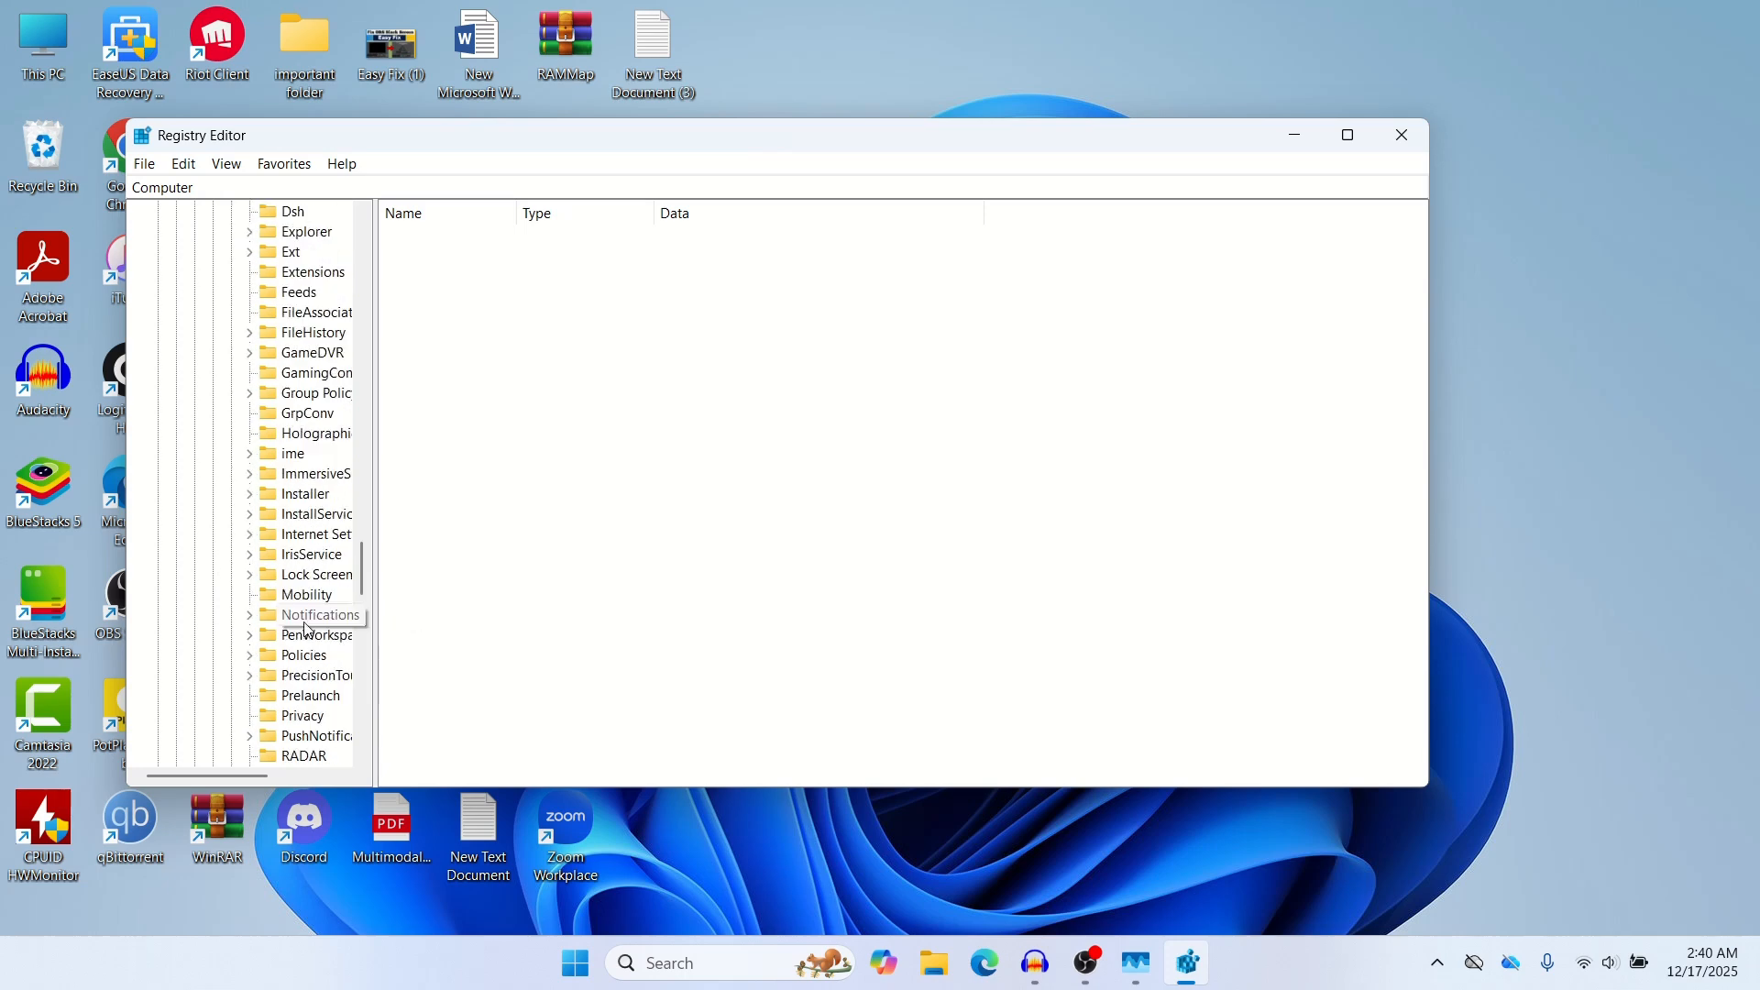
scroll(down, 3)
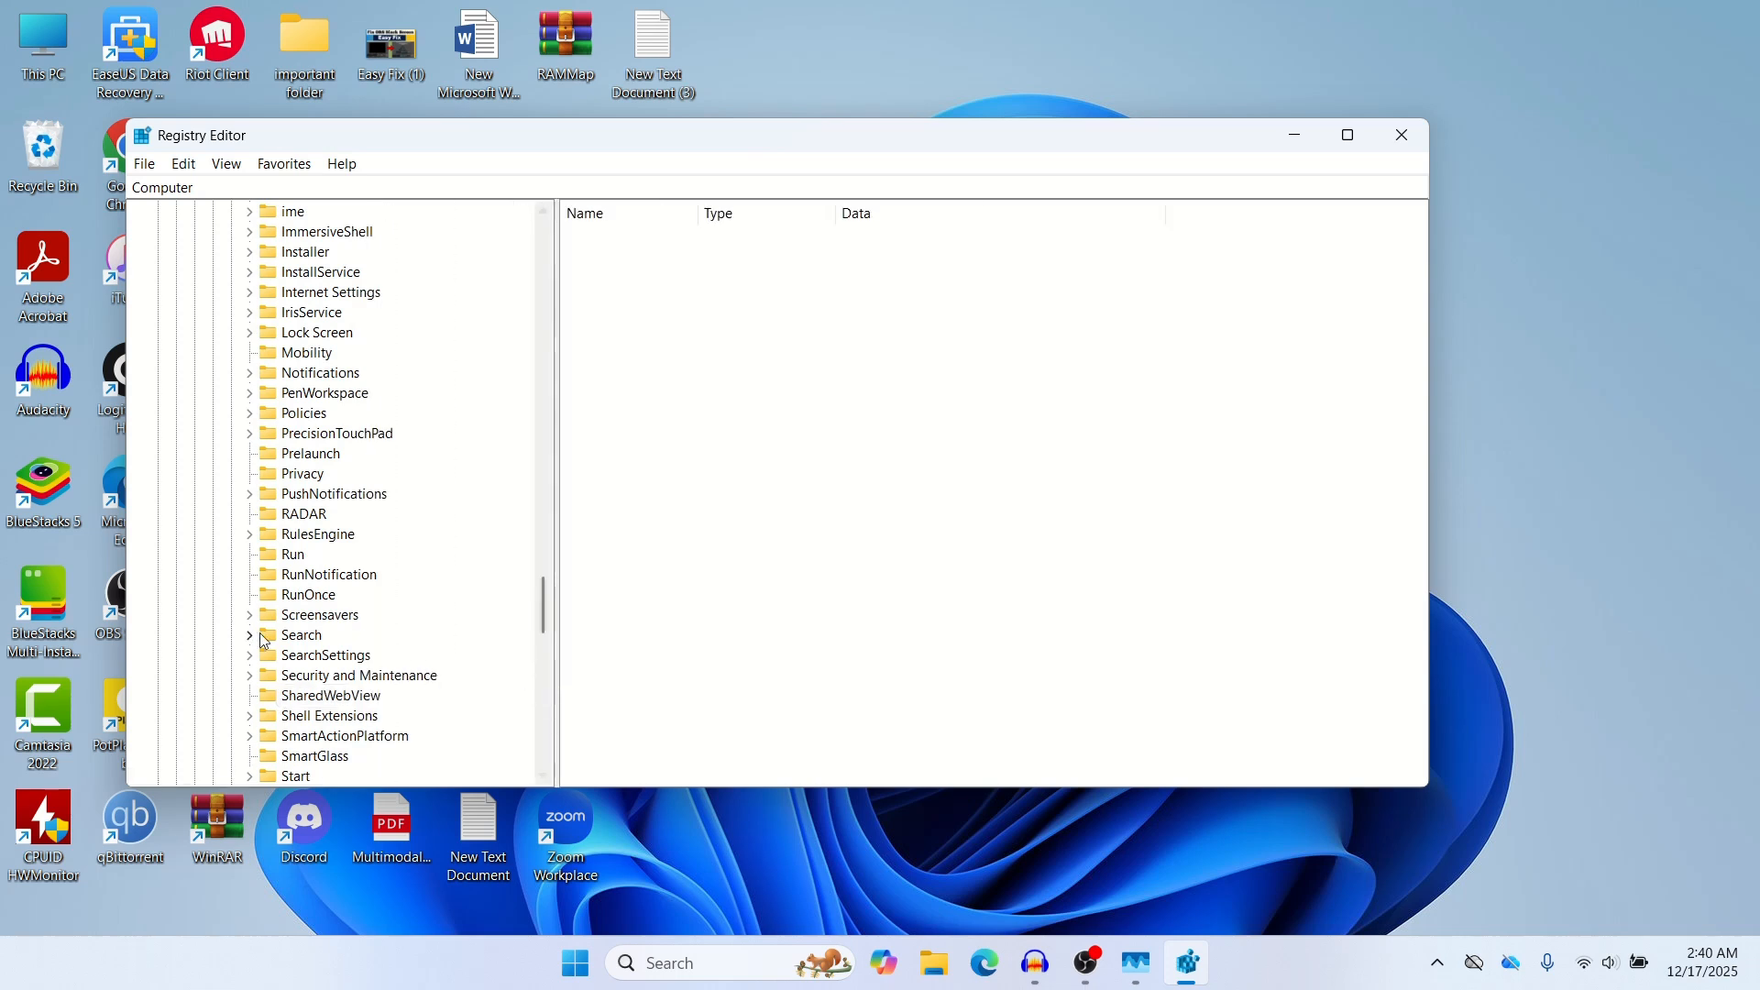
mouse_move(283, 644)
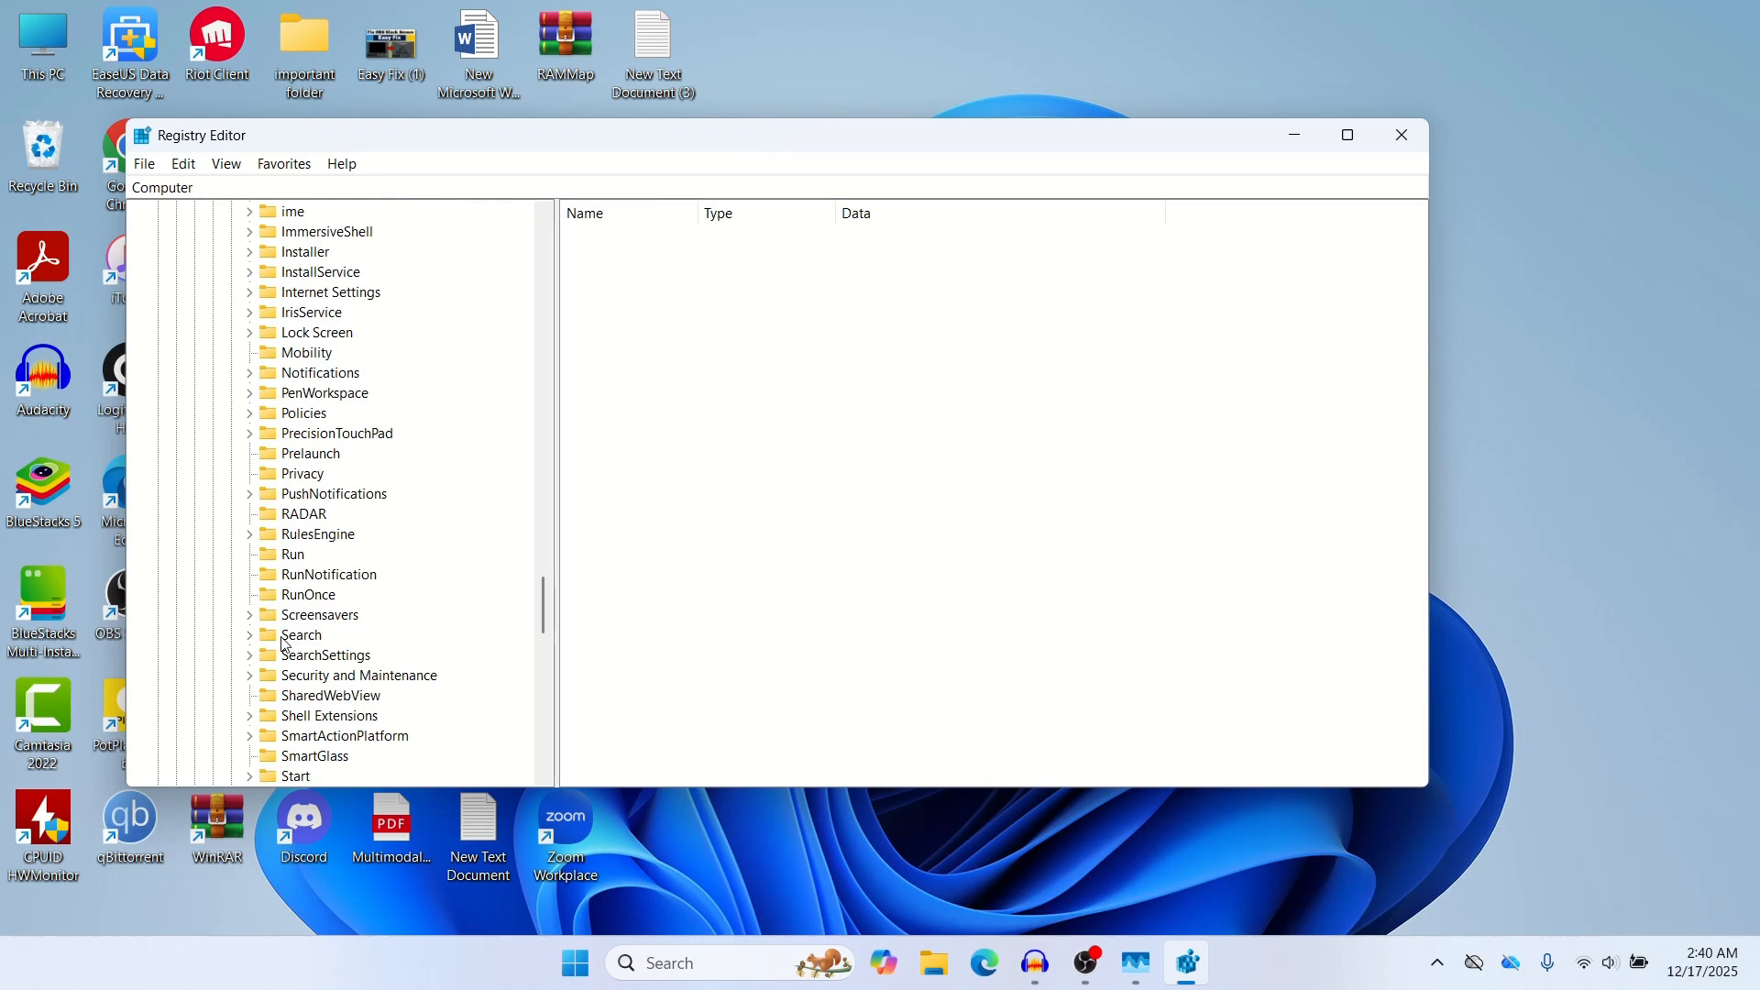
click(300, 634)
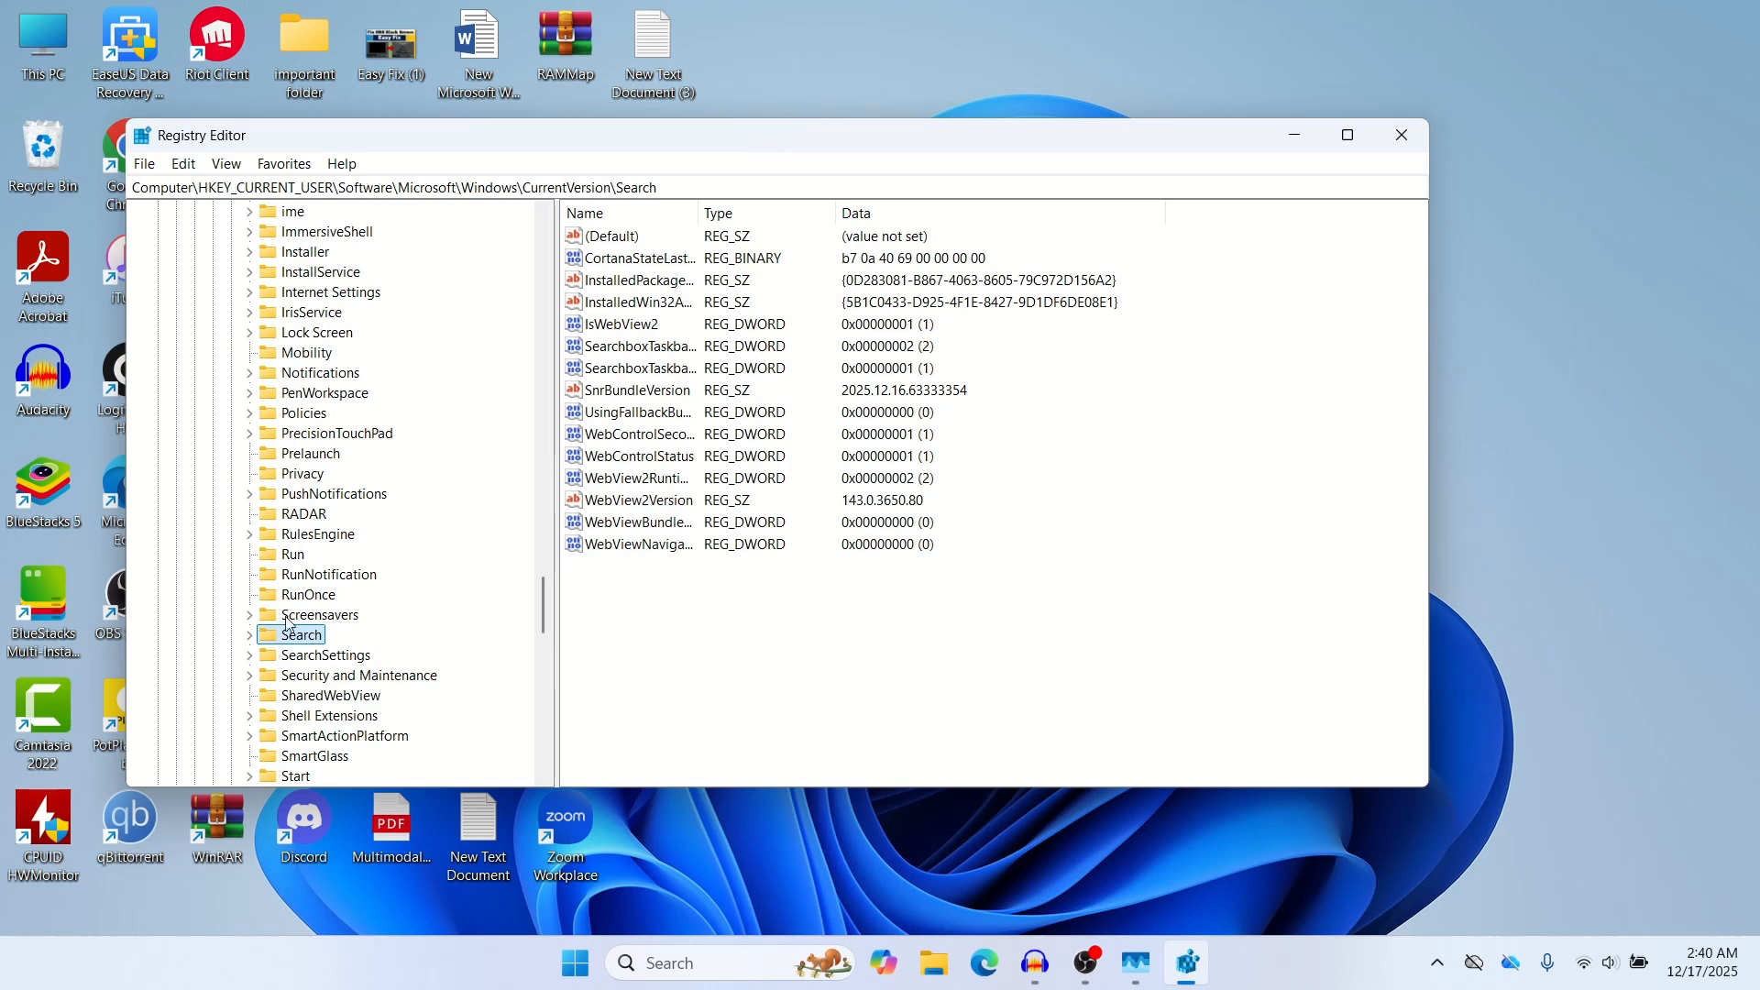
Create a DWORD (32-bit) value named BingSearchEnabled and check that its data is 0.
right_click(785, 635)
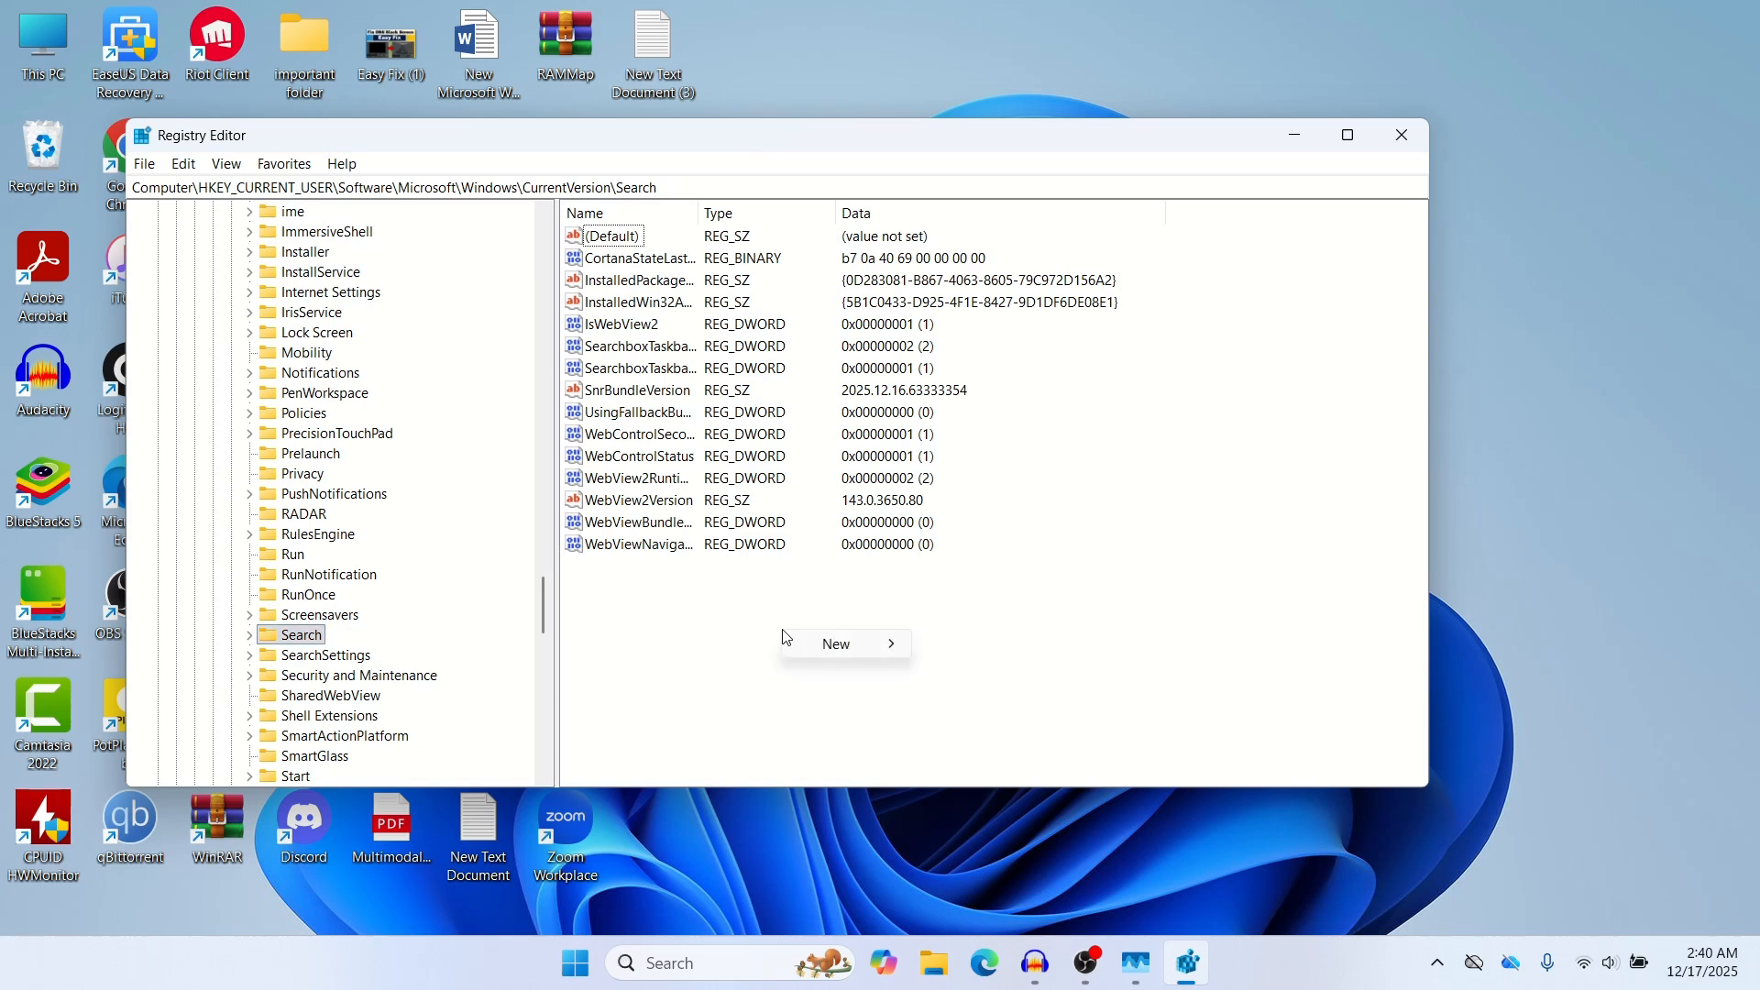
mouse_move(835, 644)
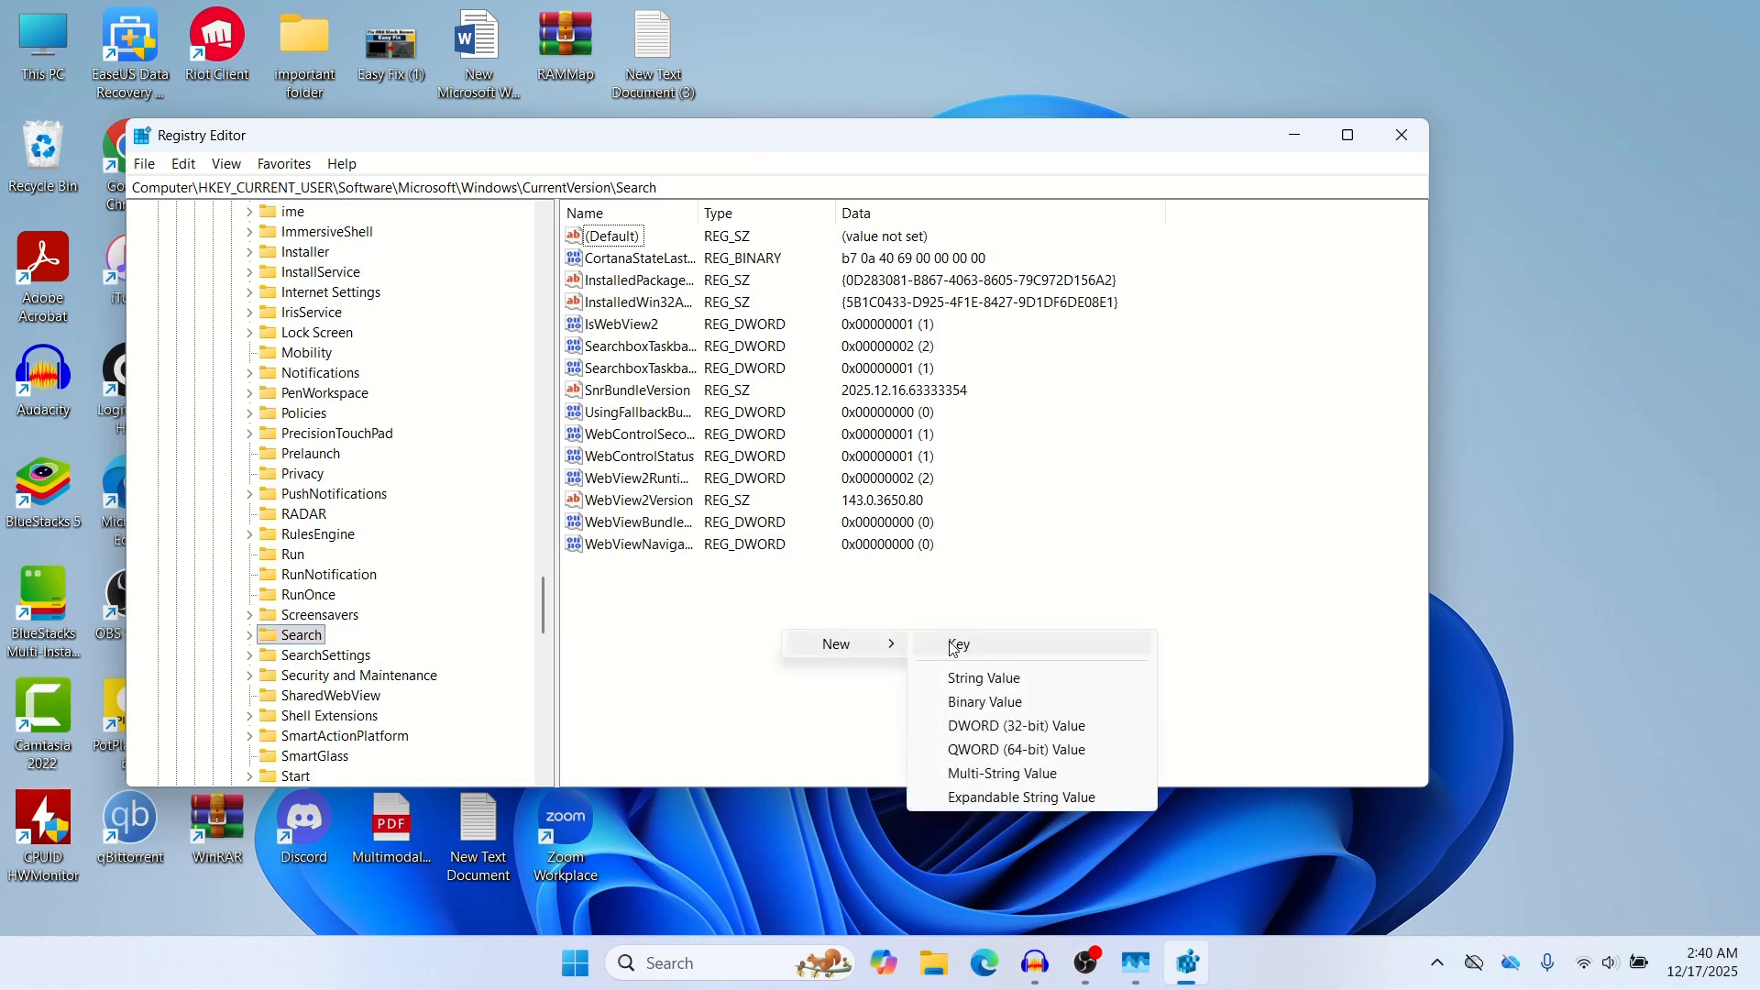
mouse_move(1019, 737)
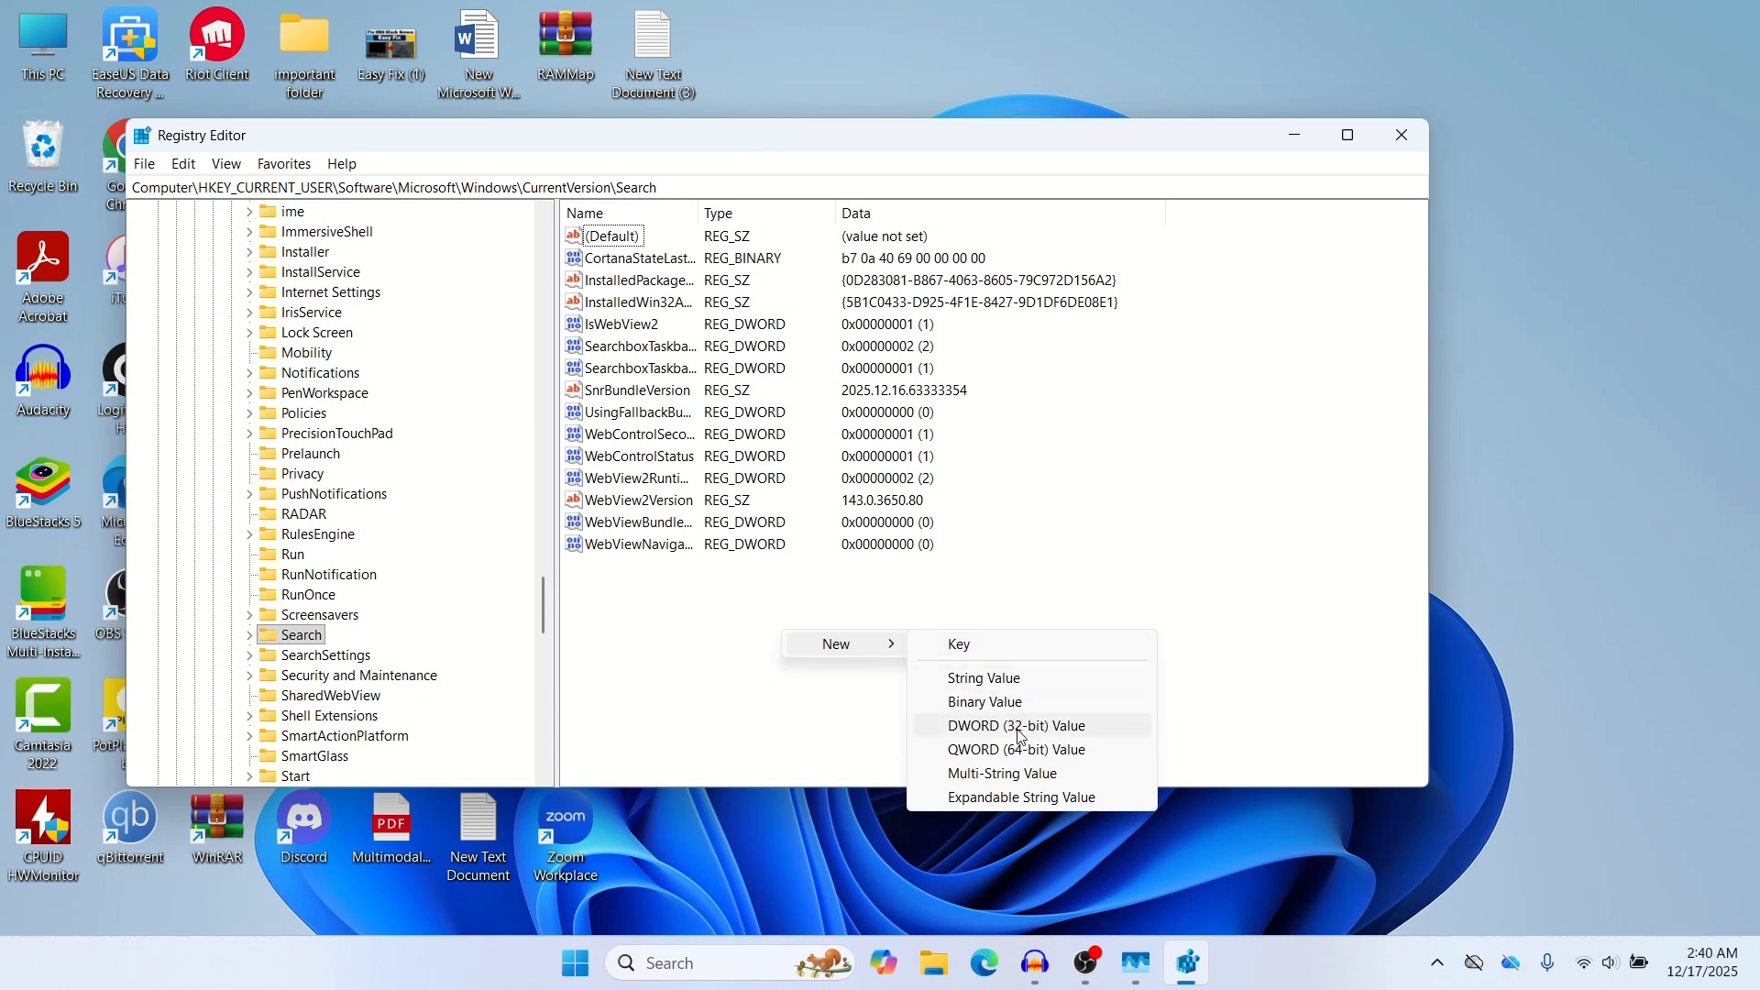
click(1016, 726)
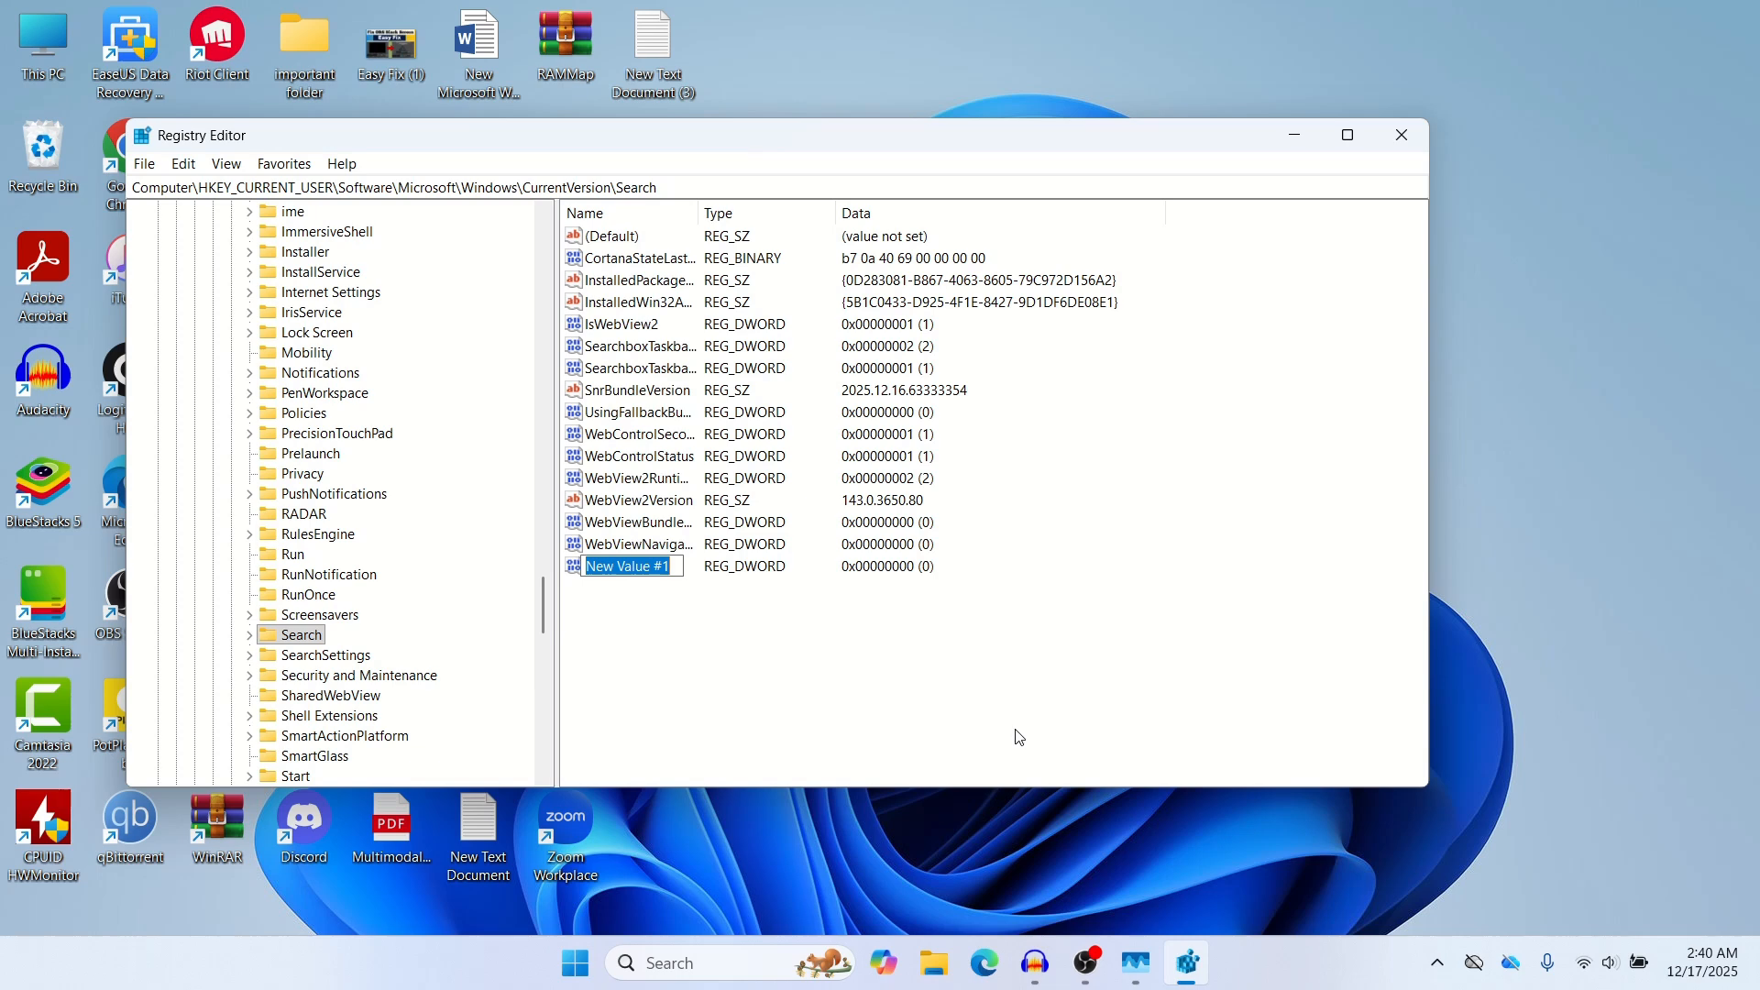
text(BingSearch)
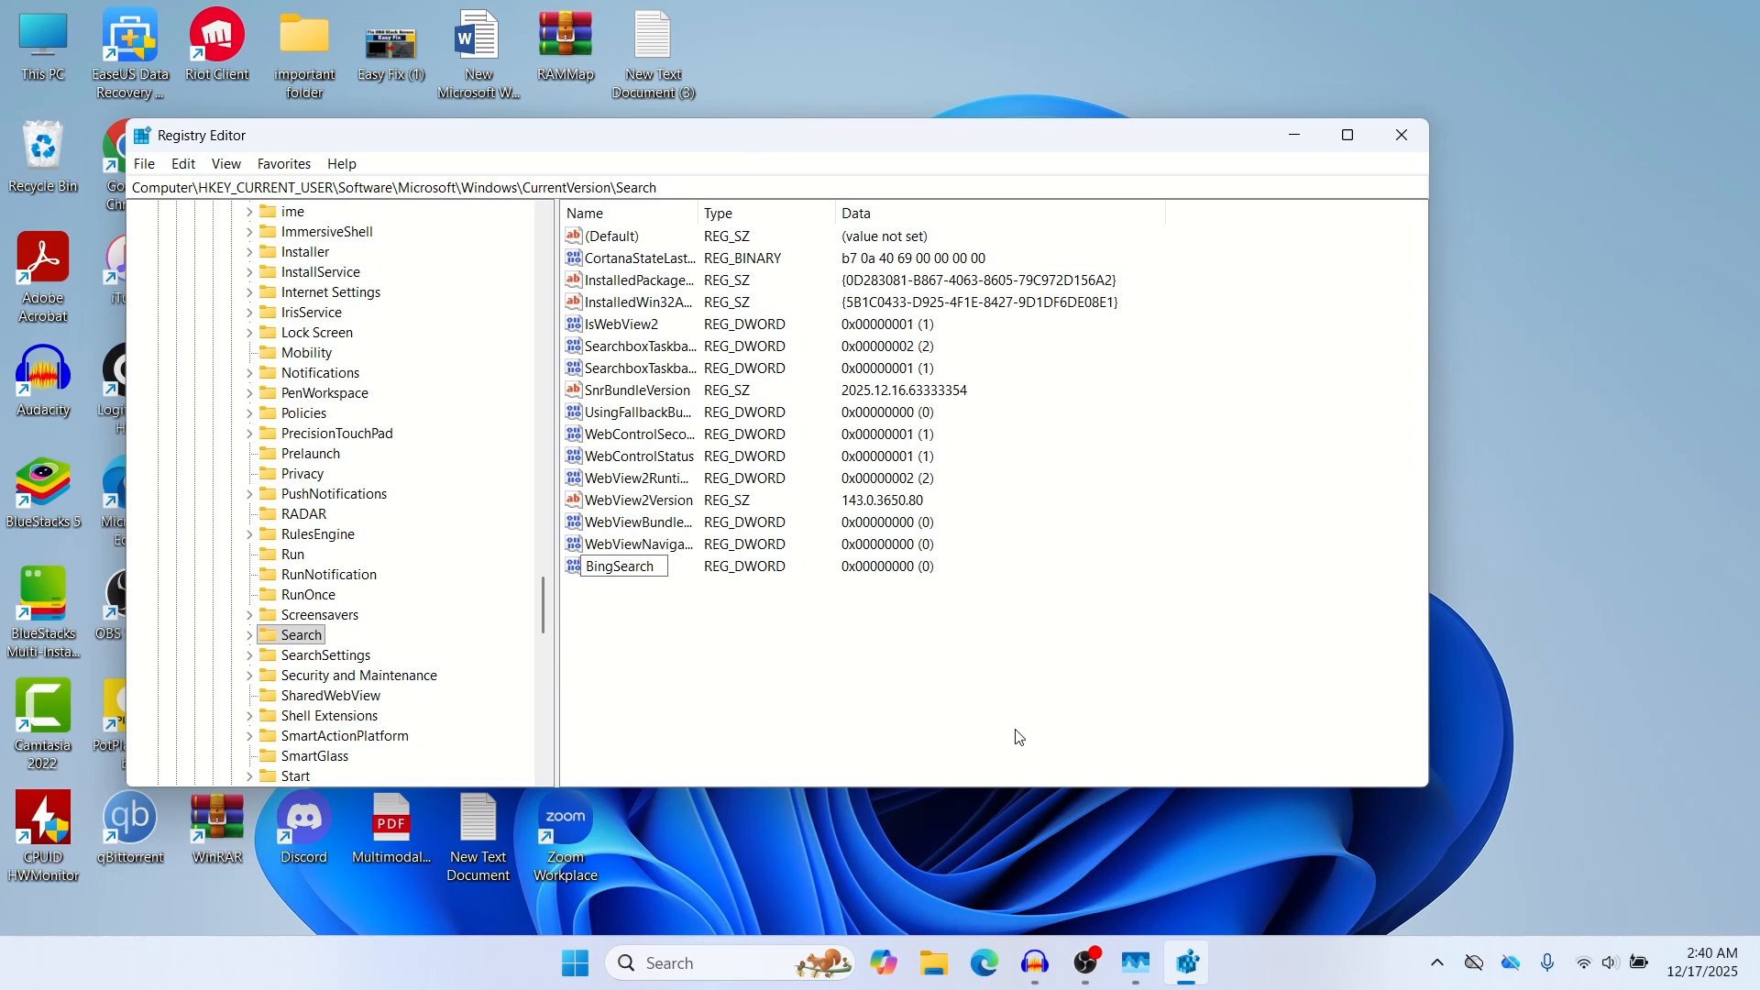
text(Enabled)
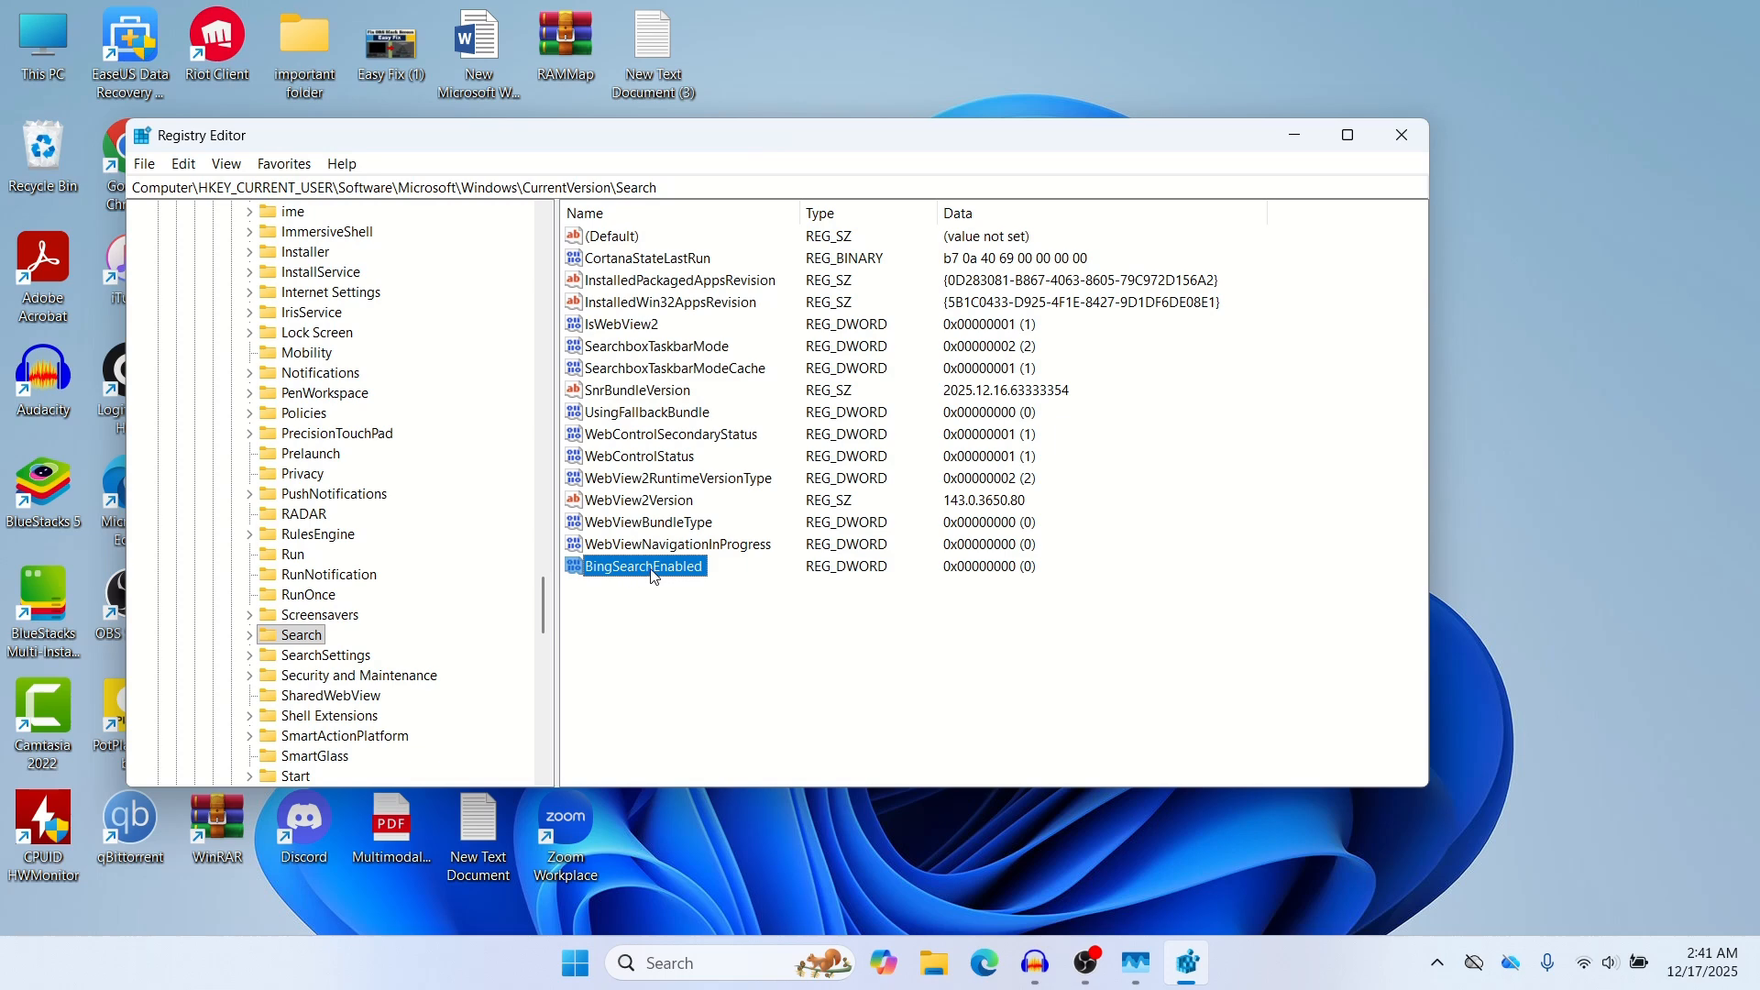
double_click(644, 566)
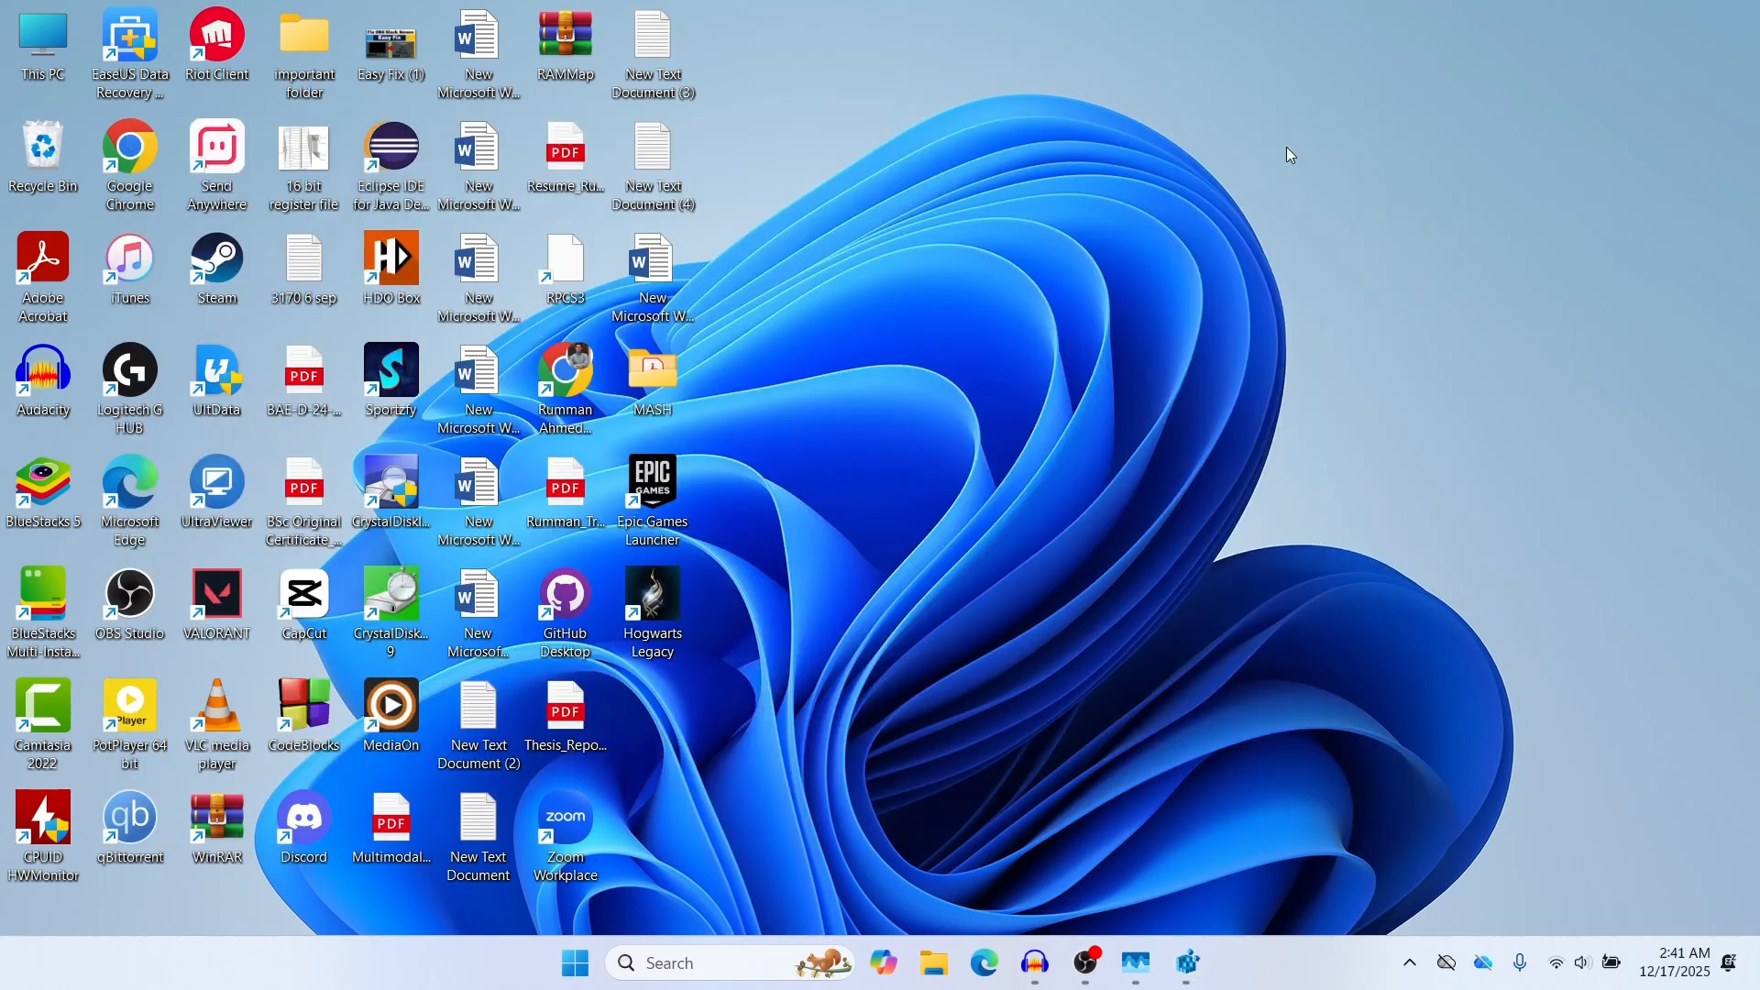
click(574, 962)
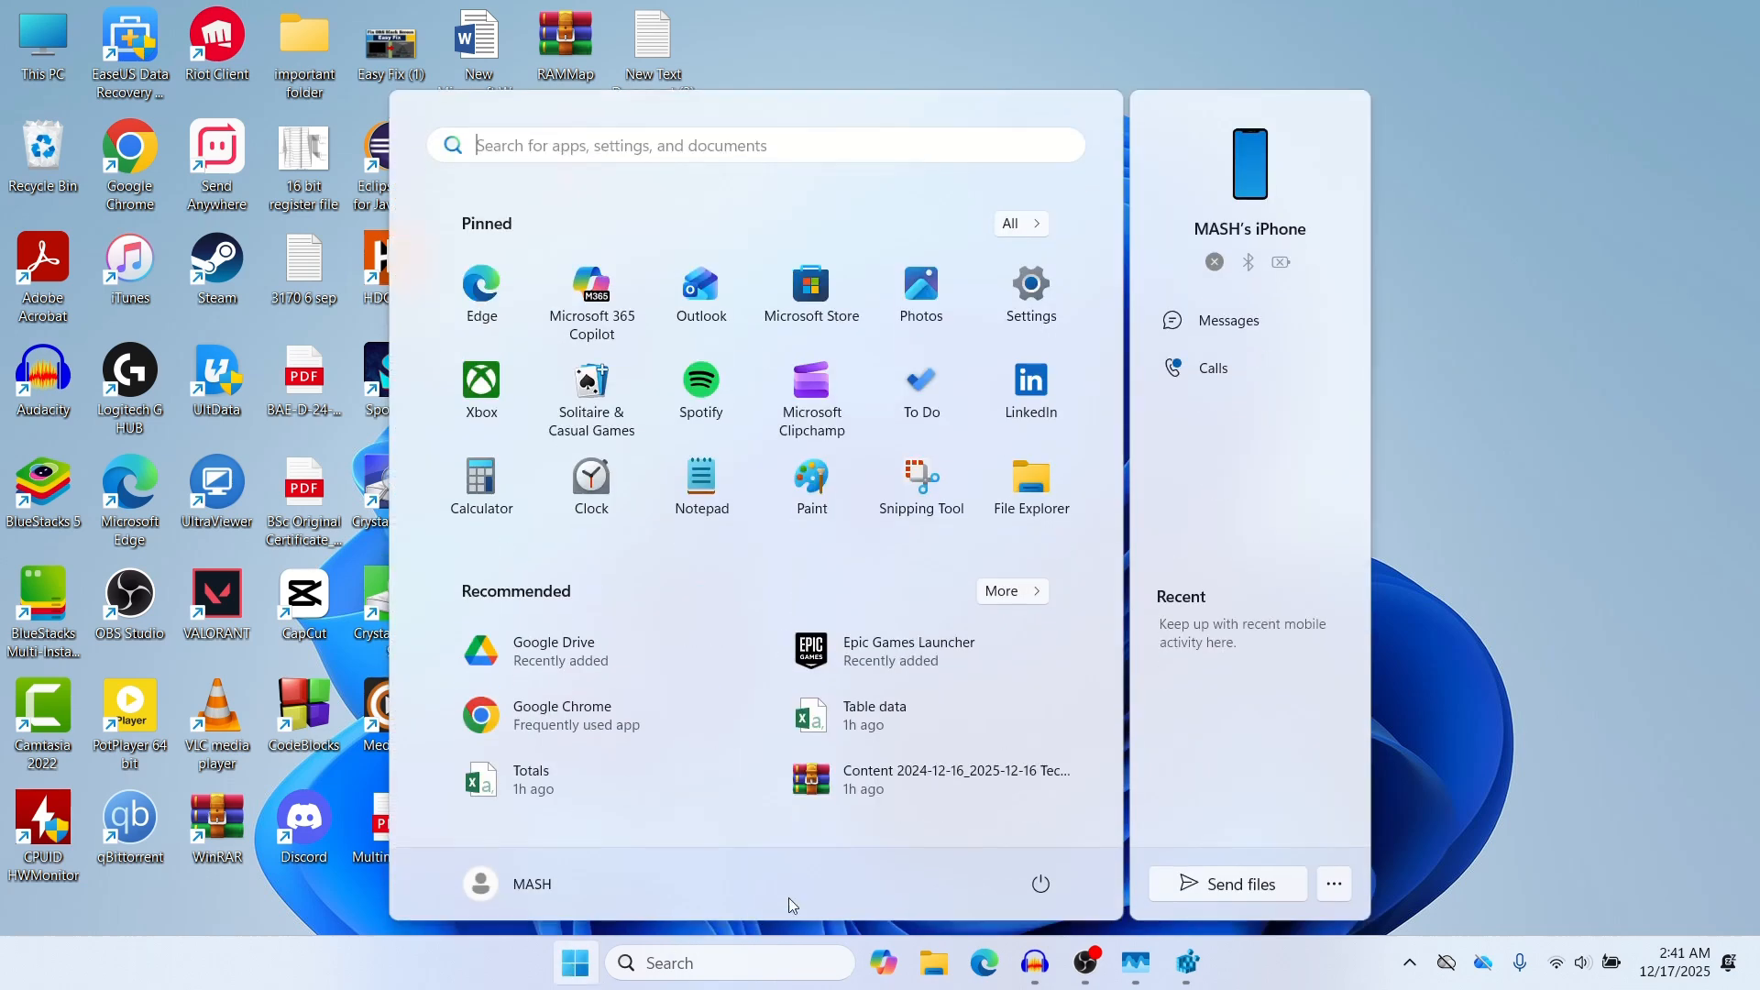
click(1040, 883)
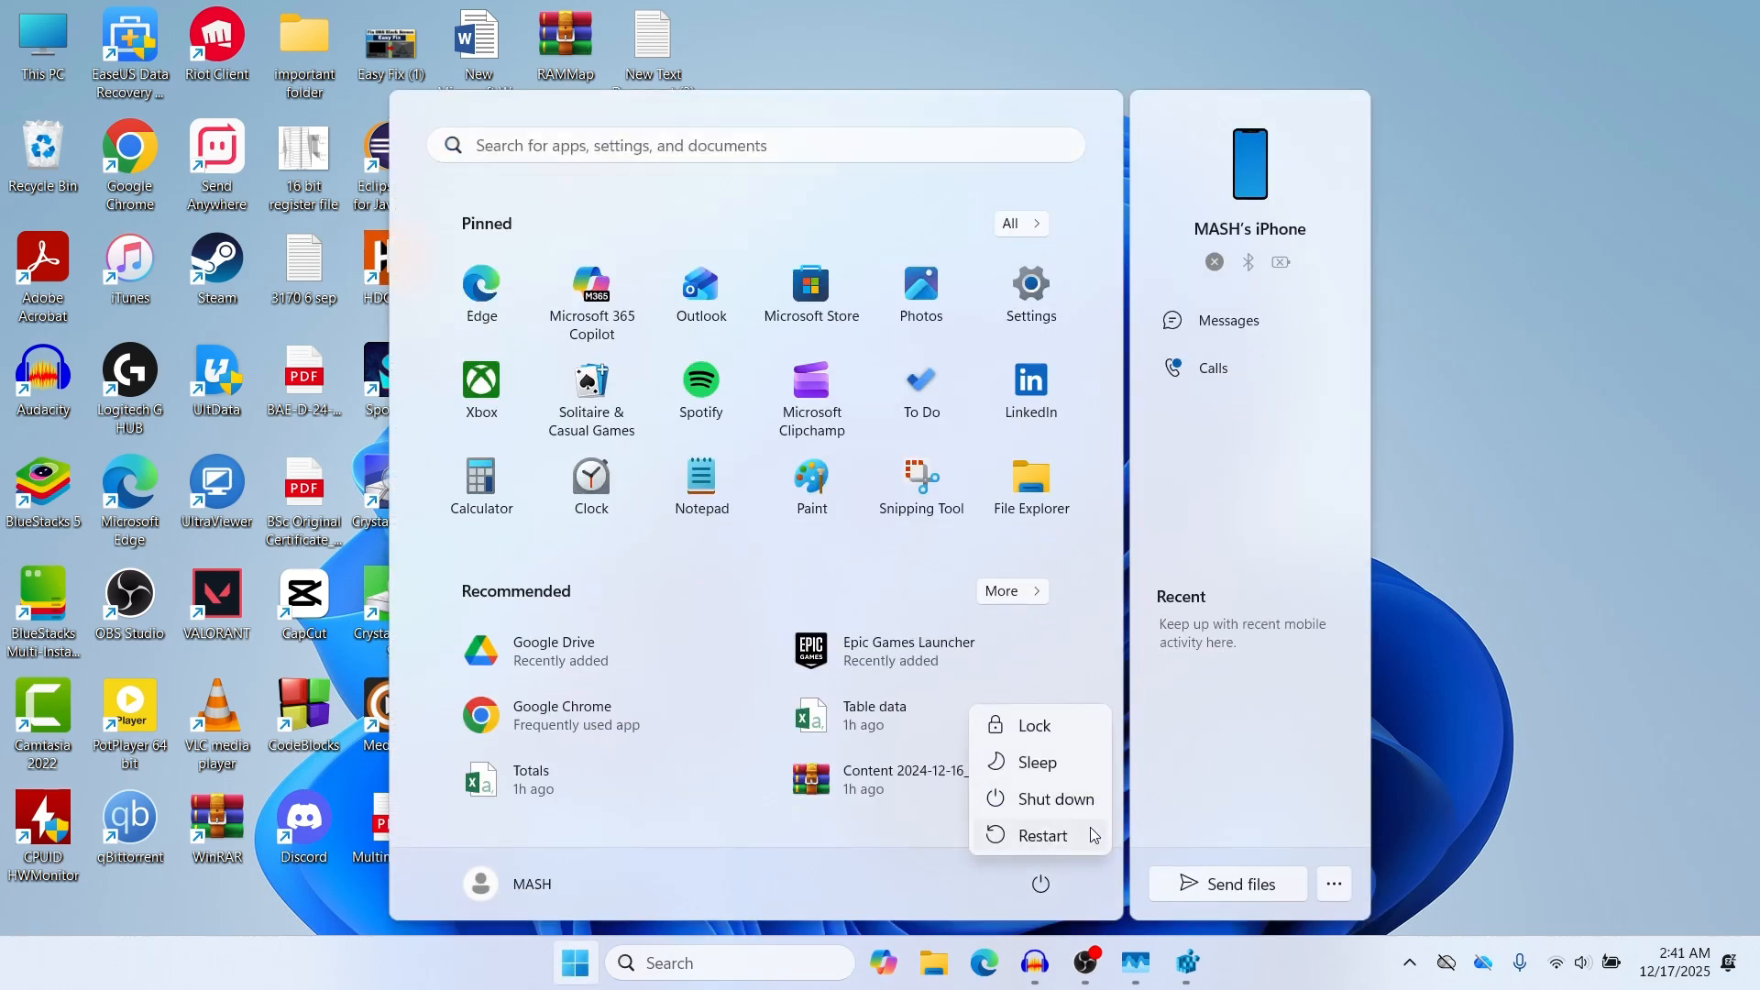
mouse_move(1080, 849)
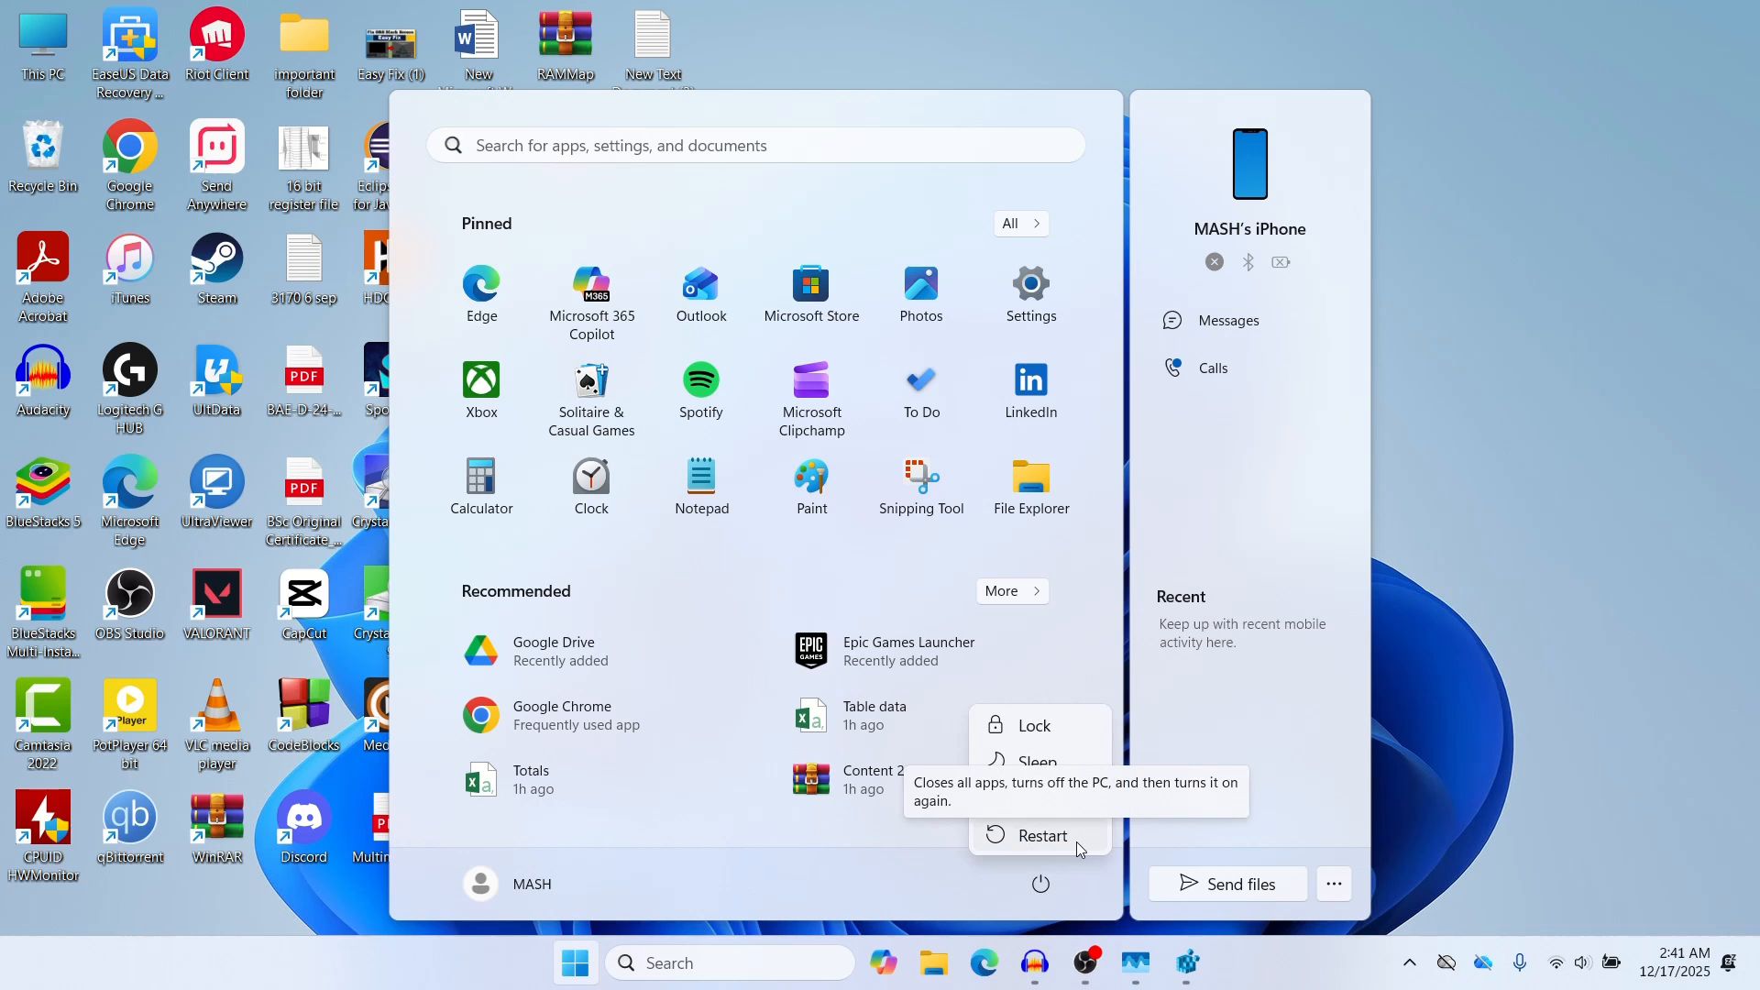
mouse_move(1501, 616)
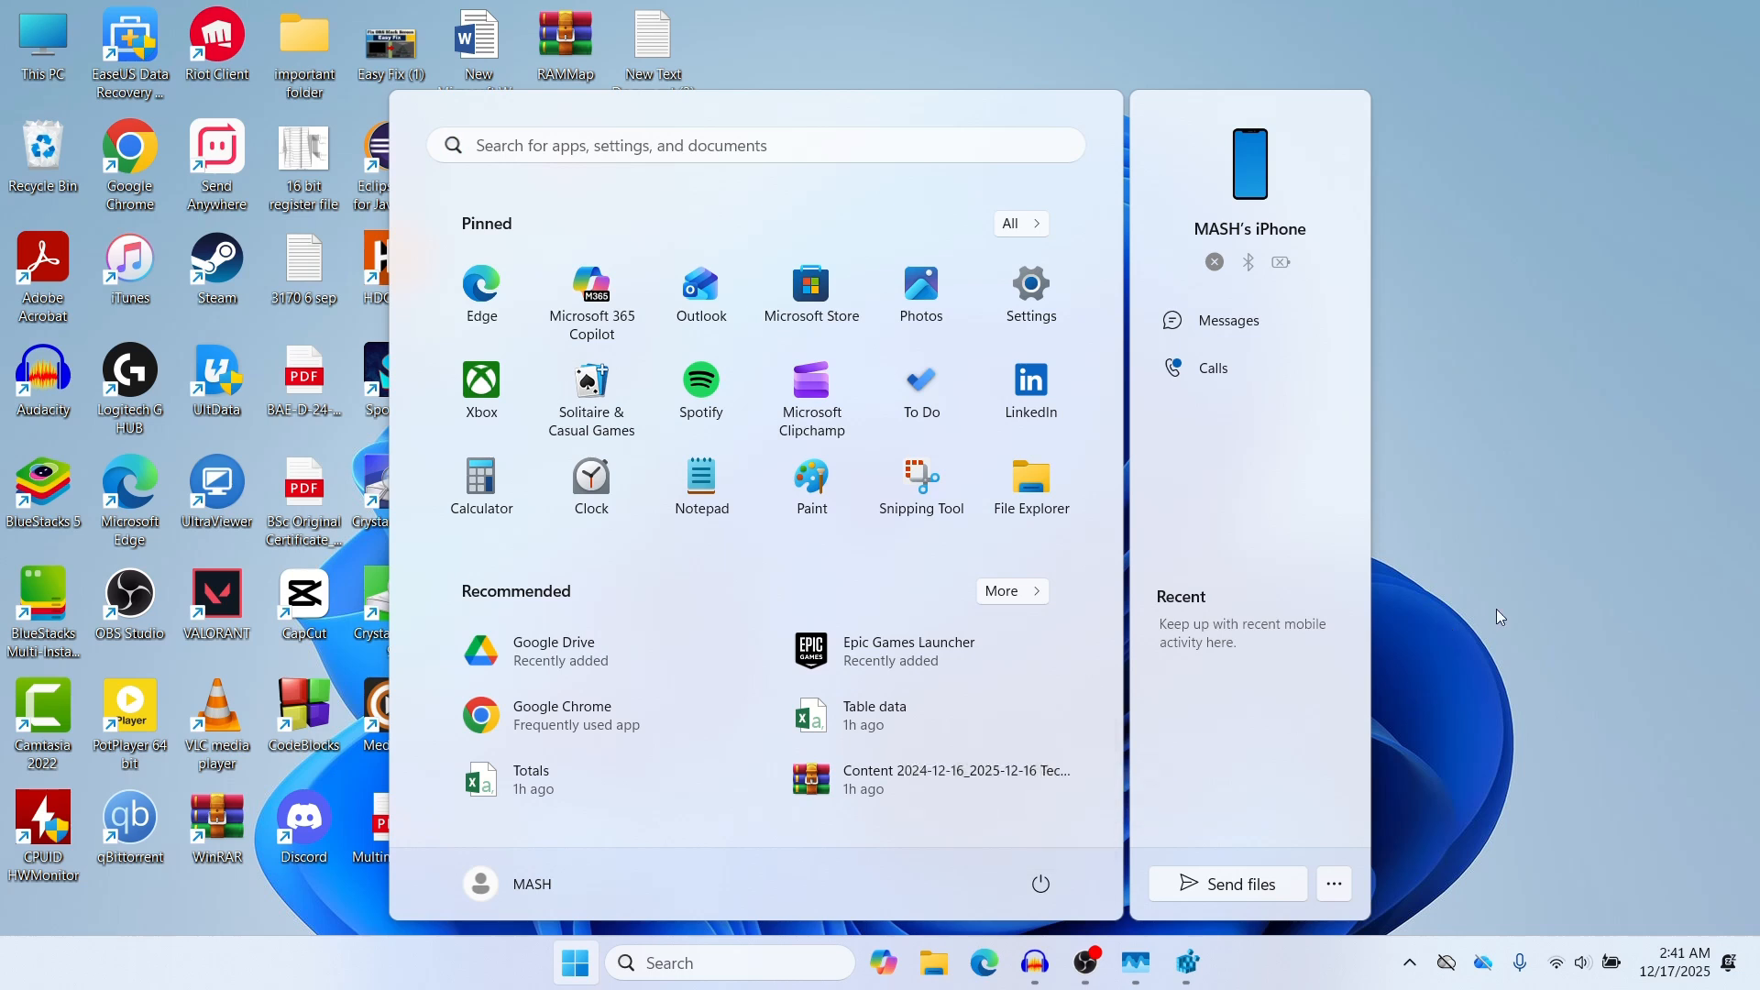
click(1499, 616)
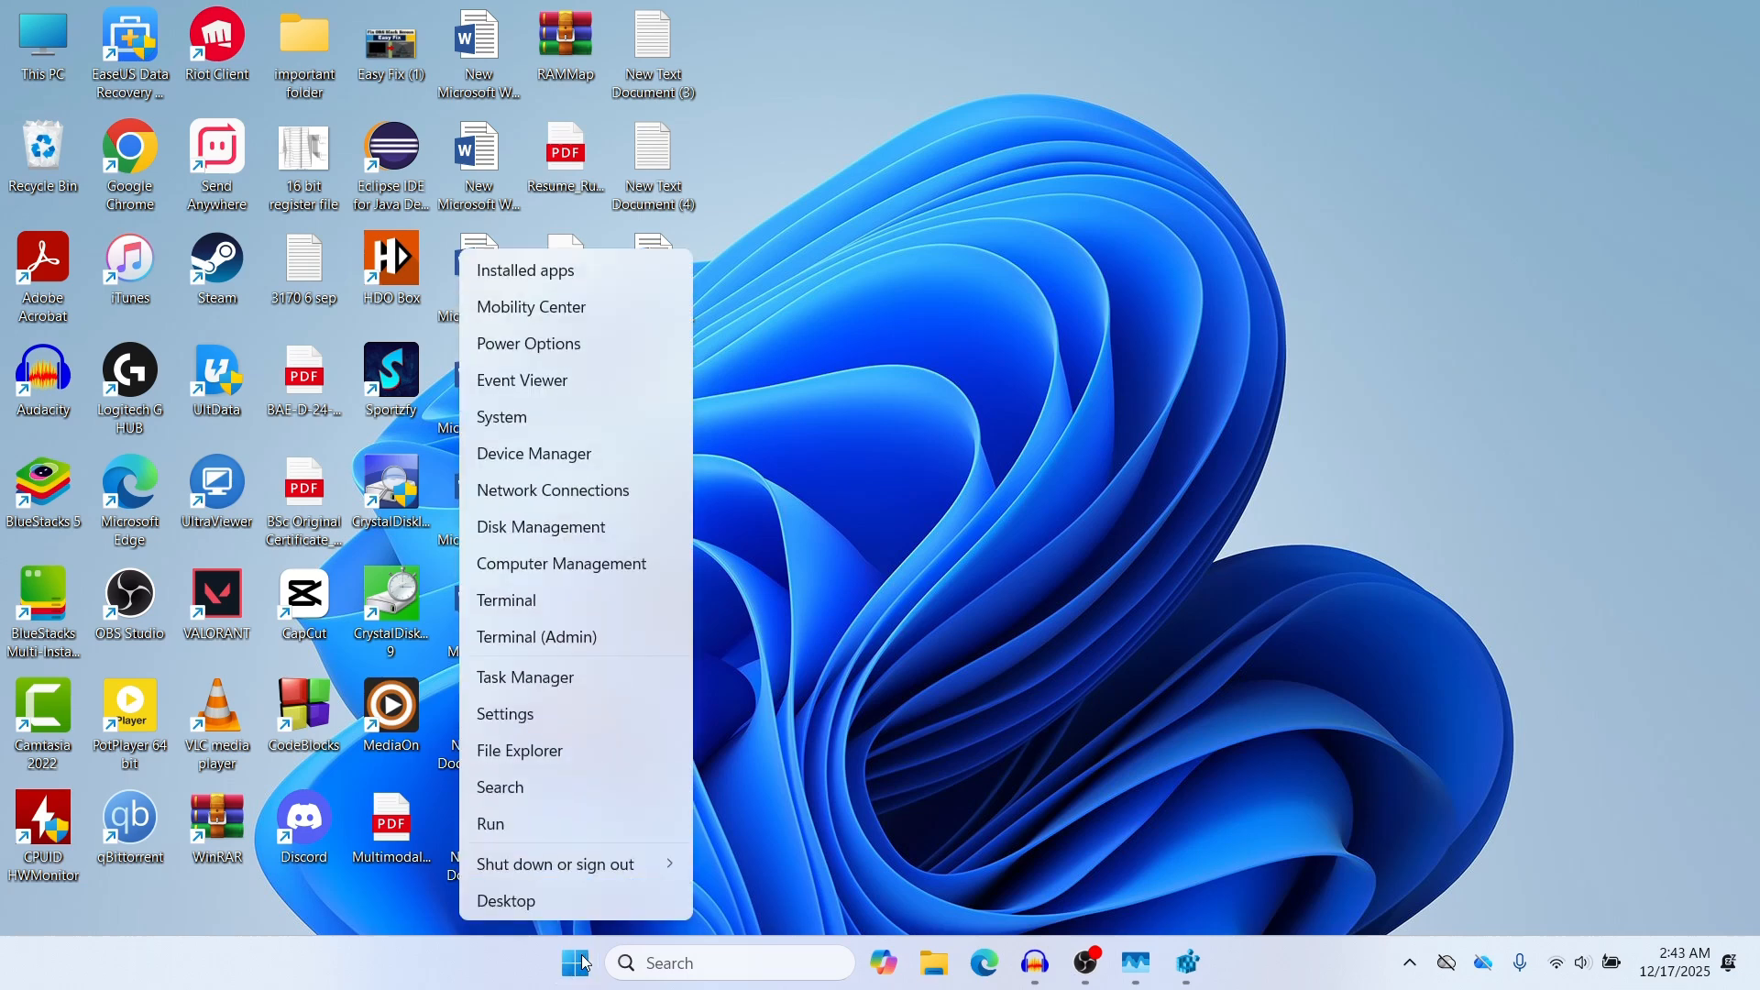
mouse_move(595, 665)
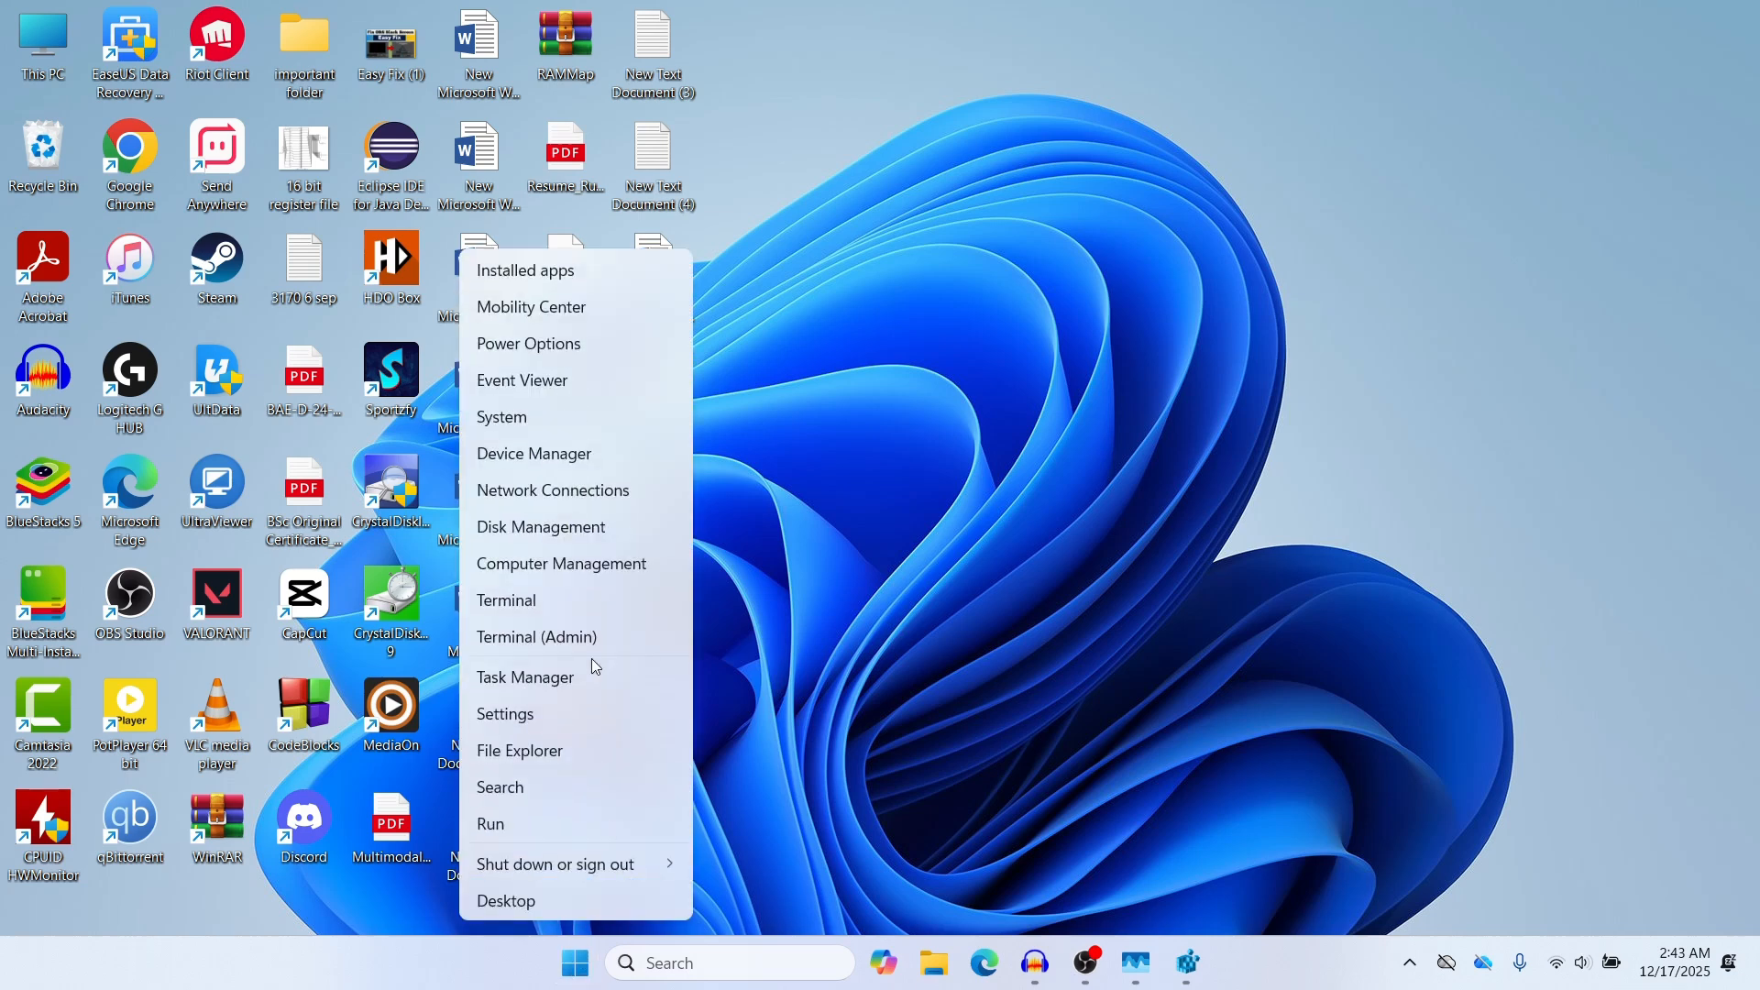
mouse_move(549, 646)
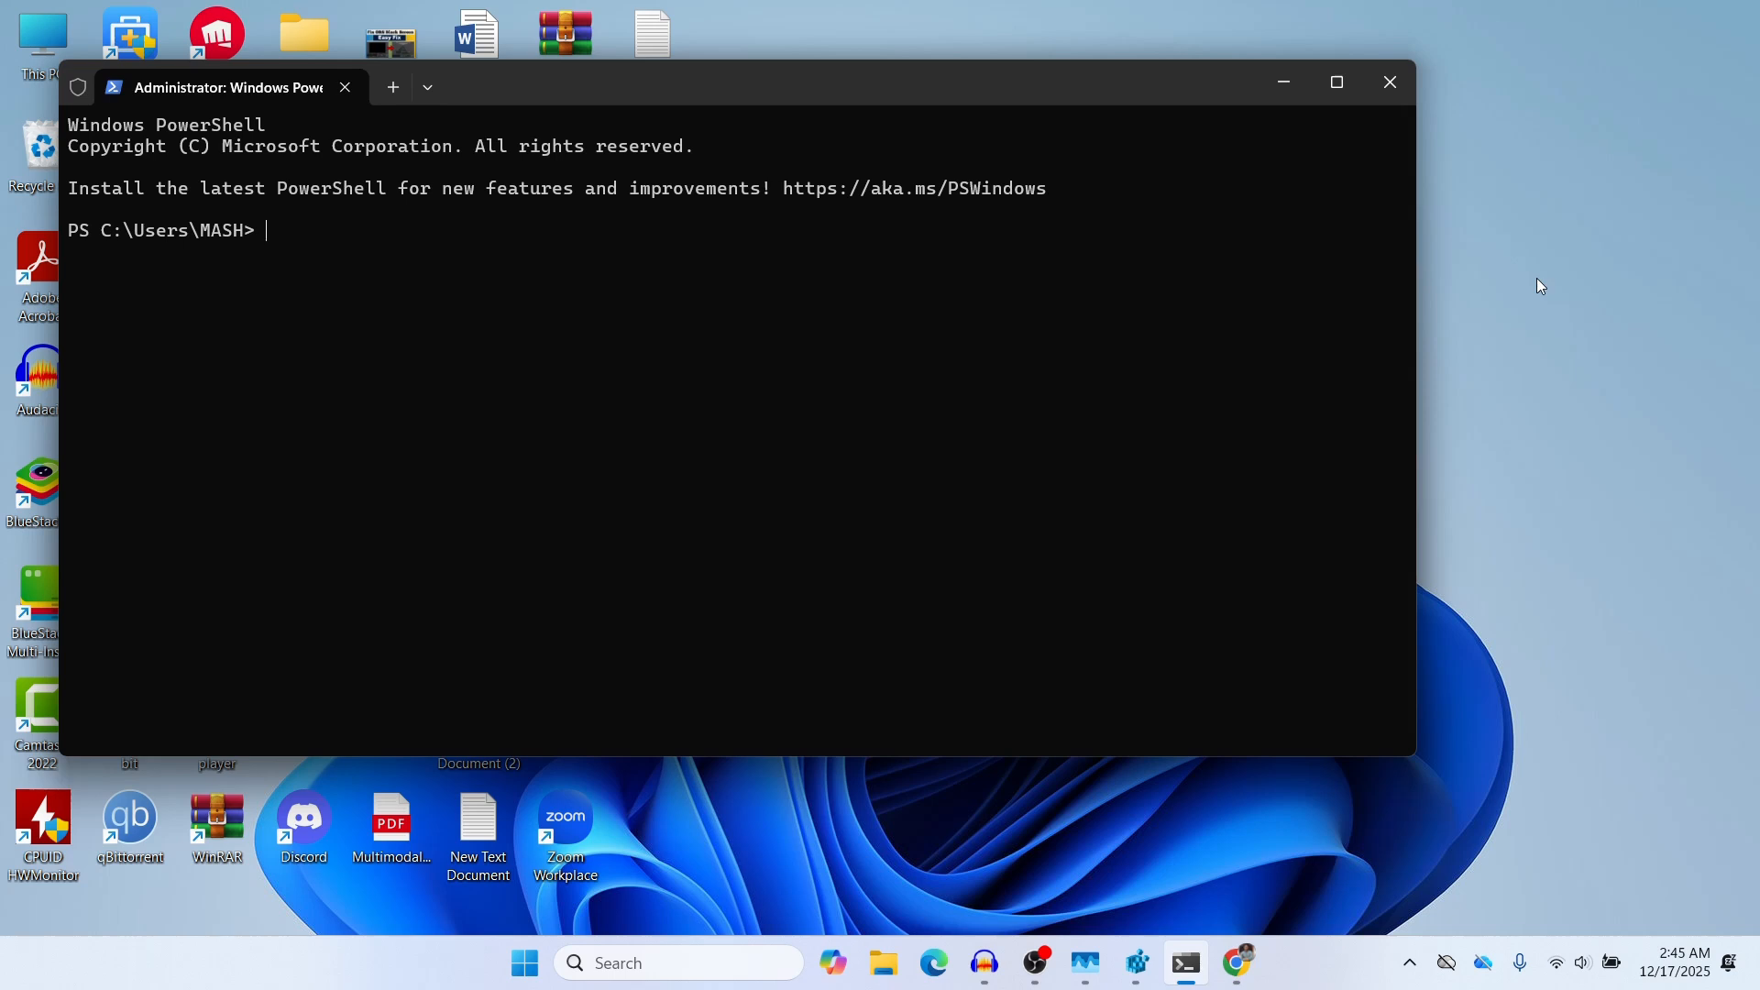
Run 'Get-AppxPackage -AllUsers Microsoft.Windows.Search | Reset-AppxPackage' in the admin terminal.
text(Get-AppxPackage -AllUsers Microsoft.Windows.Search | Reset-AppxPackage)
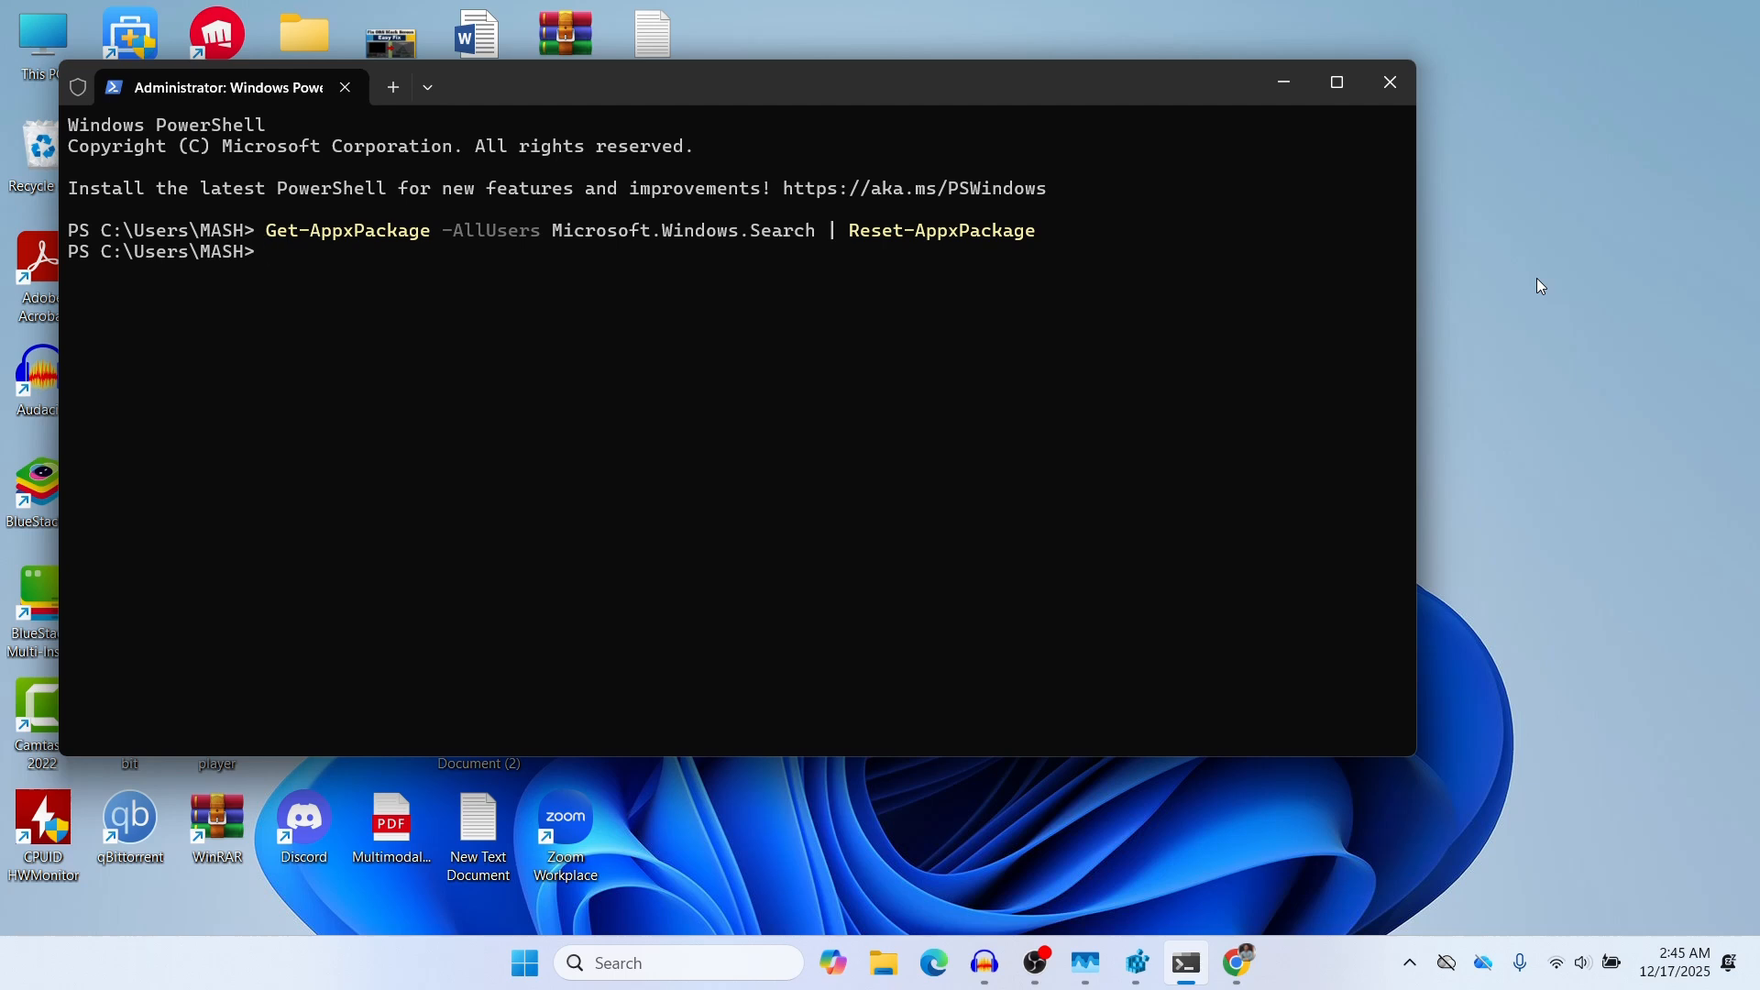
mouse_move(1683, 180)
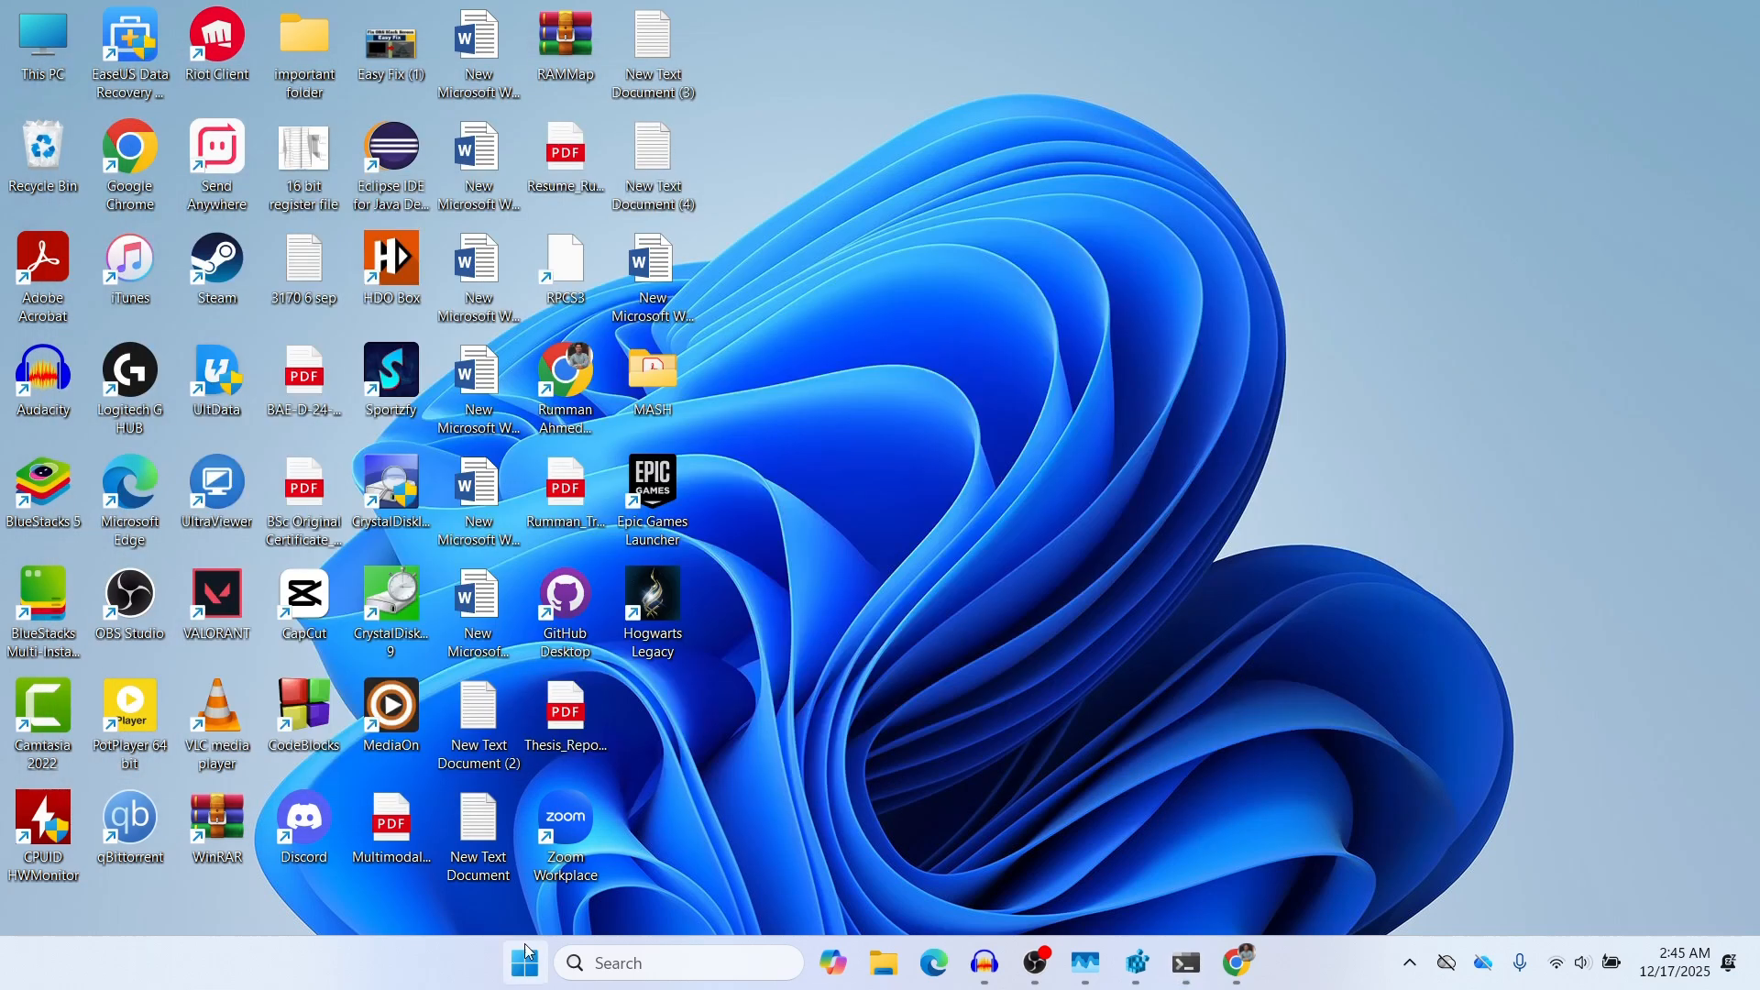
click(522, 963)
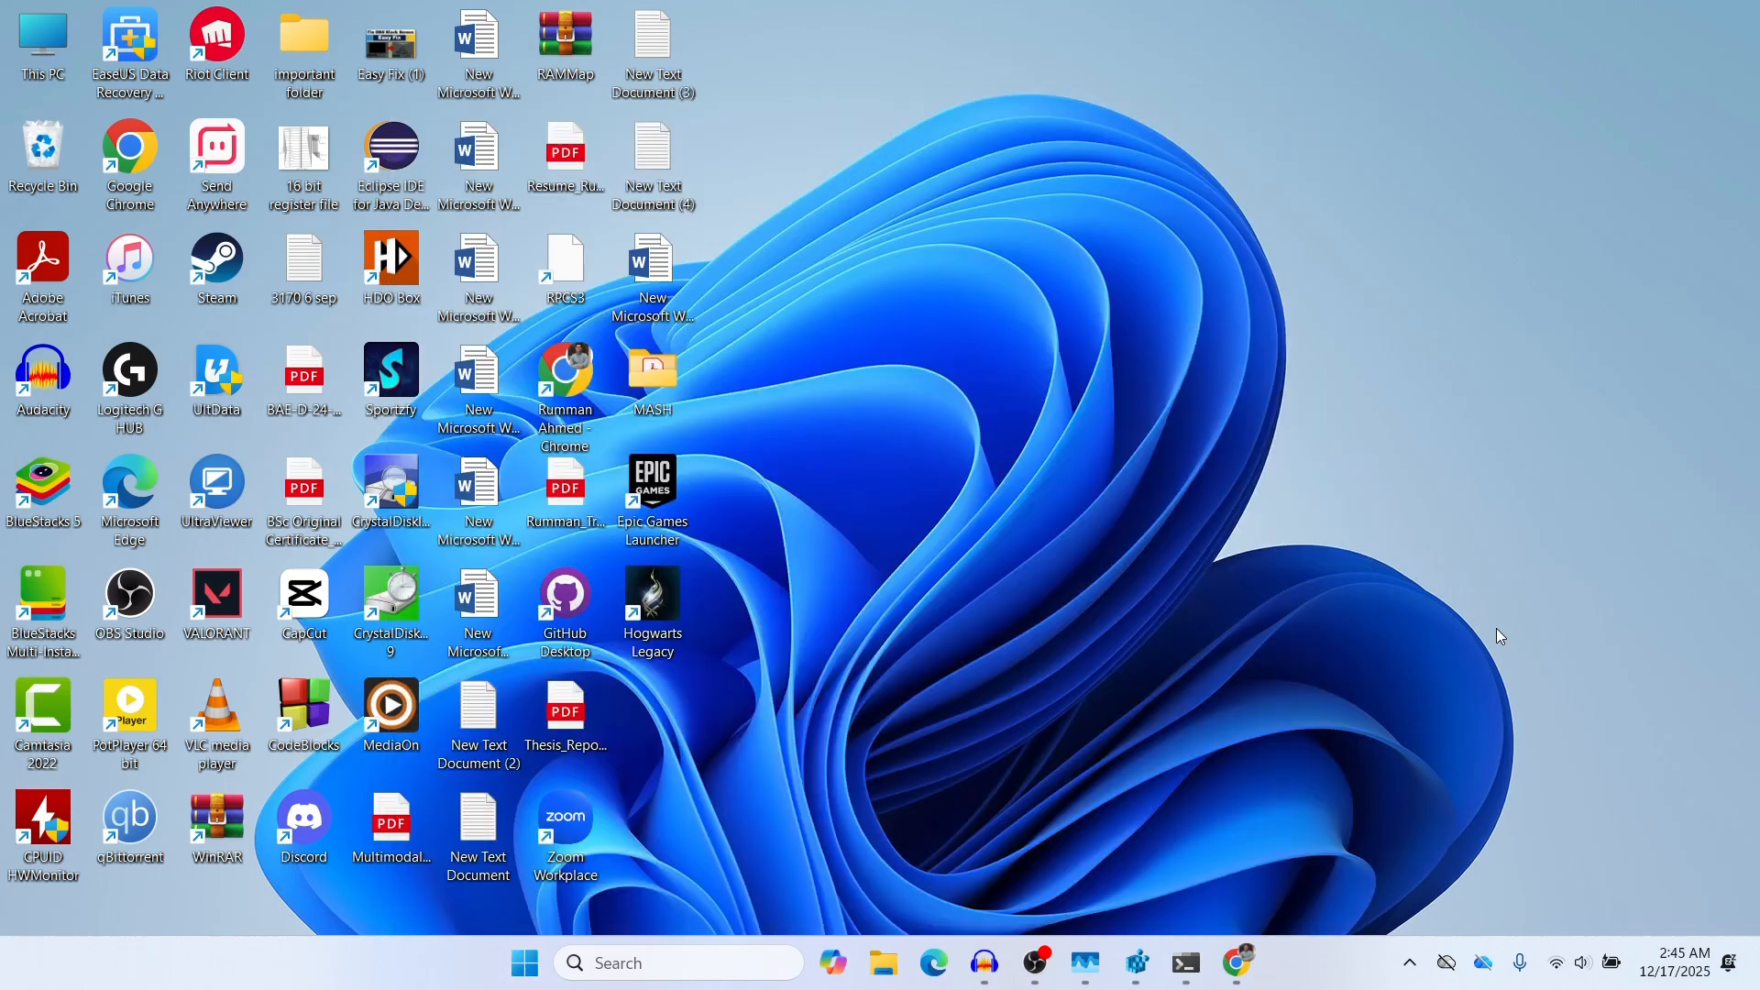
click(679, 962)
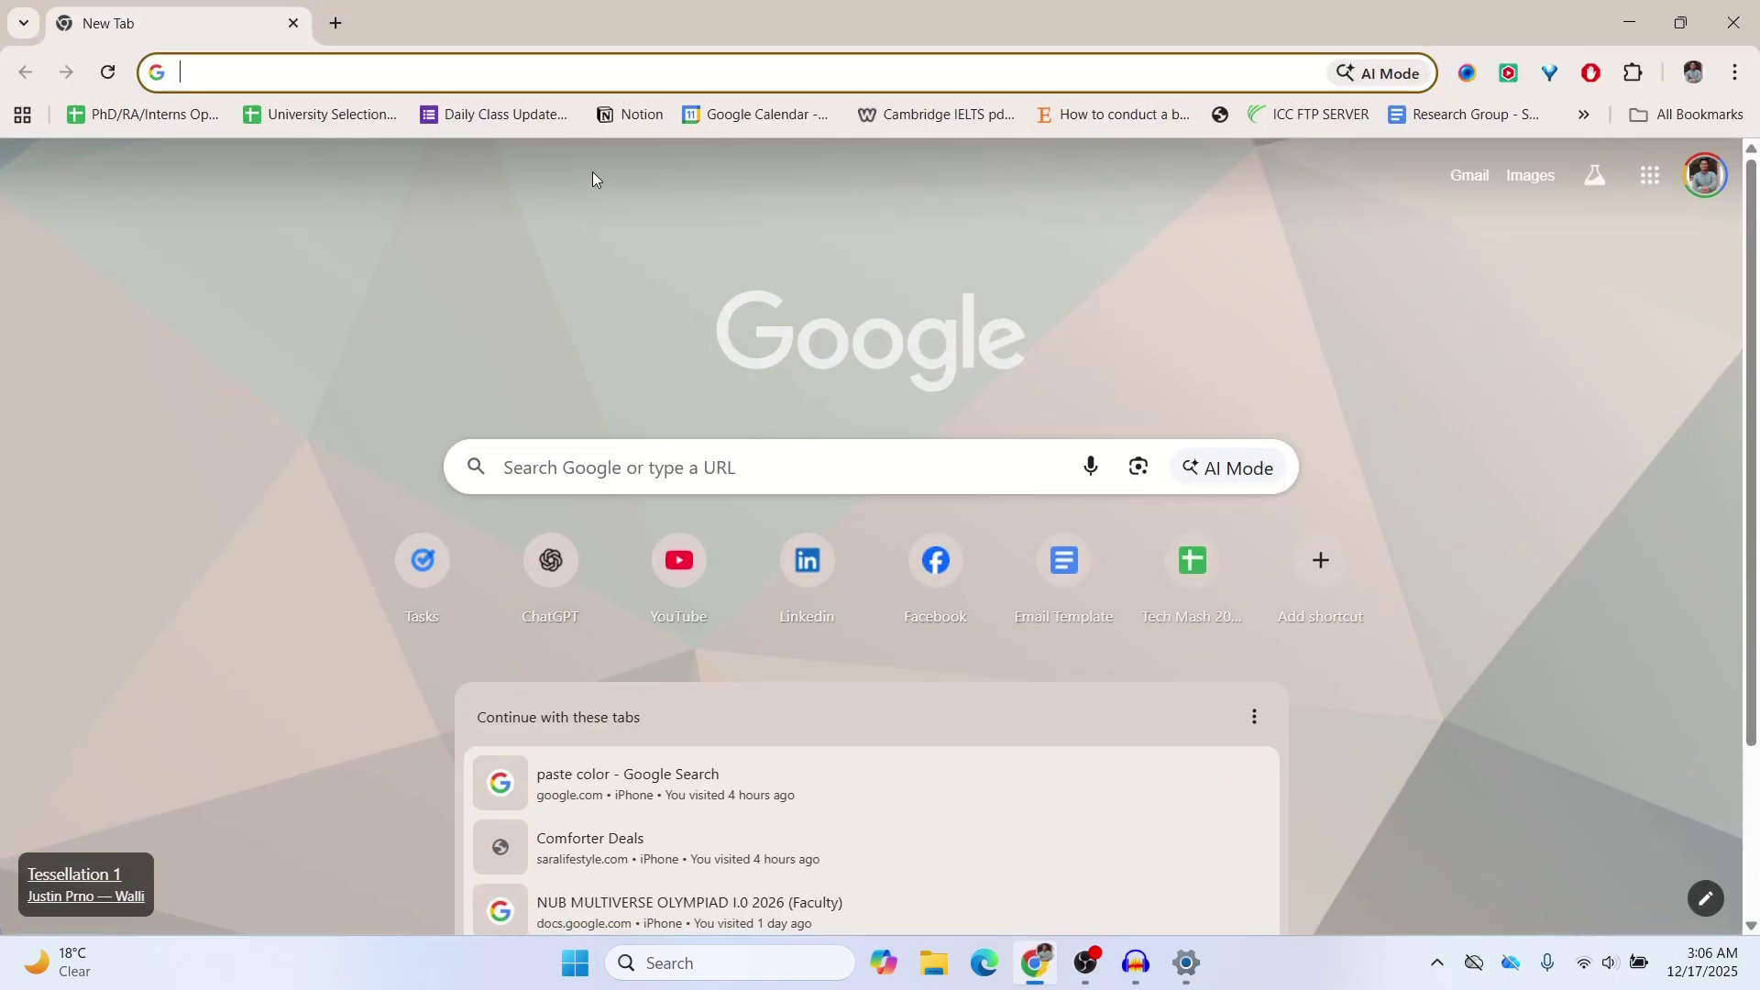
Type 'ever' in Chrome's address bar and select the 'everything' suggestion.
text(ever)
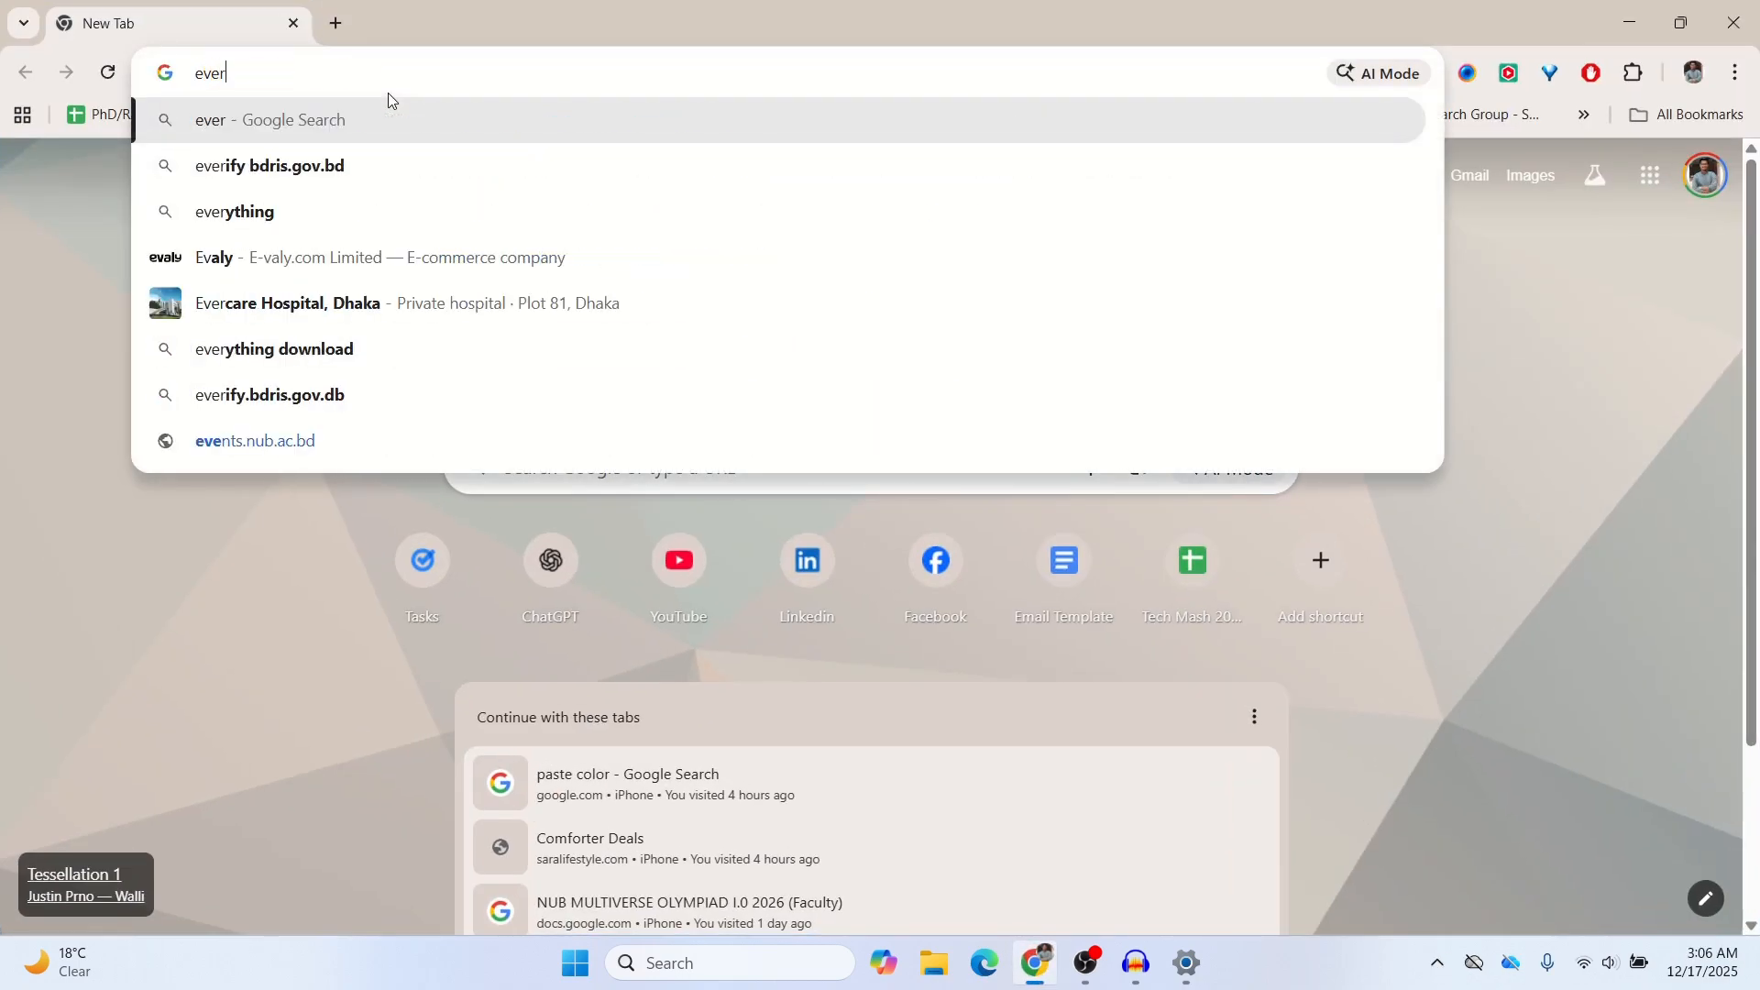
key(Down)
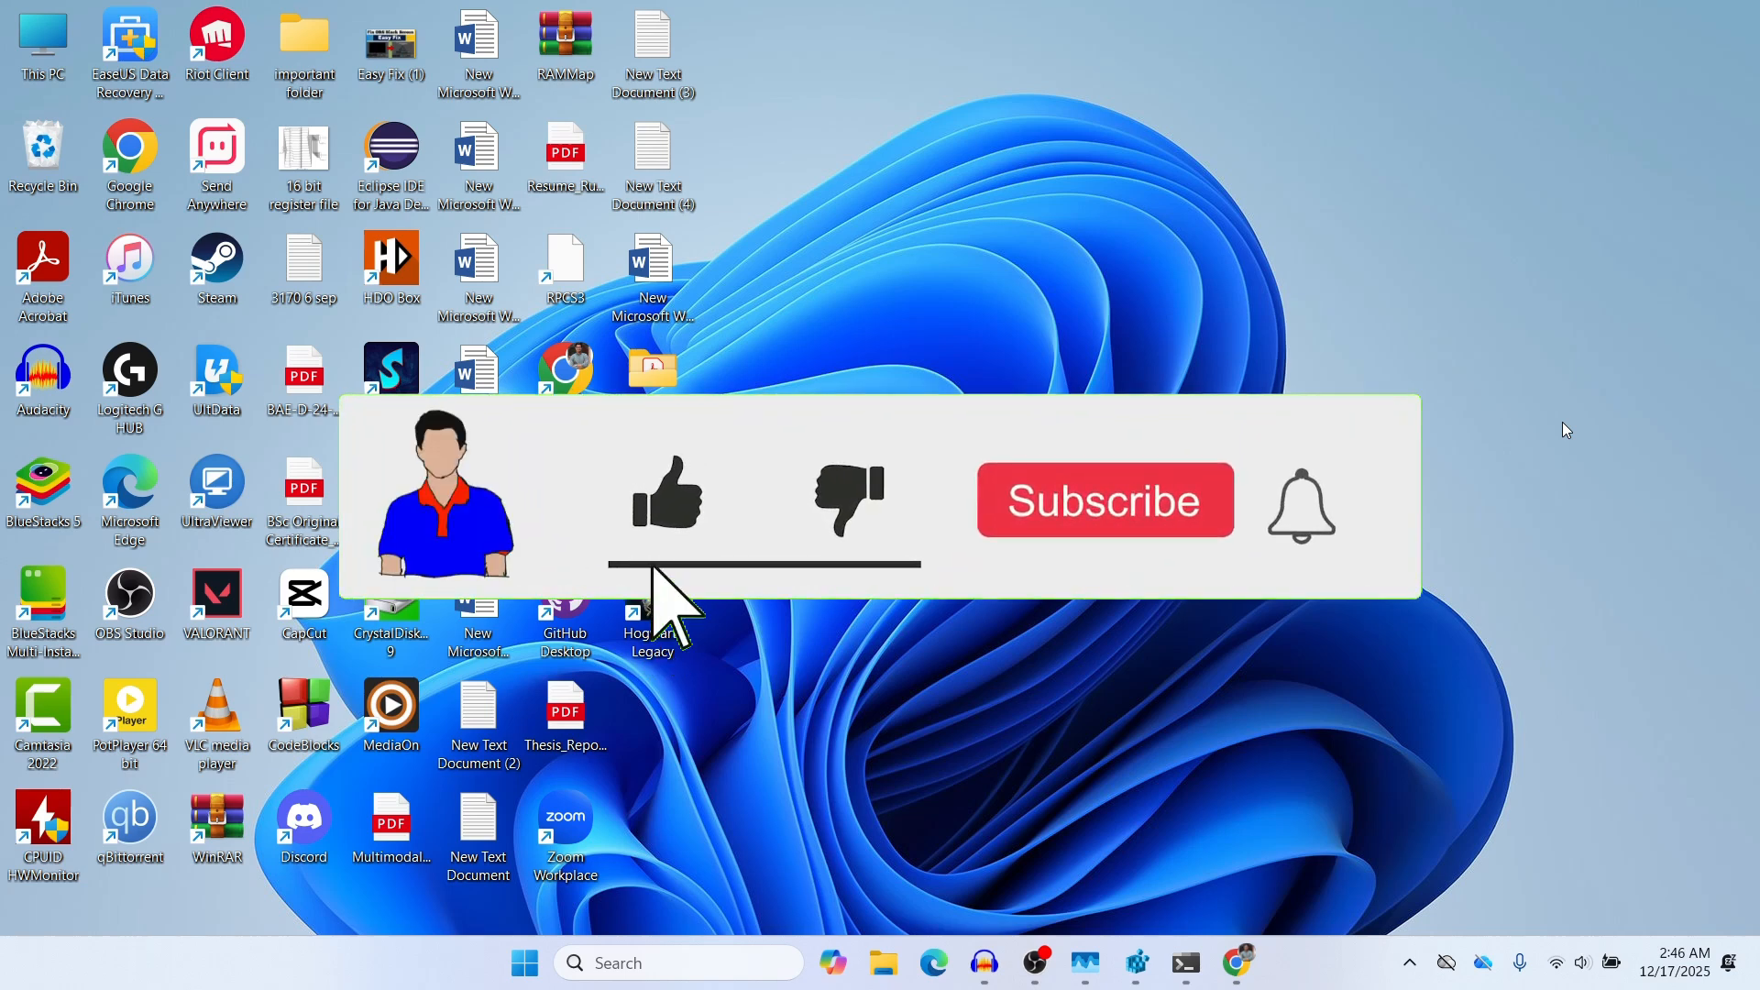
click(1106, 501)
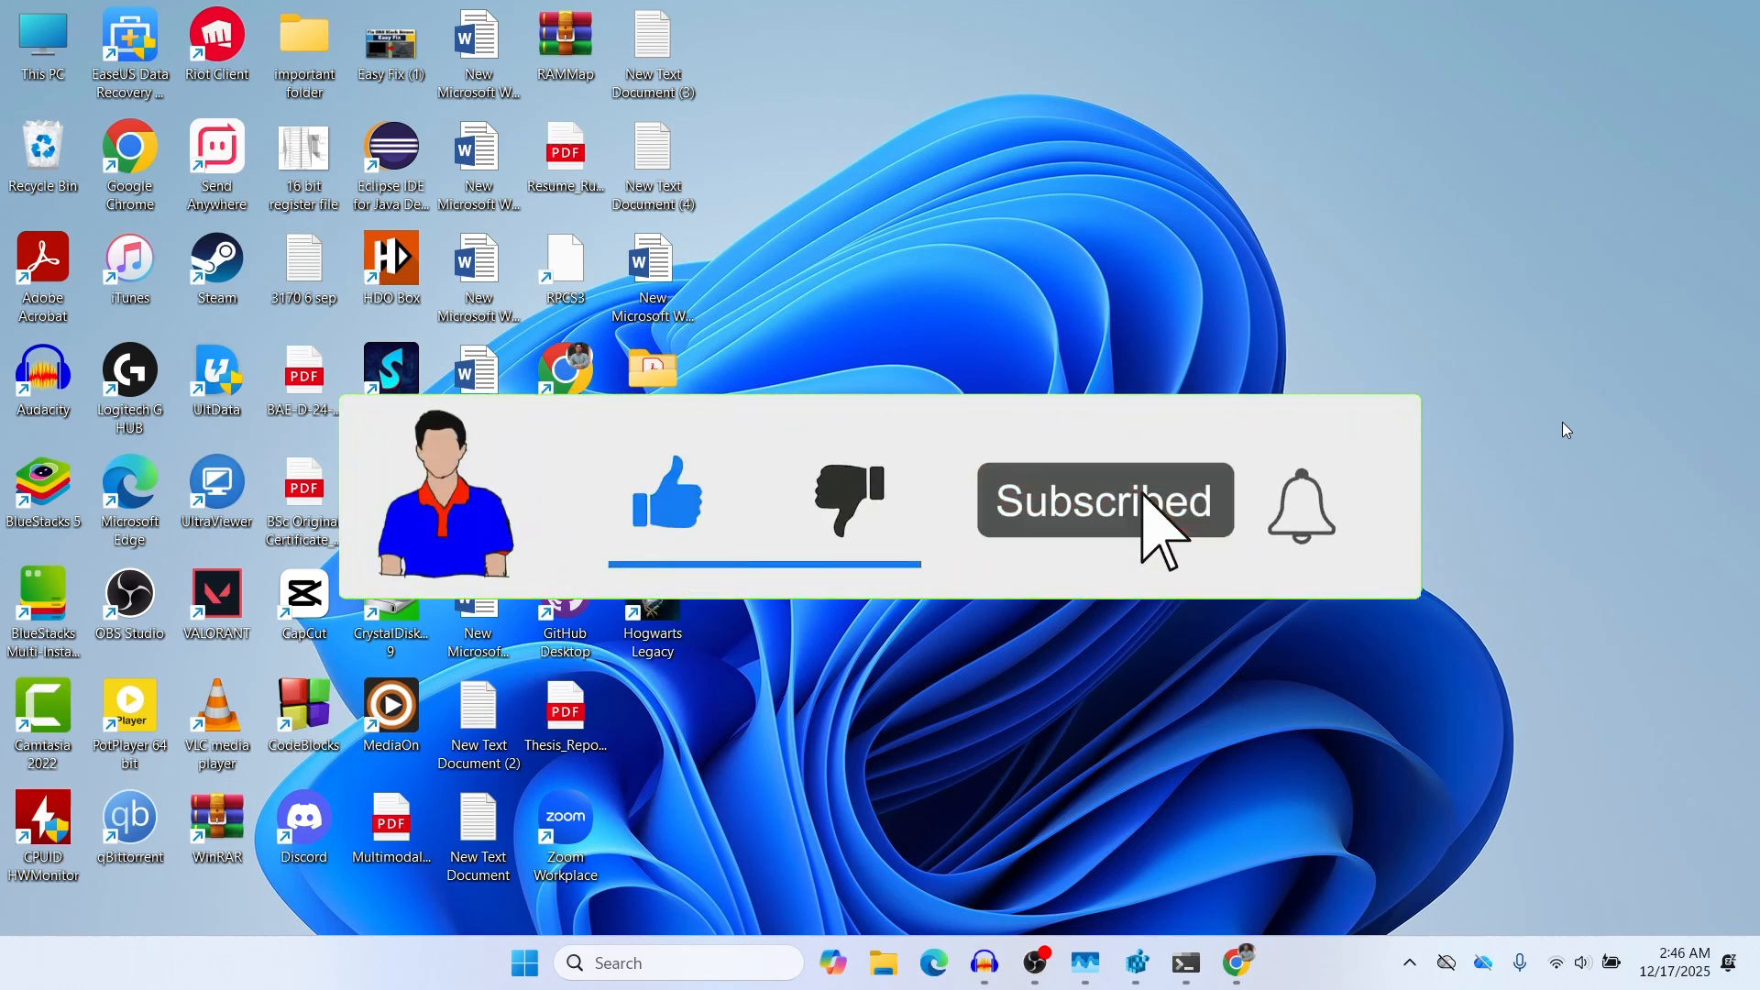